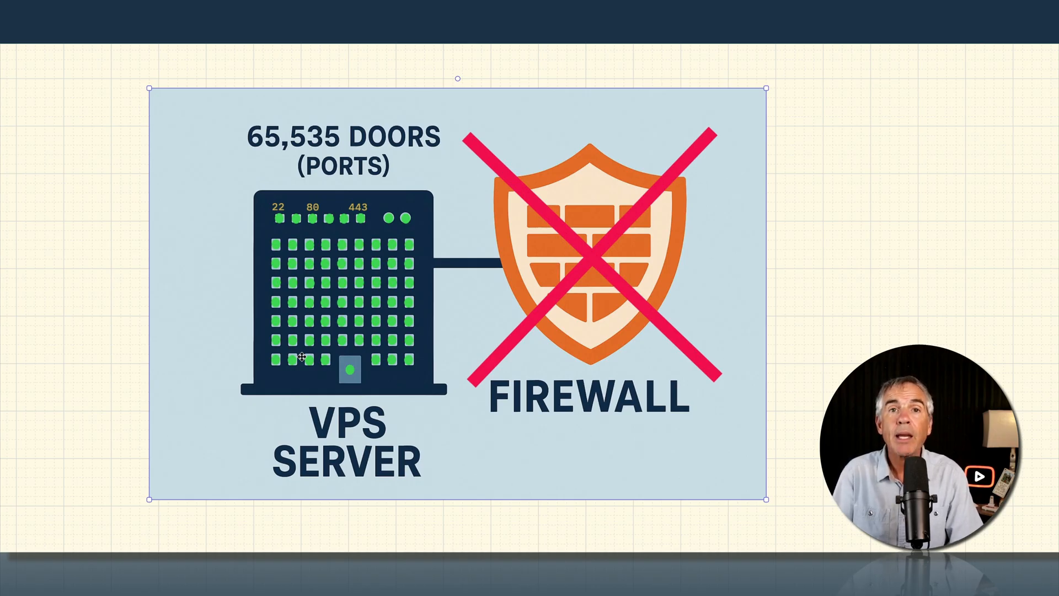
pyautogui.moveTo(616, 252)
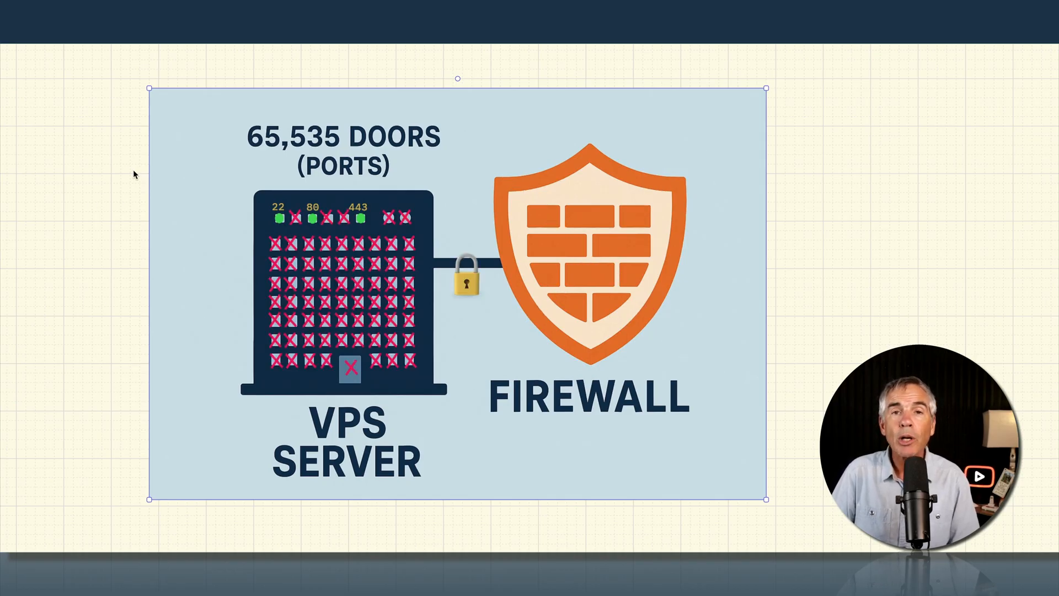
pyautogui.moveTo(328, 366)
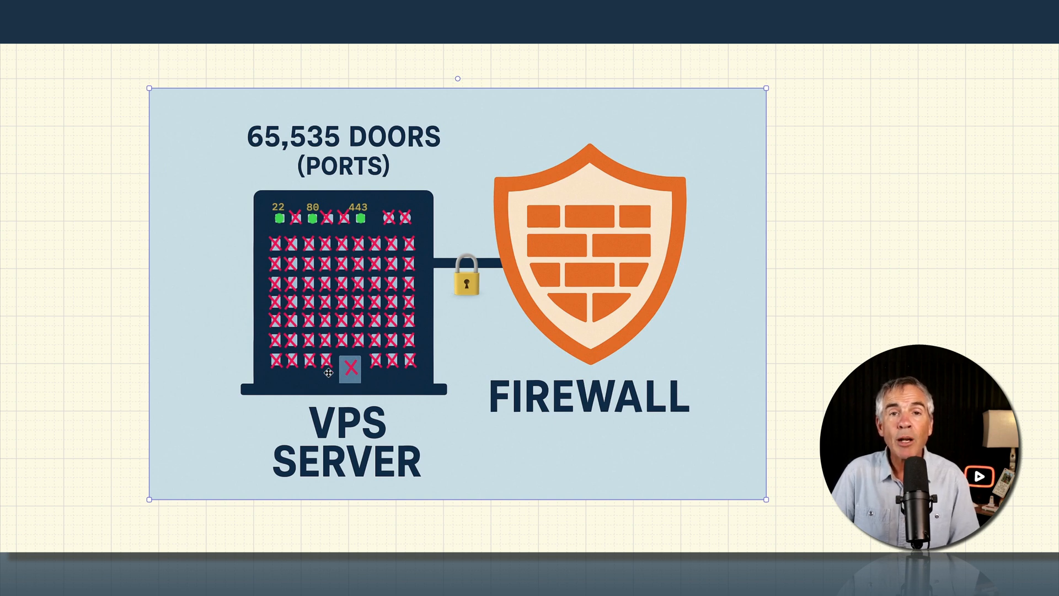
pyautogui.moveTo(106, 169)
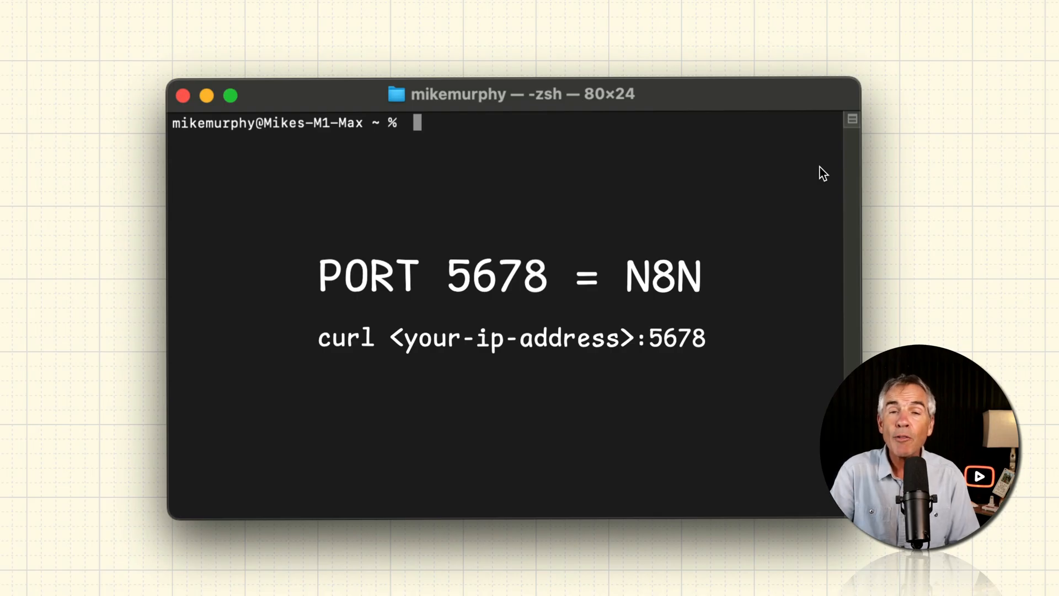
pyautogui.moveTo(500, 291)
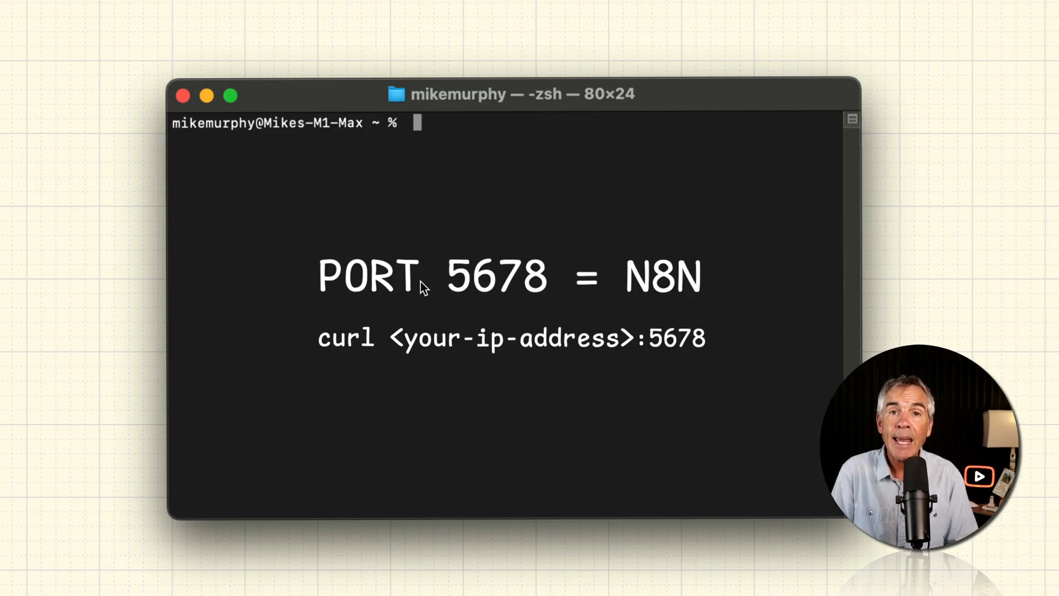
pyautogui.moveTo(481, 296)
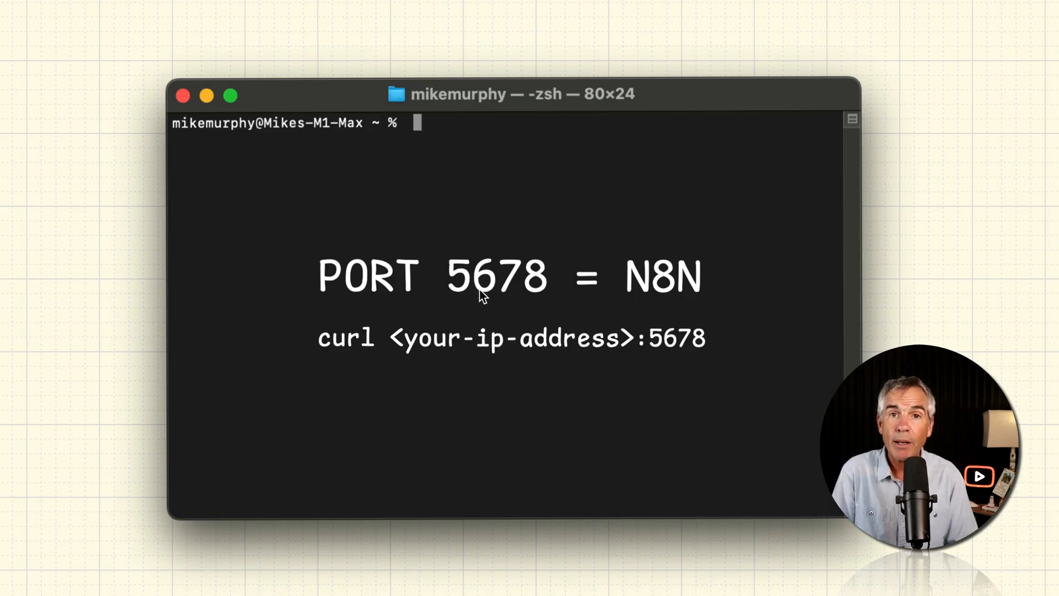
pyautogui.moveTo(687, 232)
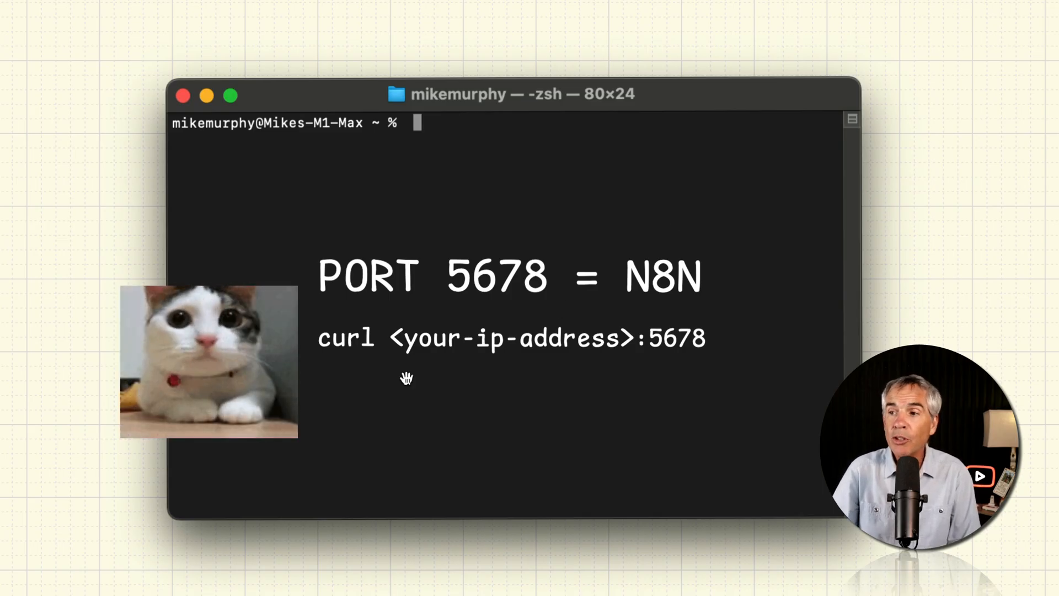
pyautogui.moveTo(530, 345)
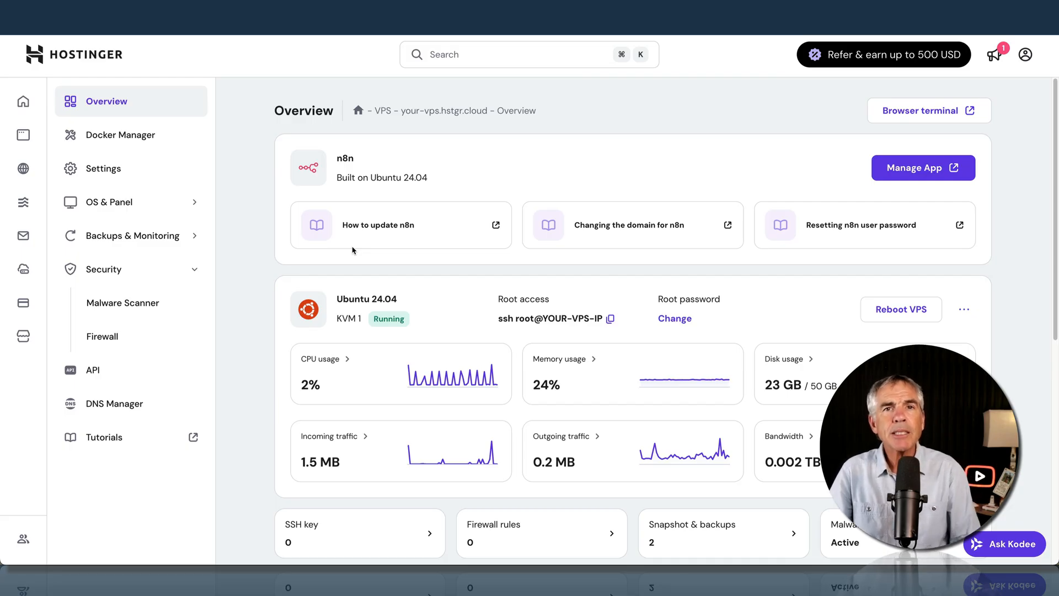
pyautogui.moveTo(102, 58)
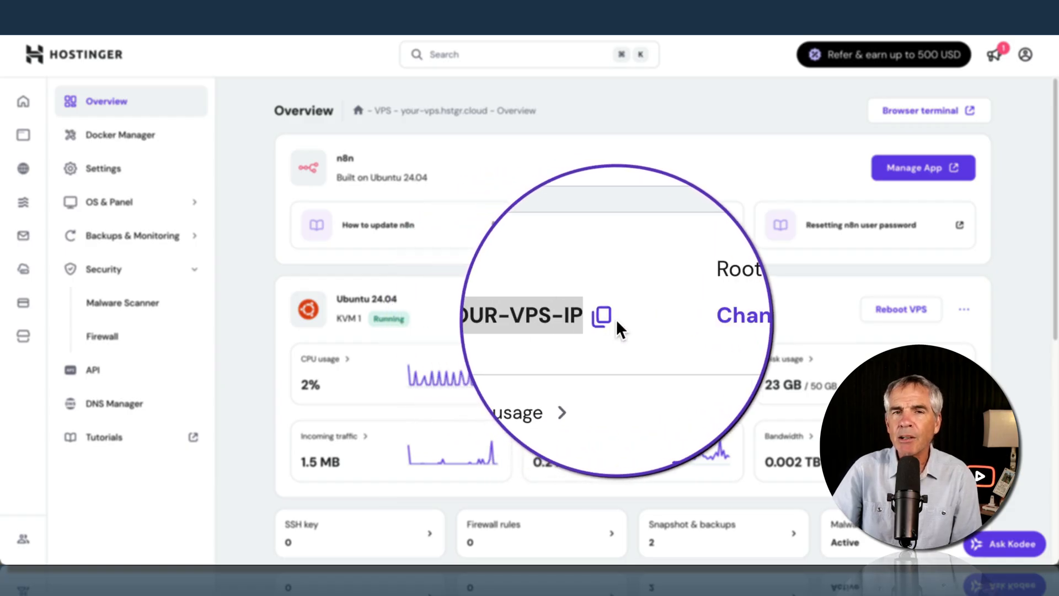
# - Scroll the VPS Overview to reveal the root access IP with its copy icon
pyautogui.scroll(-3)
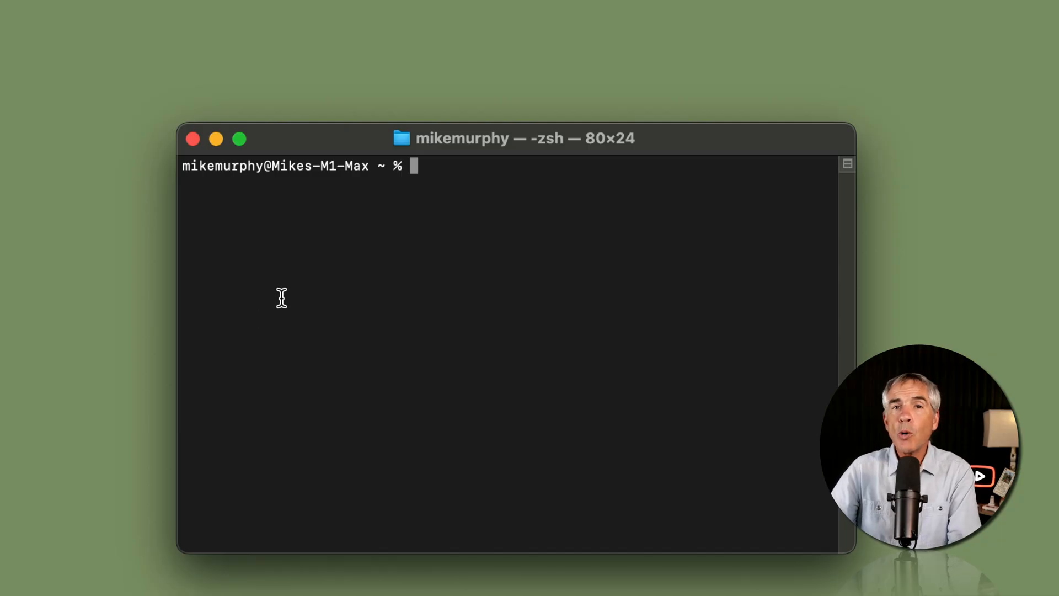
pyautogui.moveTo(435, 177)
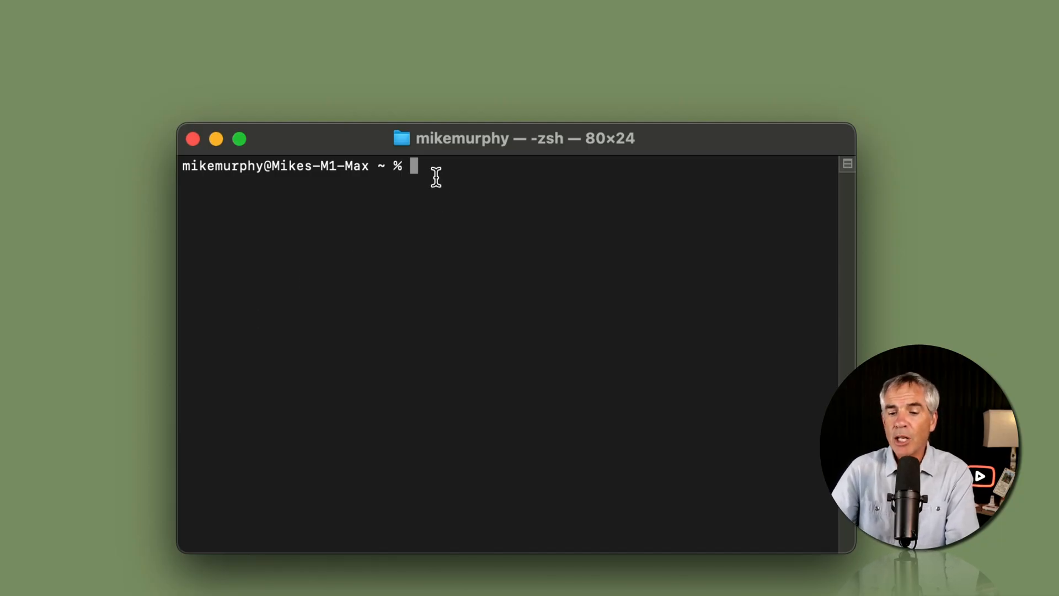
# - Run curl 111.22.33.444:5678 to test whether port 5678 answers
pyautogui.write('curl')
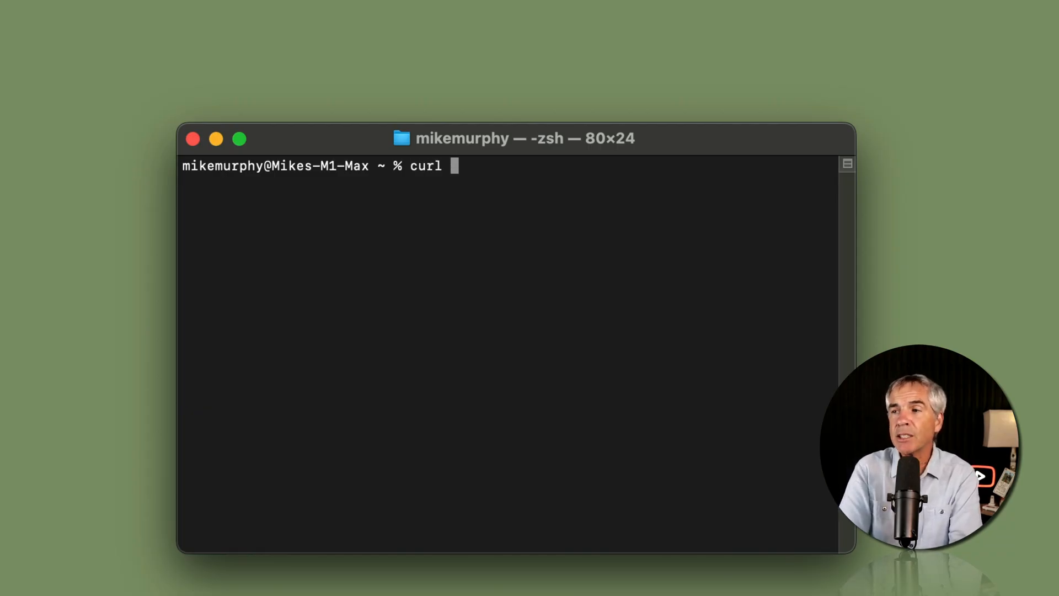
pyautogui.write('111.22.33.444')
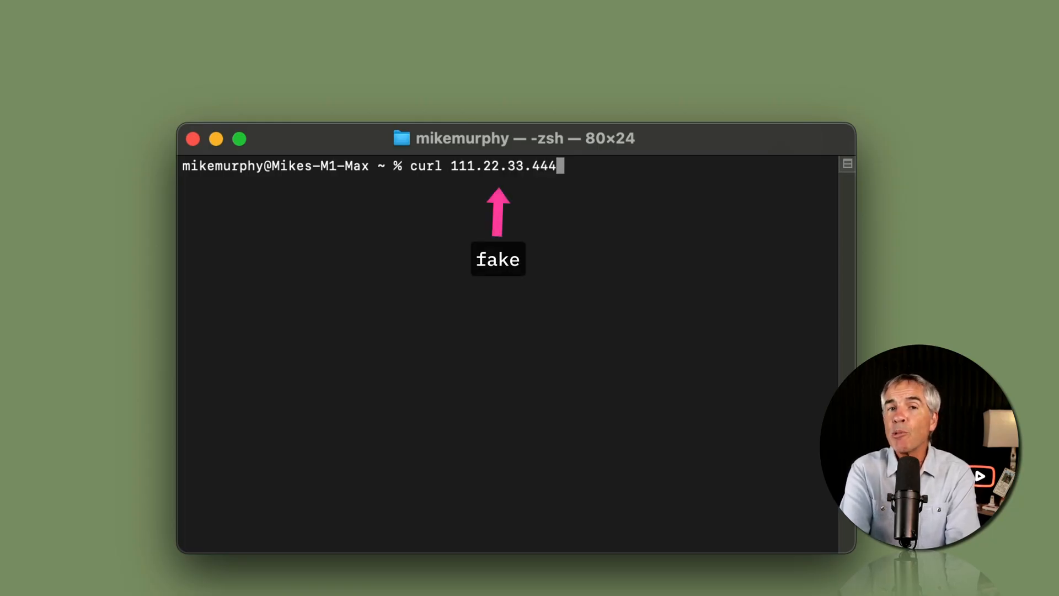
pyautogui.write(':')
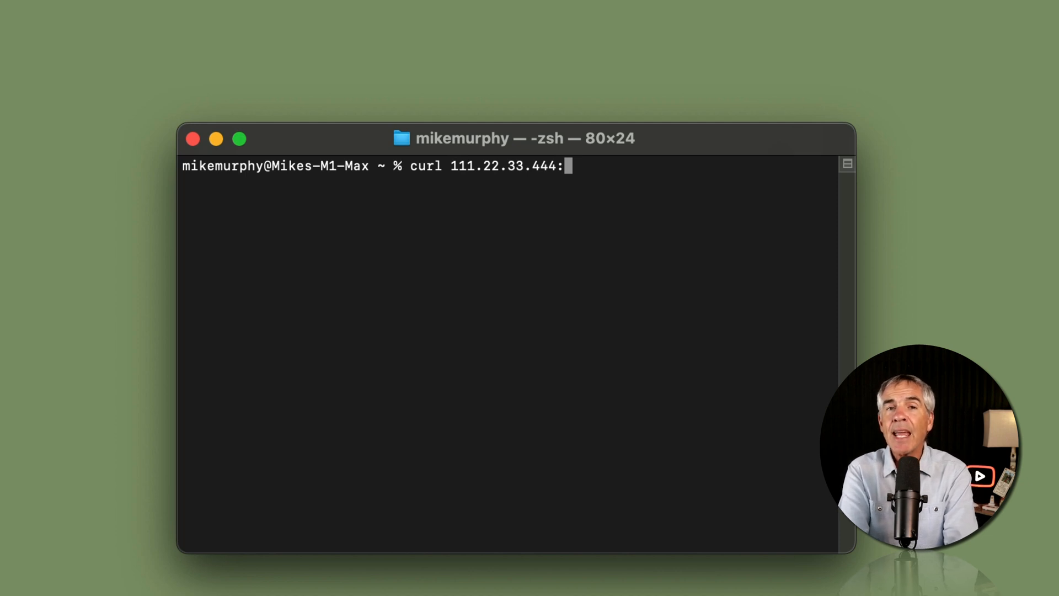
pyautogui.write('56')
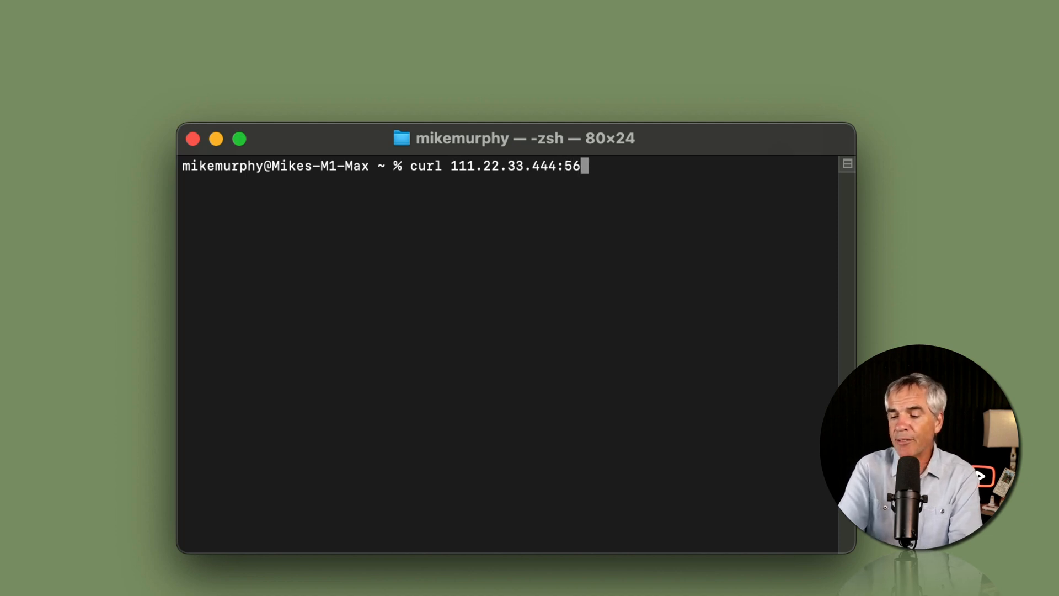
pyautogui.write('78')
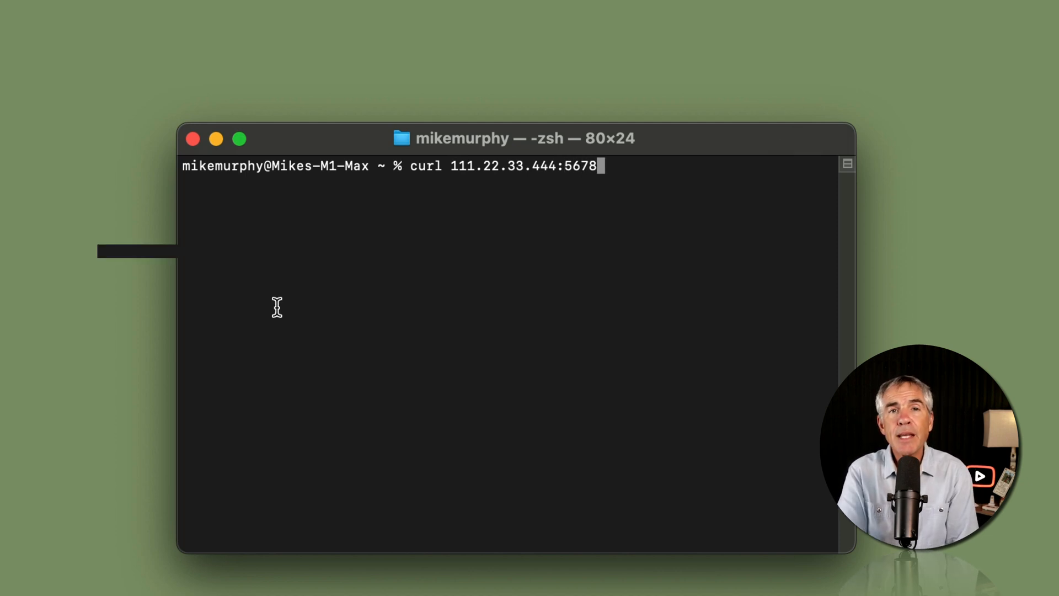
pyautogui.press('Return')
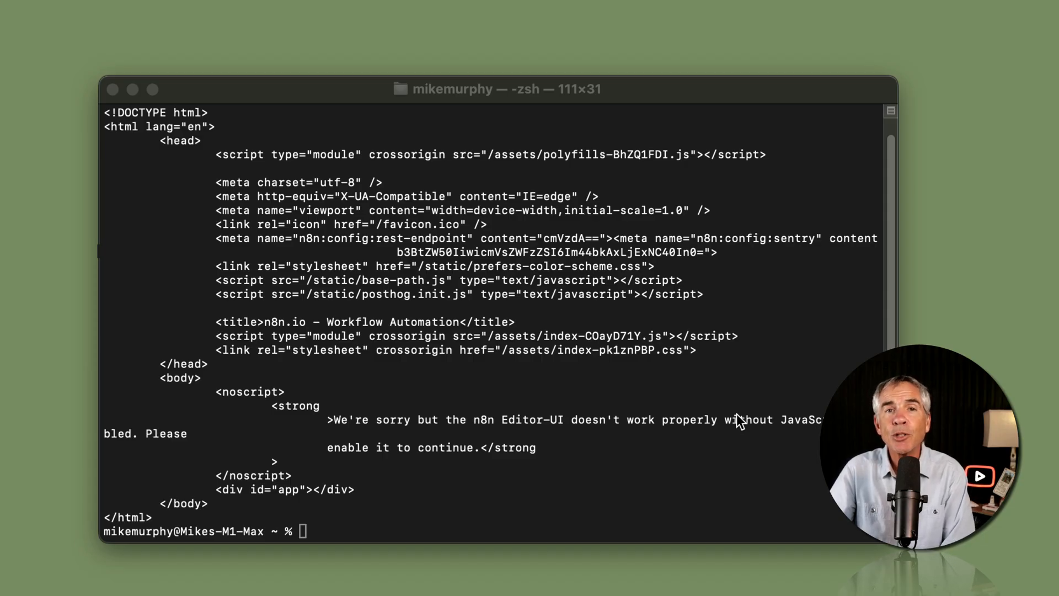
pyautogui.moveTo(734, 411)
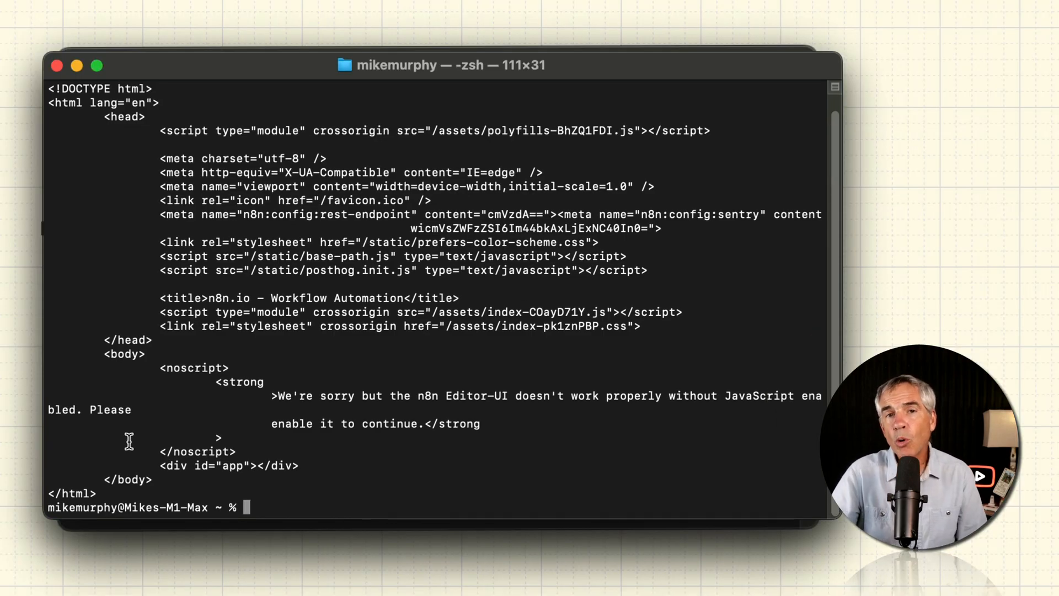
pyautogui.moveTo(192, 242)
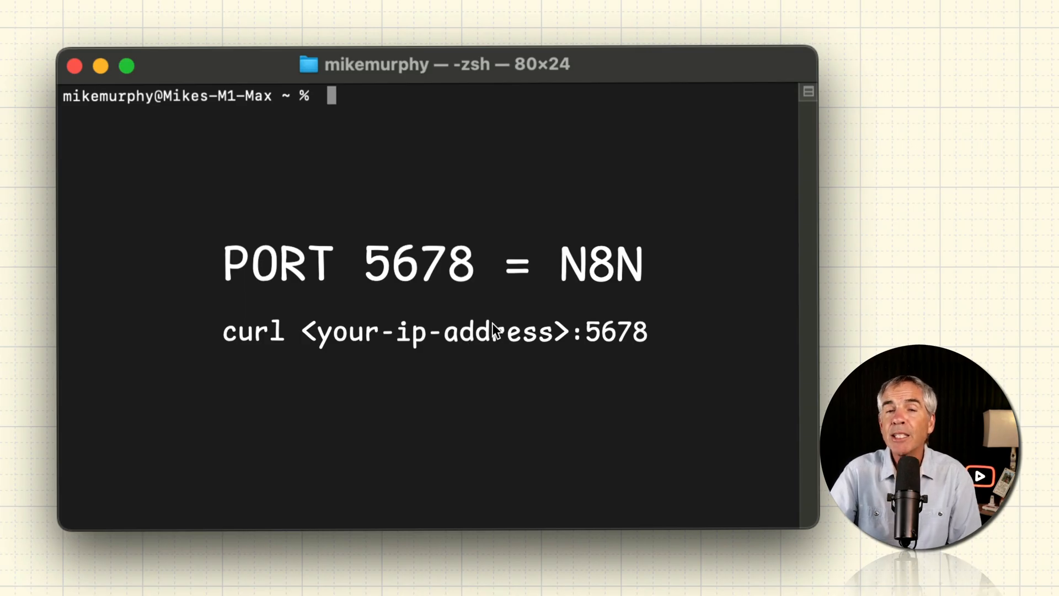
pyautogui.moveTo(492, 331)
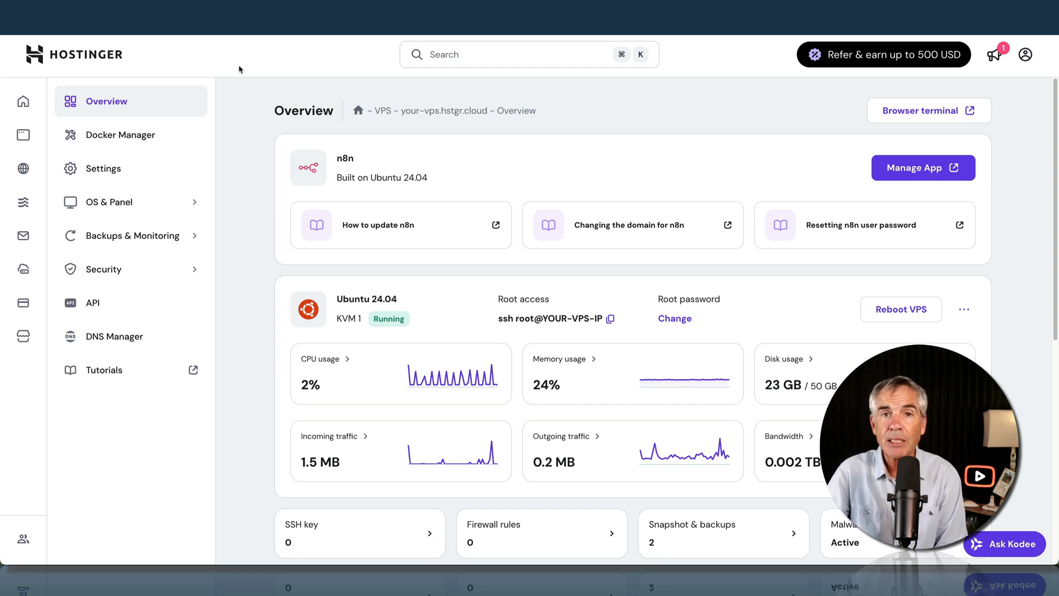
pyautogui.moveTo(98, 62)
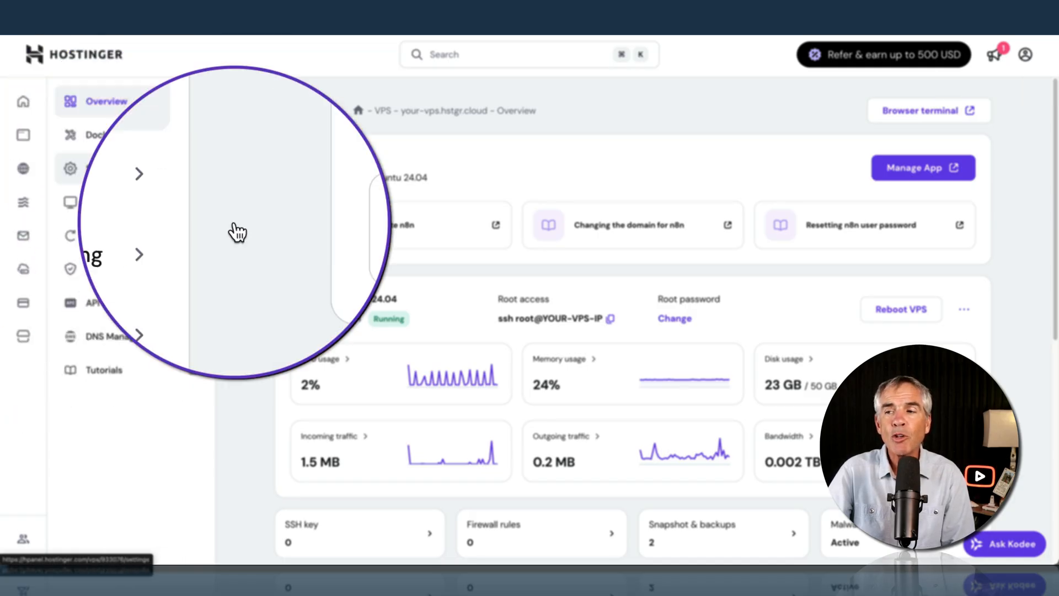
# - Navigate from the VPS Overview via Security to the empty Firewall page
pyautogui.scroll(-3)
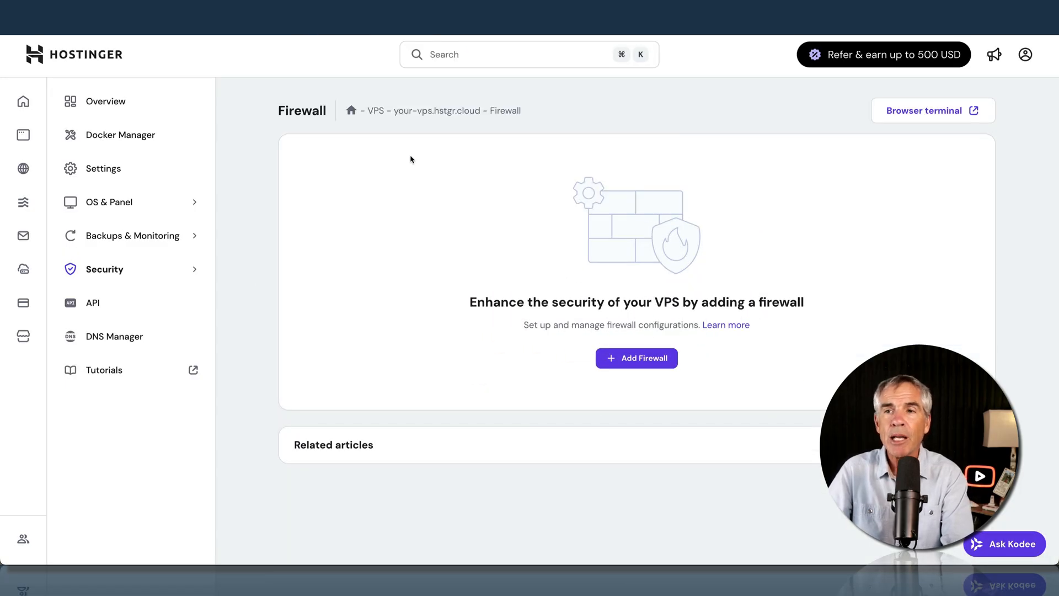
pyautogui.click(106, 101)
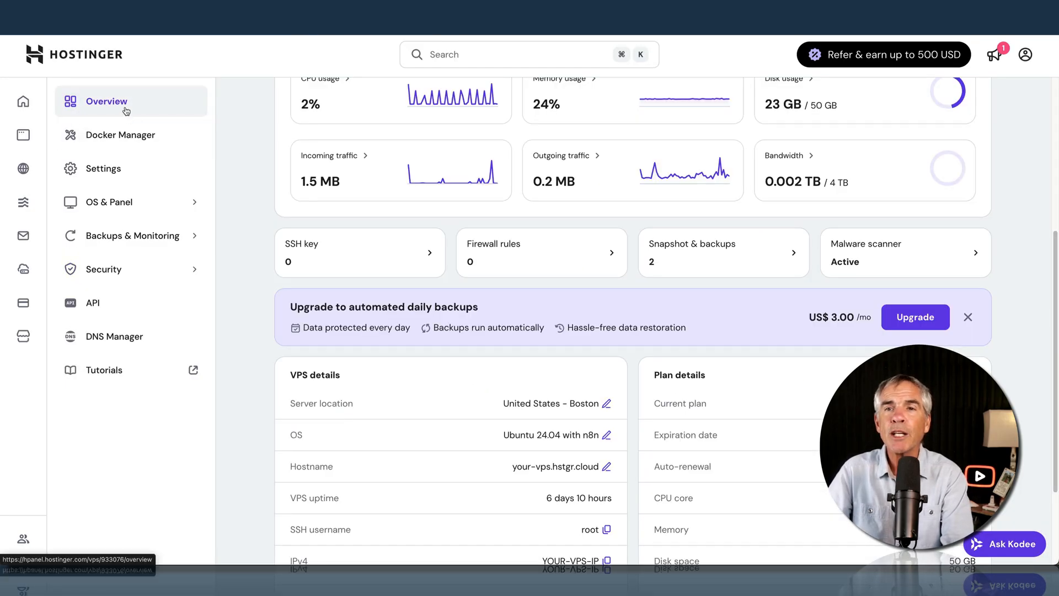
pyautogui.moveTo(206, 273)
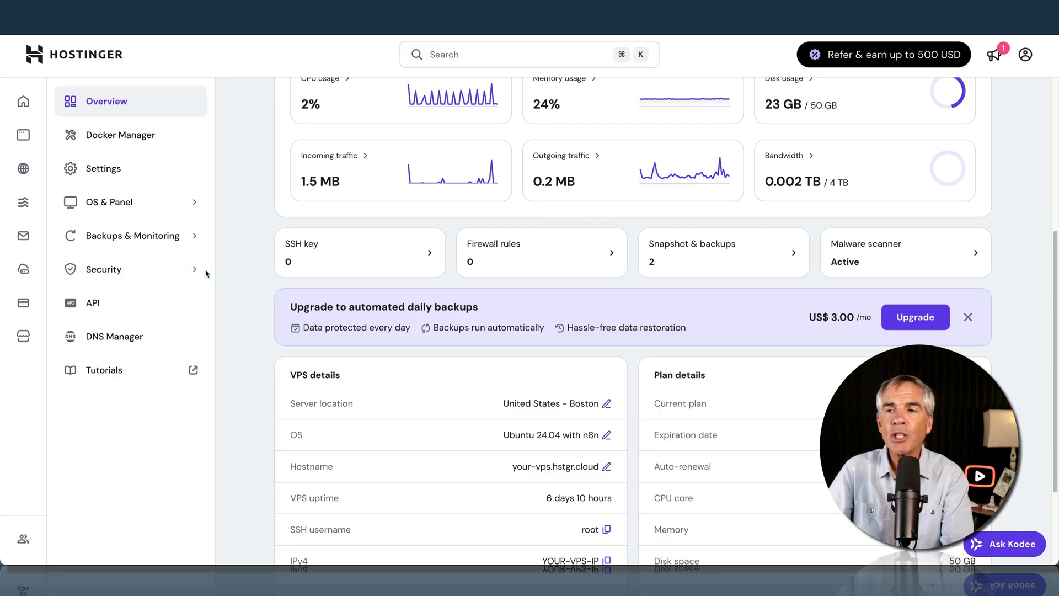
pyautogui.click(105, 269)
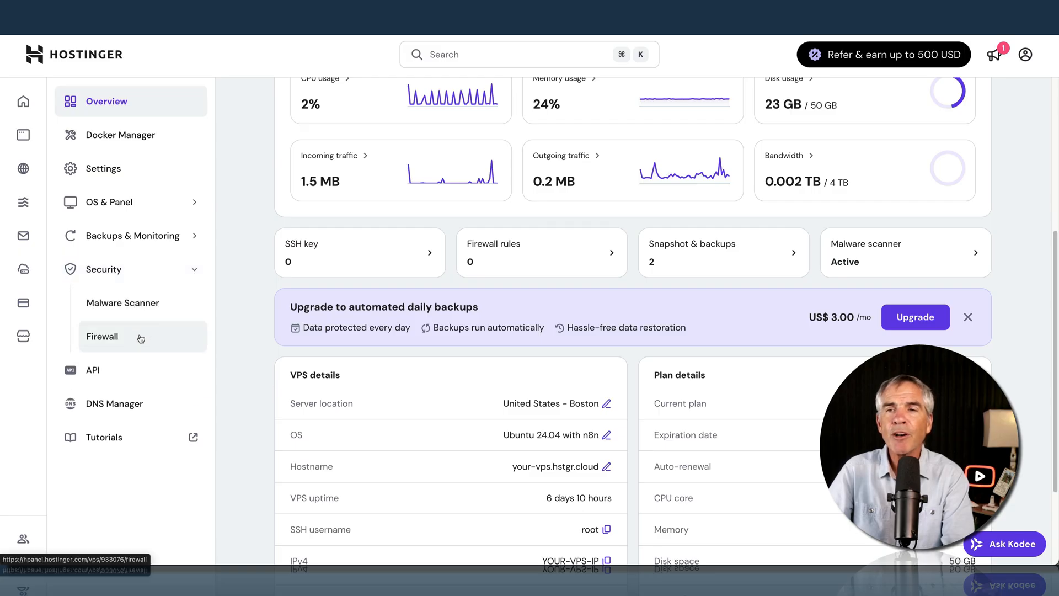
pyautogui.click(102, 337)
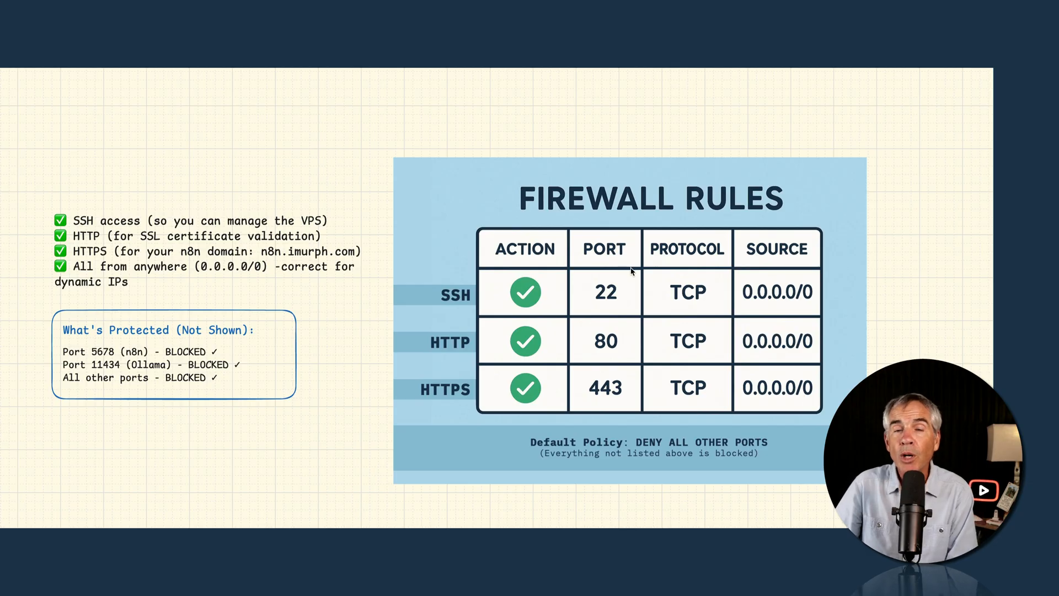
pyautogui.moveTo(618, 291)
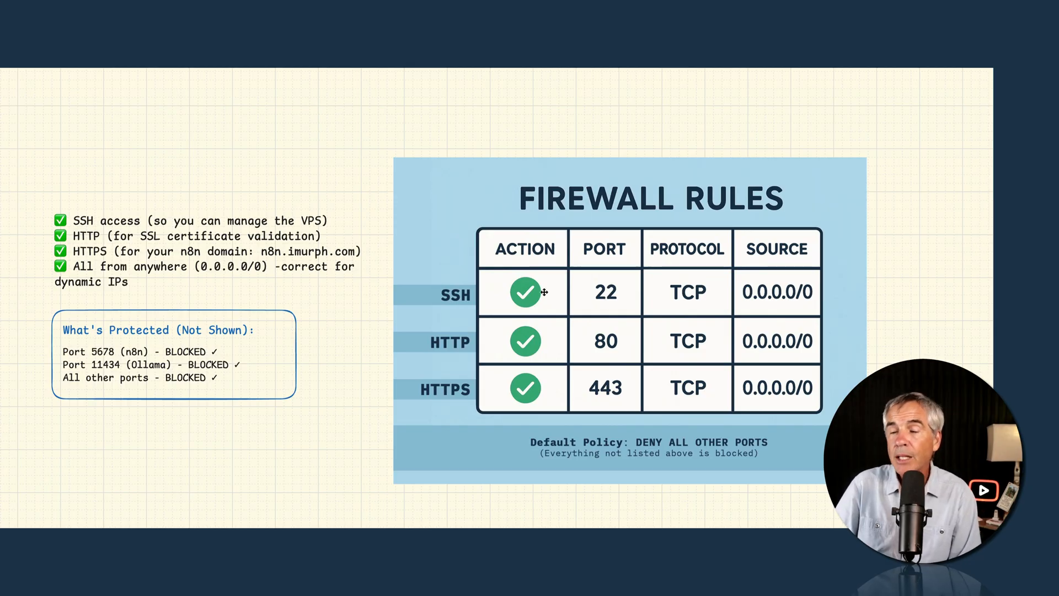
pyautogui.moveTo(672, 342)
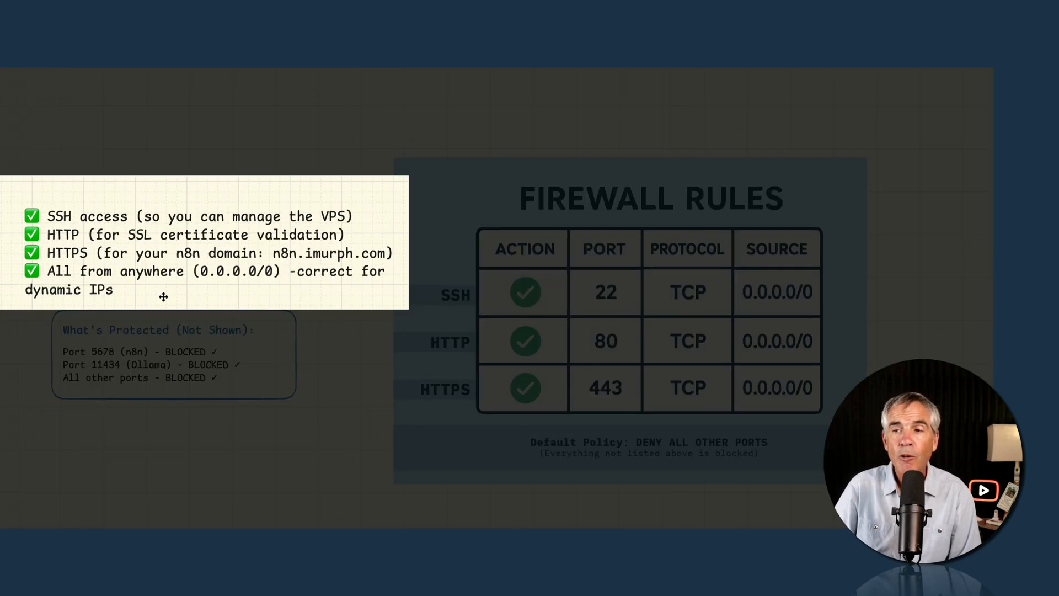
pyautogui.moveTo(67, 270)
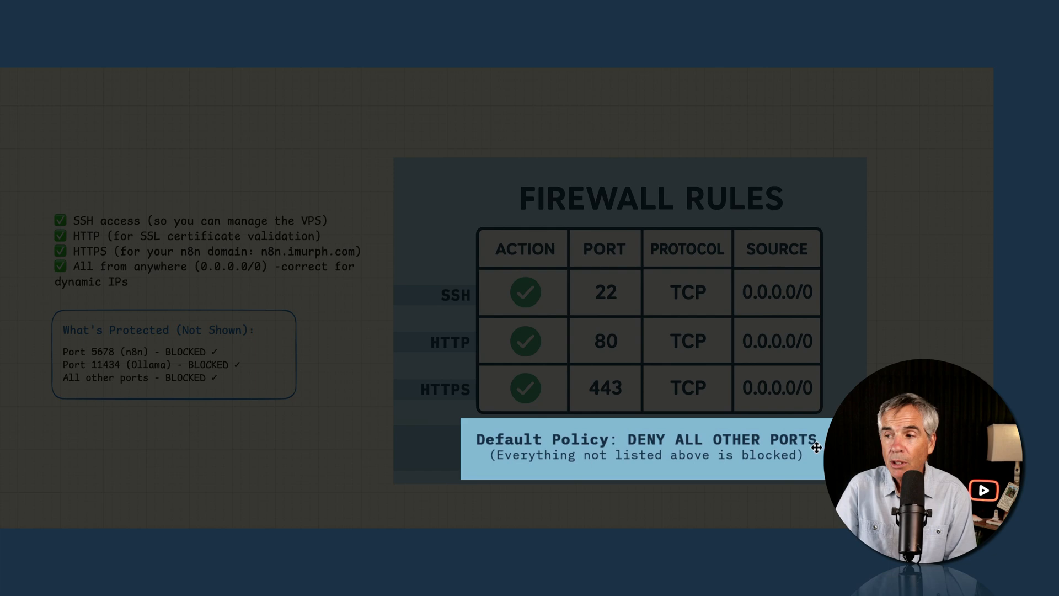
pyautogui.moveTo(655, 321)
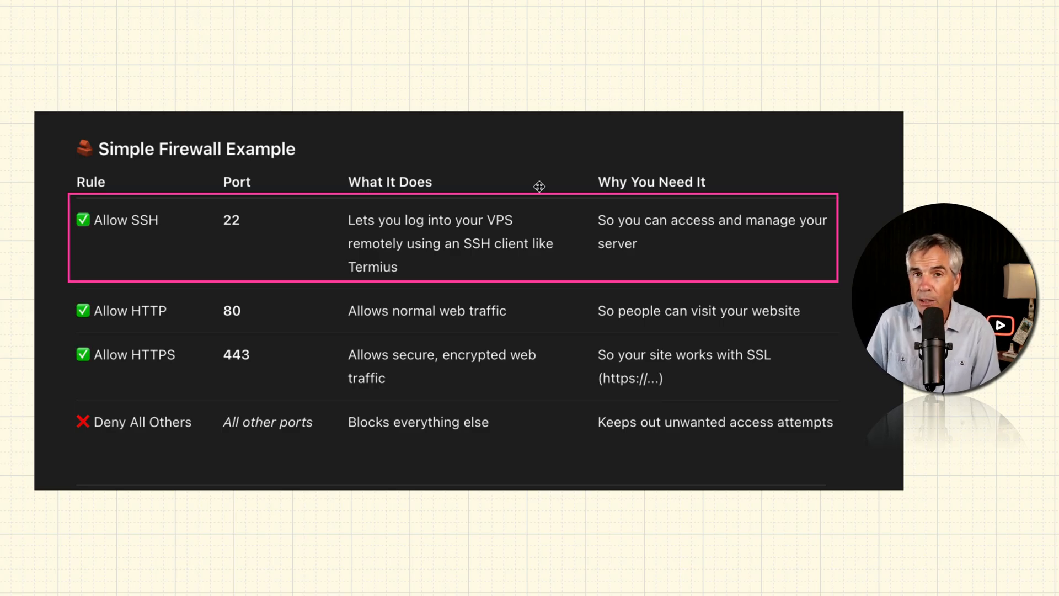
pyautogui.moveTo(266, 222)
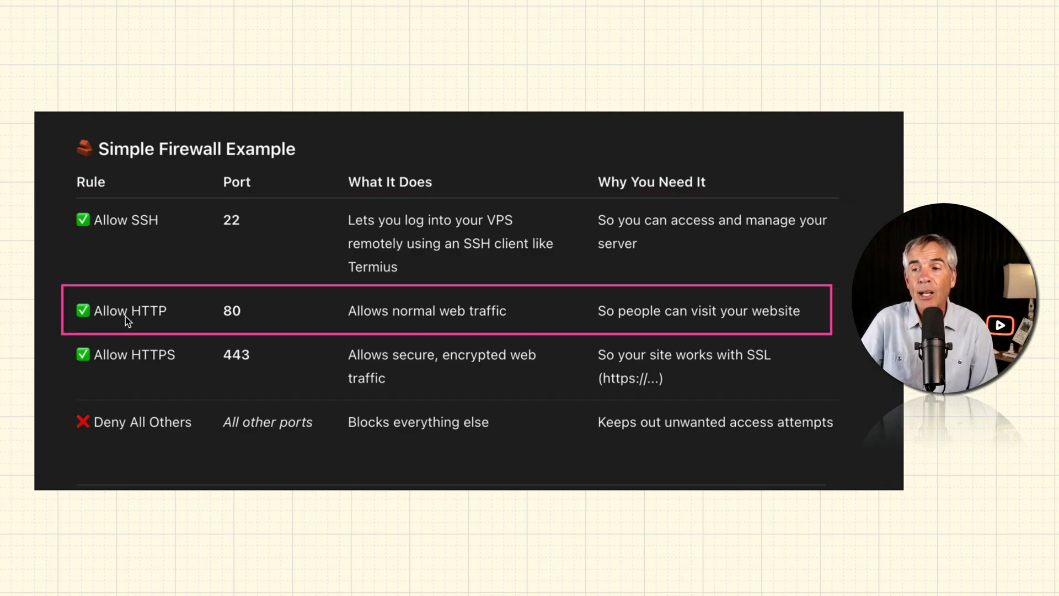
pyautogui.moveTo(503, 324)
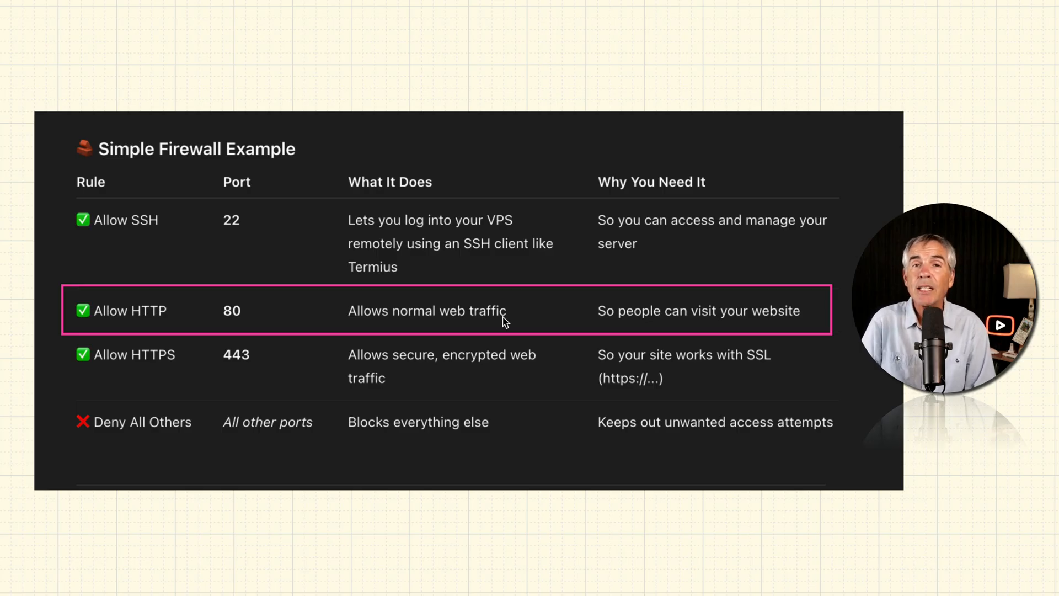
pyautogui.moveTo(246, 319)
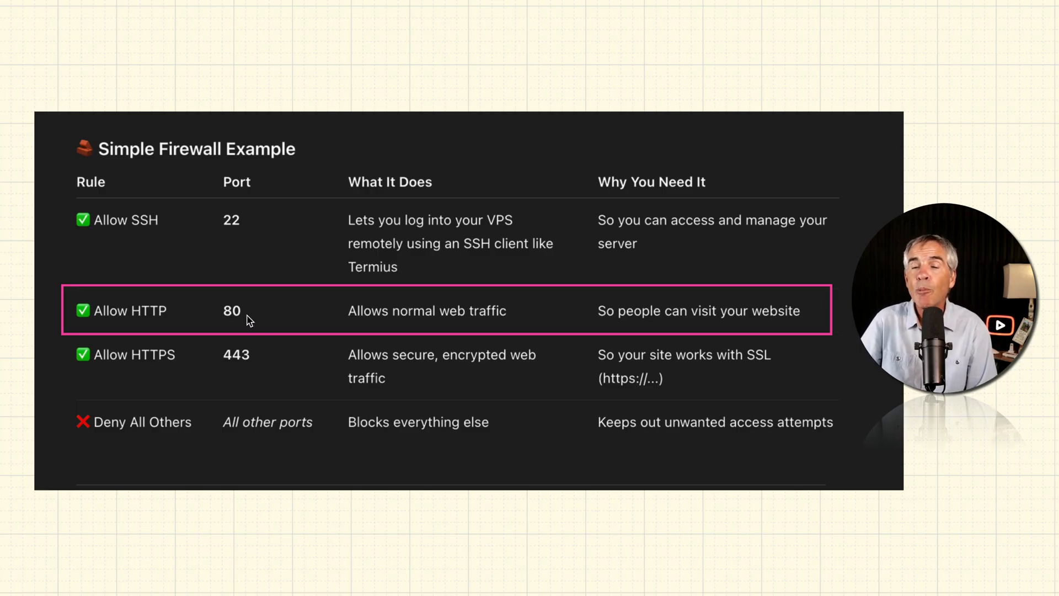
pyautogui.moveTo(813, 326)
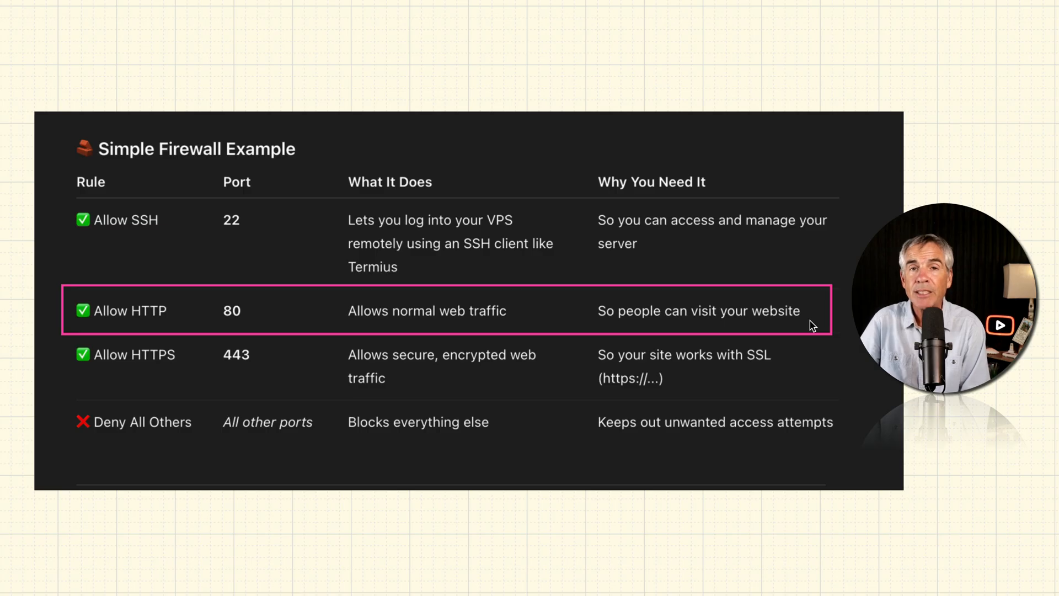
pyautogui.moveTo(461, 284)
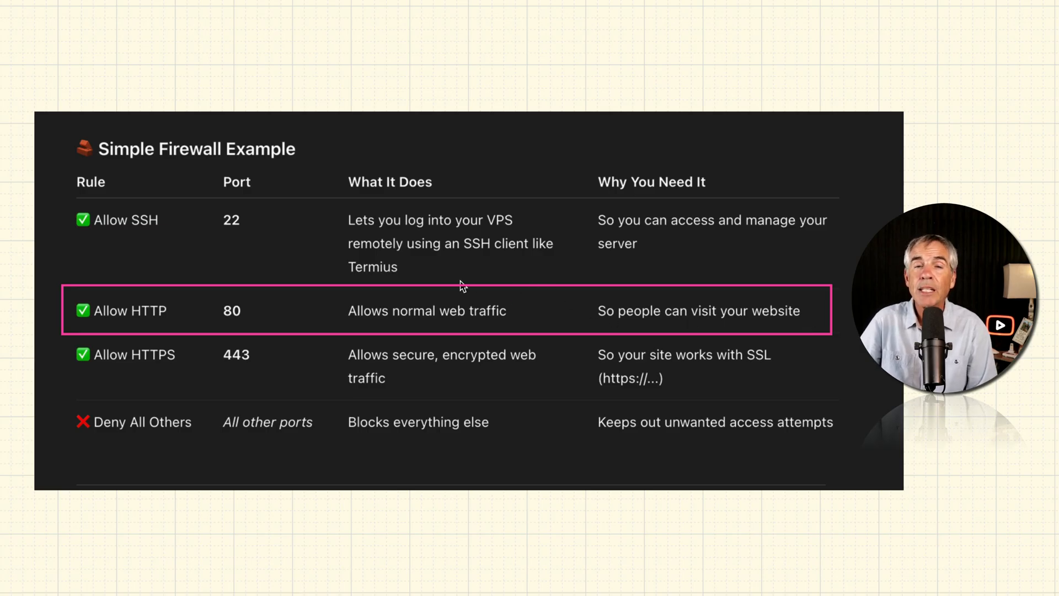
pyautogui.moveTo(134, 332)
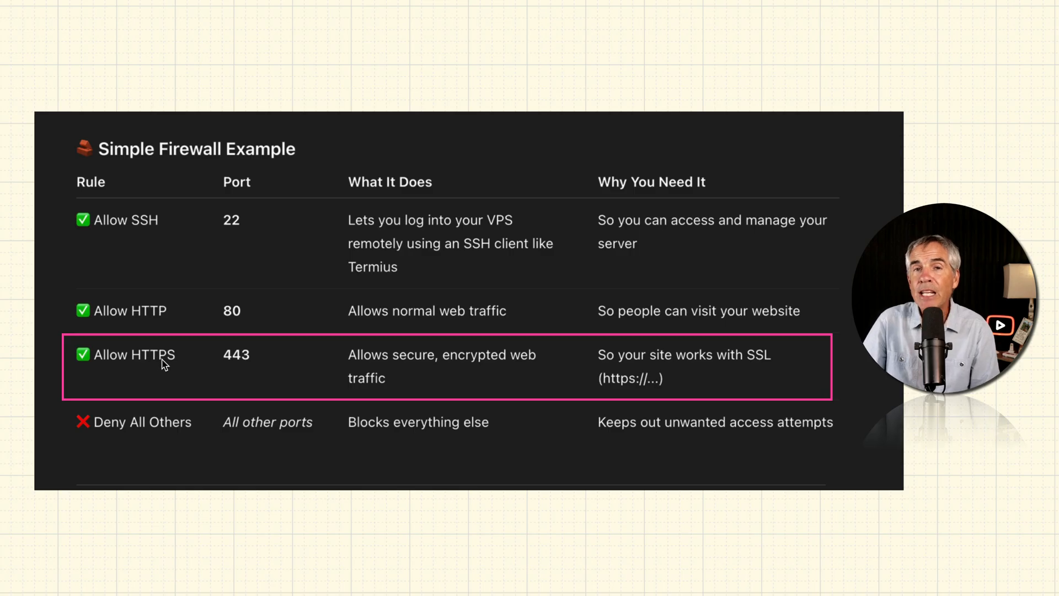
pyautogui.moveTo(416, 369)
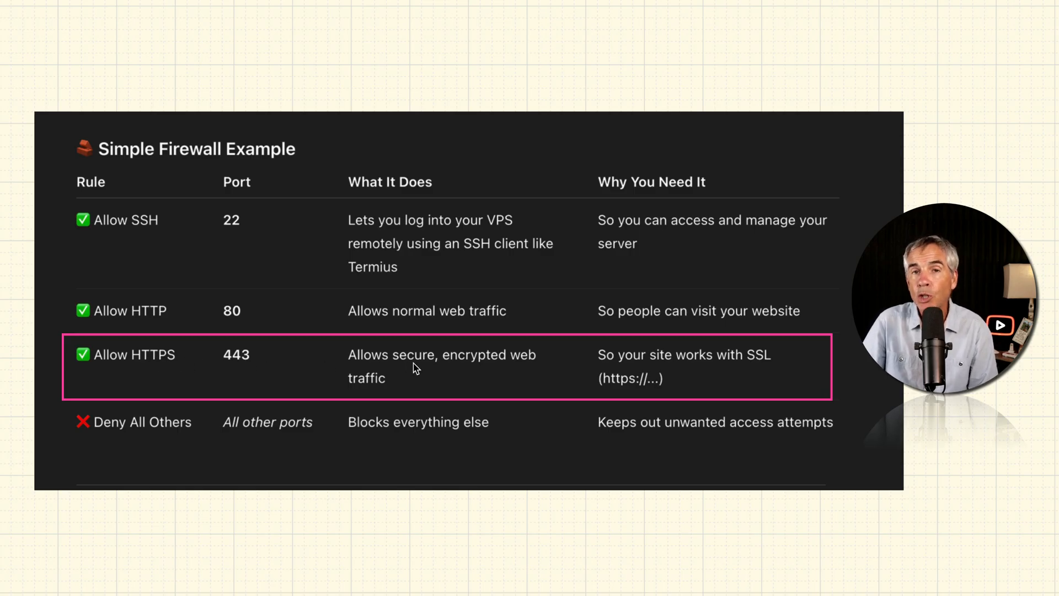
pyautogui.moveTo(410, 402)
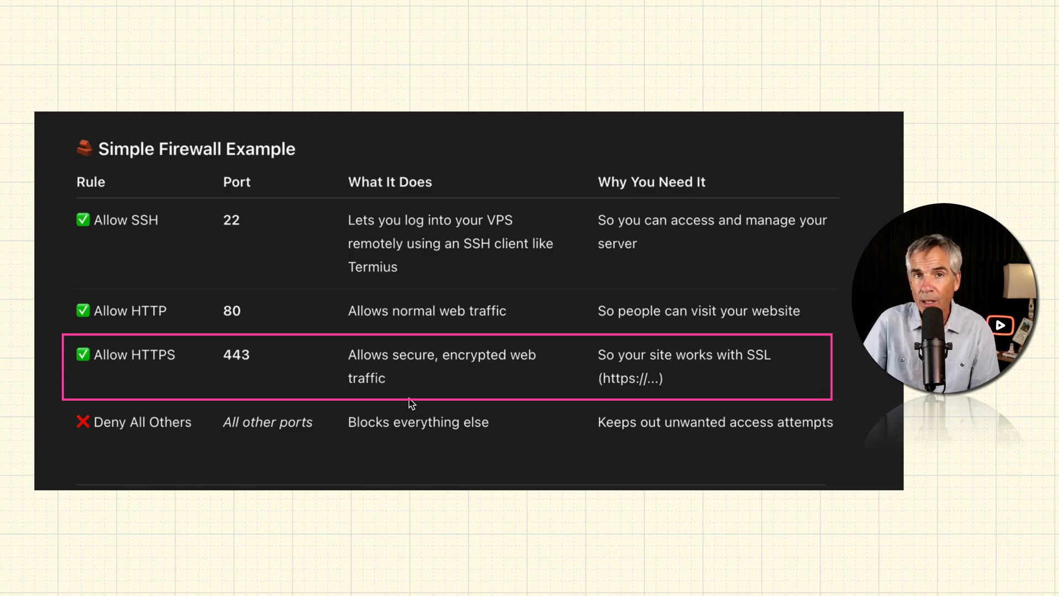
pyautogui.moveTo(800, 399)
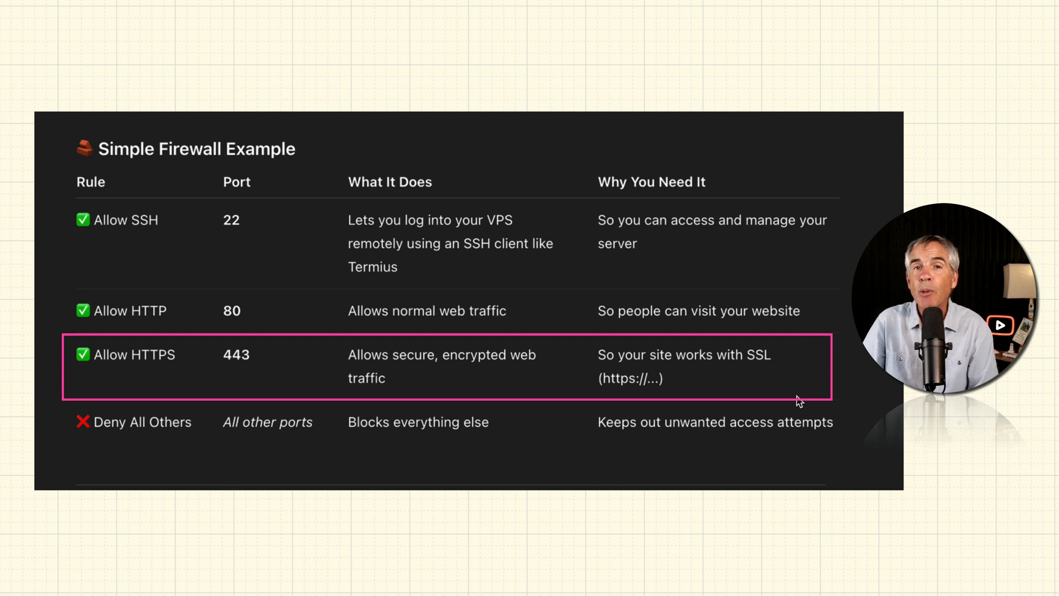
pyautogui.moveTo(850, 400)
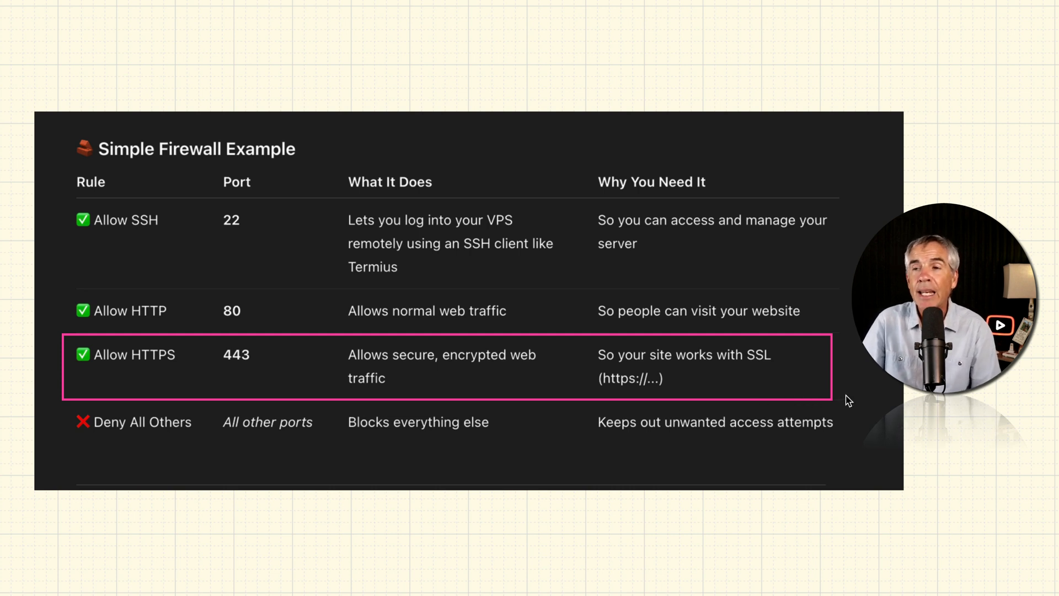
pyautogui.moveTo(652, 383)
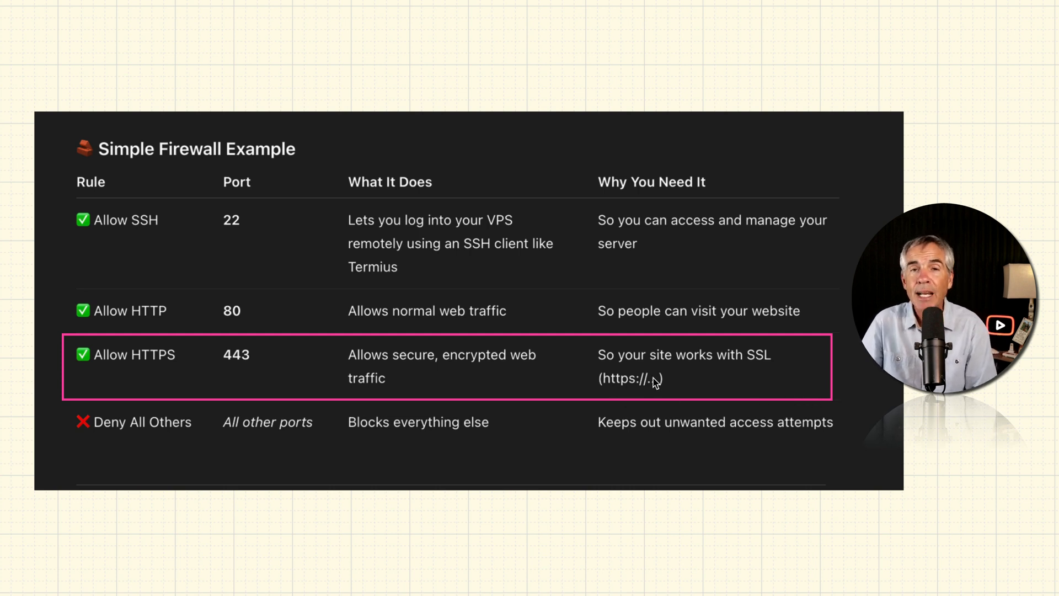
pyautogui.moveTo(245, 365)
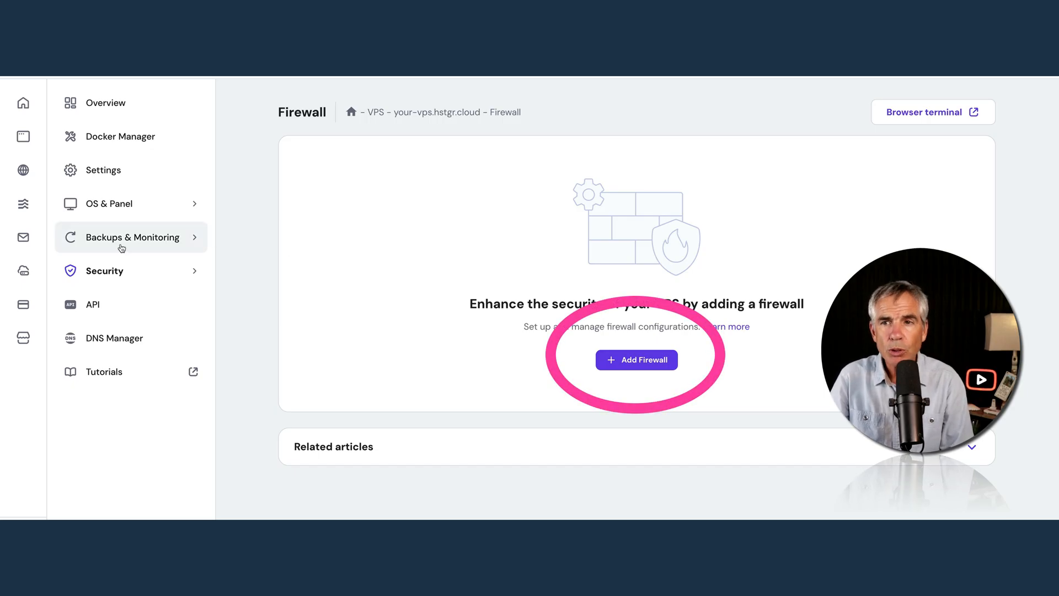
pyautogui.moveTo(105, 272)
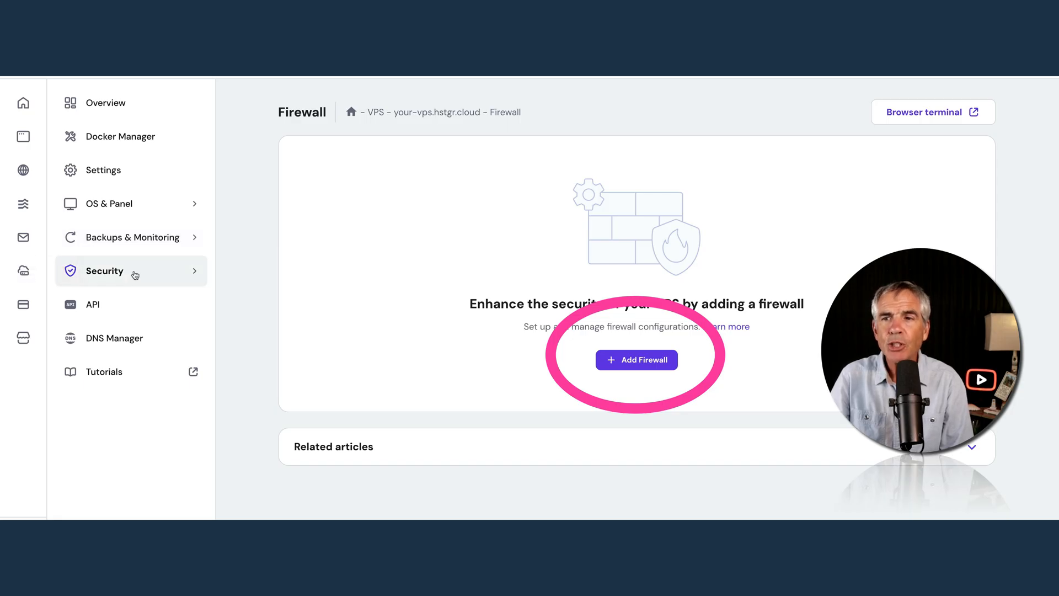
# - Add a firewall named n8n-vps-firewall and create it
pyautogui.click(104, 271)
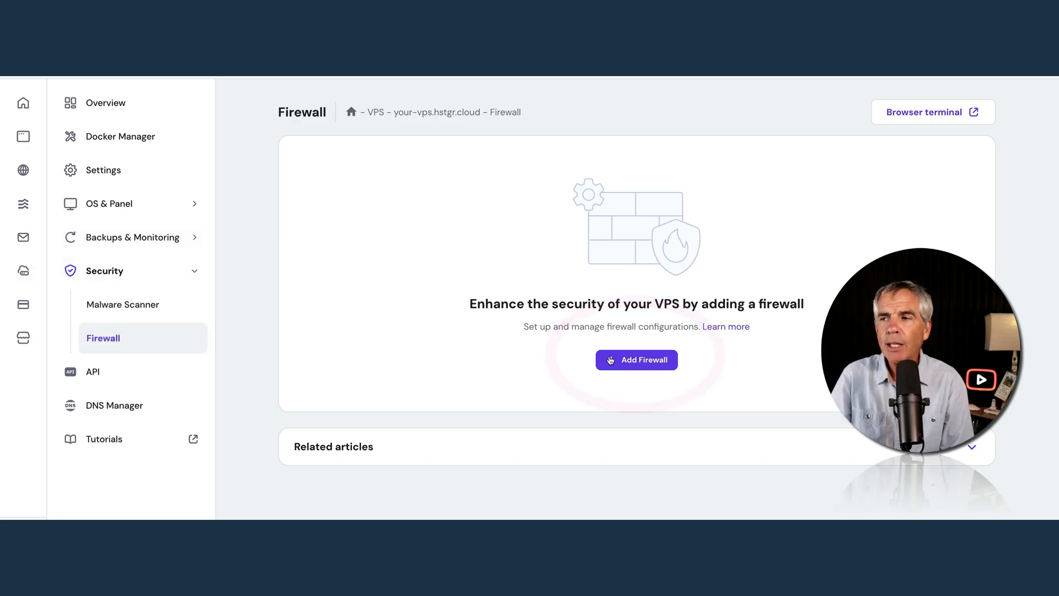
pyautogui.click(635, 359)
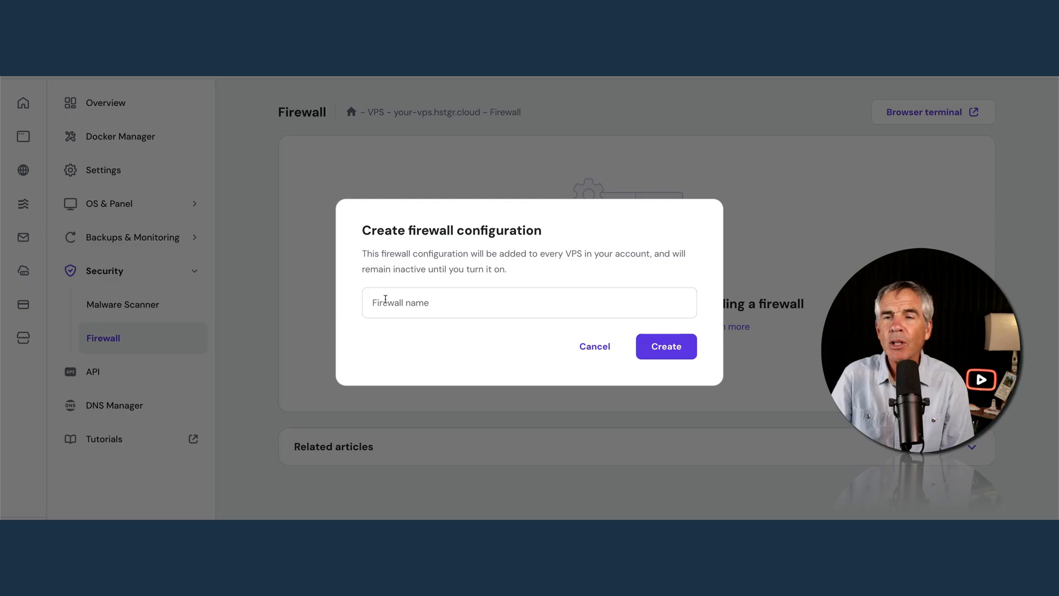
pyautogui.click(528, 302)
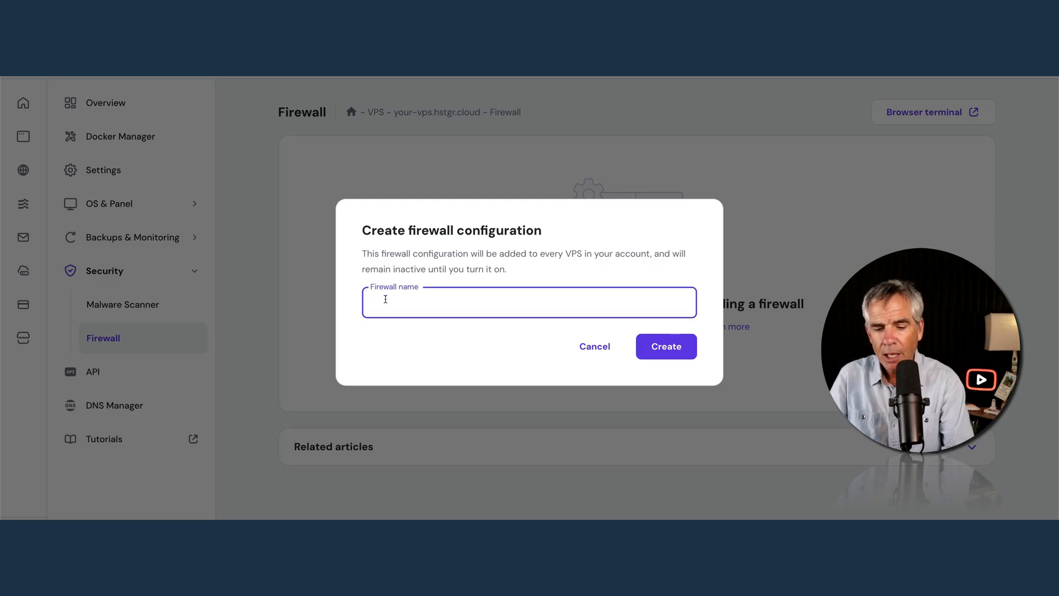
pyautogui.write('n8n-vps-firewall')
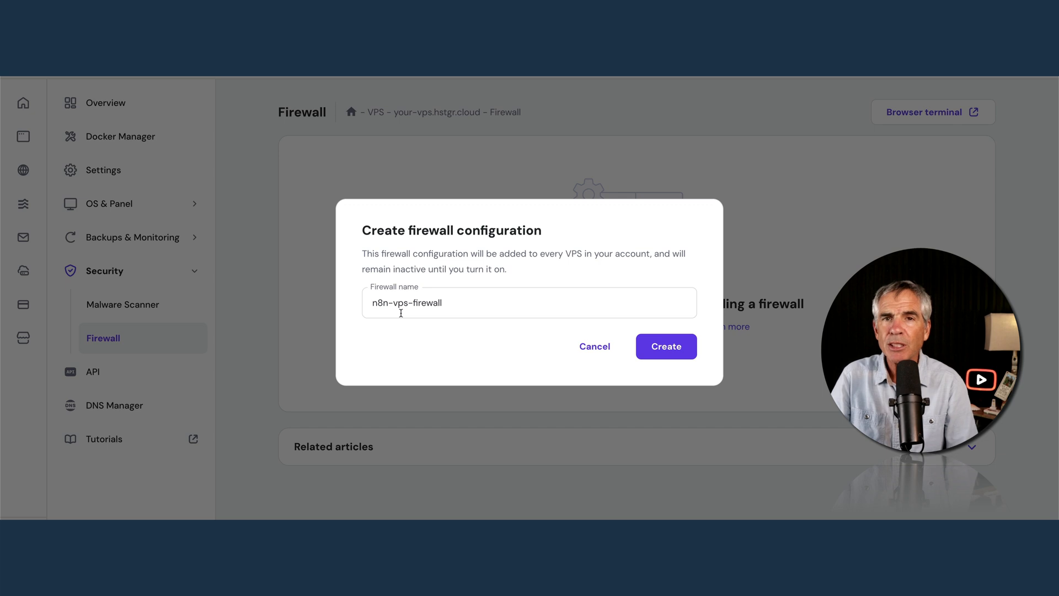
pyautogui.click(665, 346)
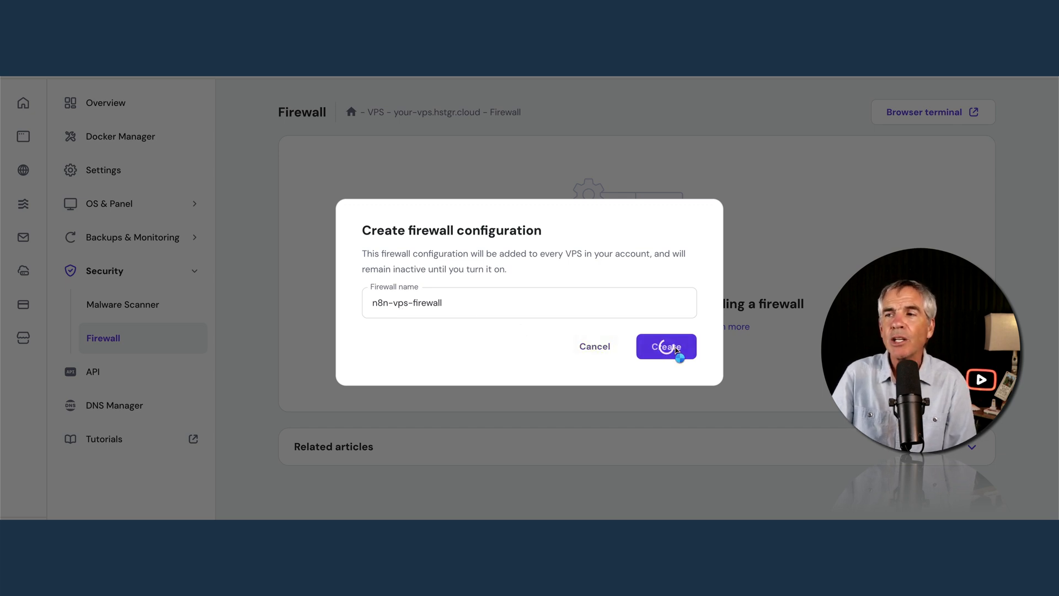
pyautogui.click(665, 345)
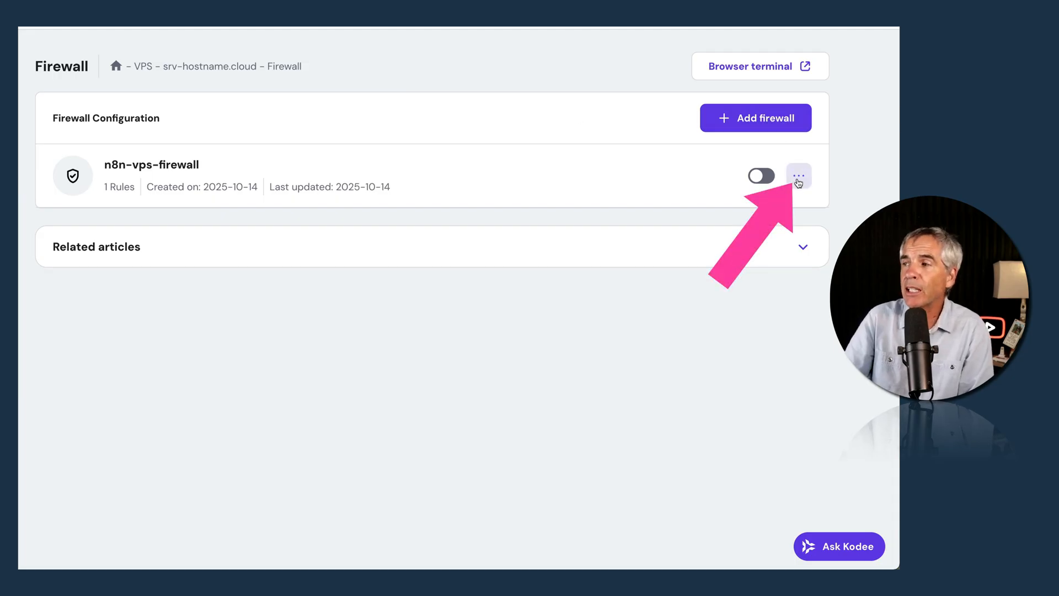
# - Choose Edit from n8n-vps-firewall's three-dot menu to reach its rule editor
pyautogui.click(798, 175)
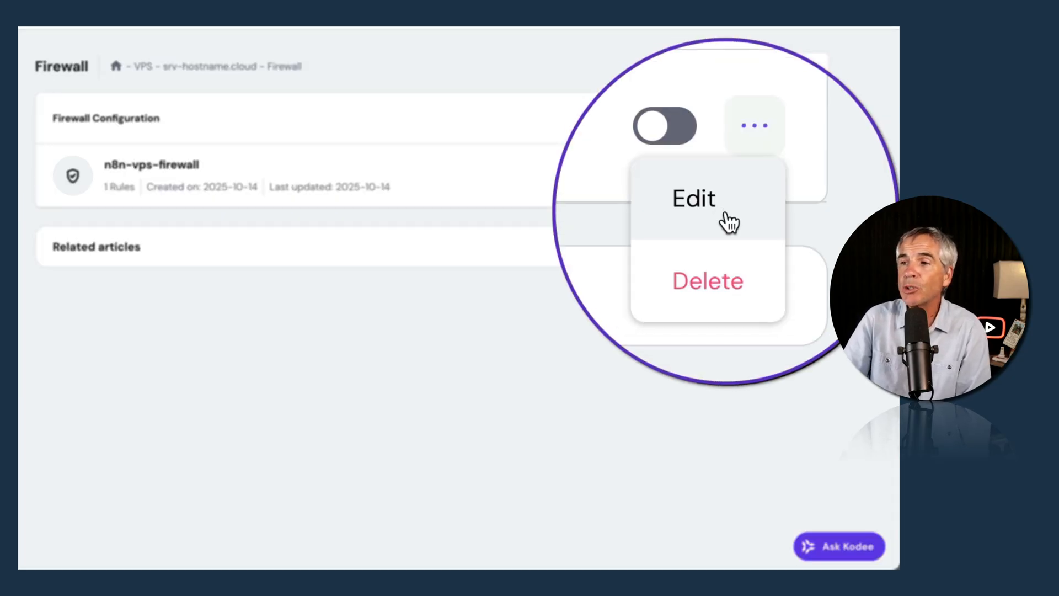
pyautogui.click(693, 197)
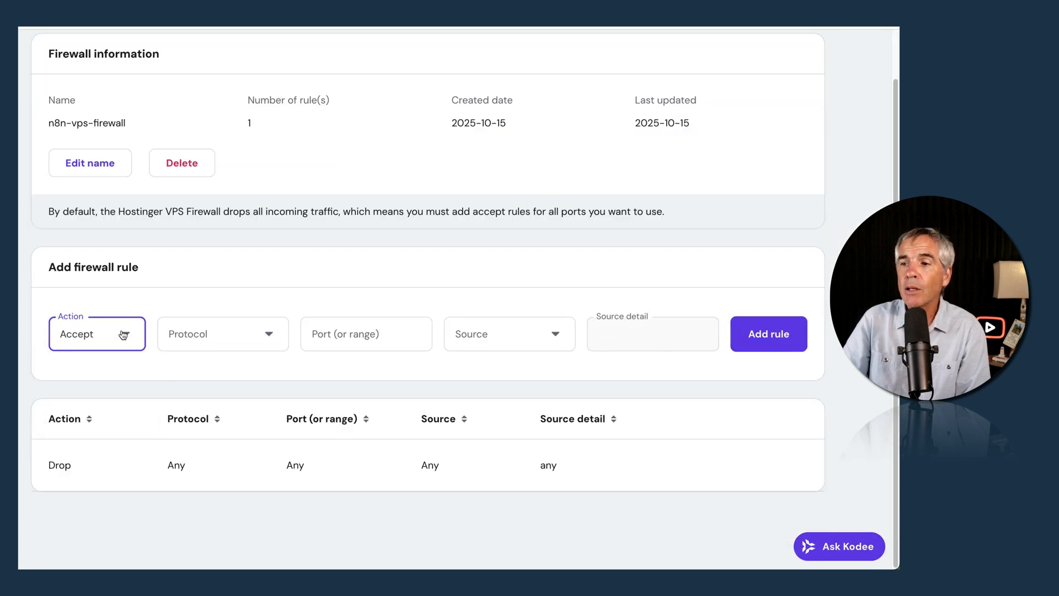
# - Add an Accept rule for TCP port 22 with source Anywhere
pyautogui.click(96, 333)
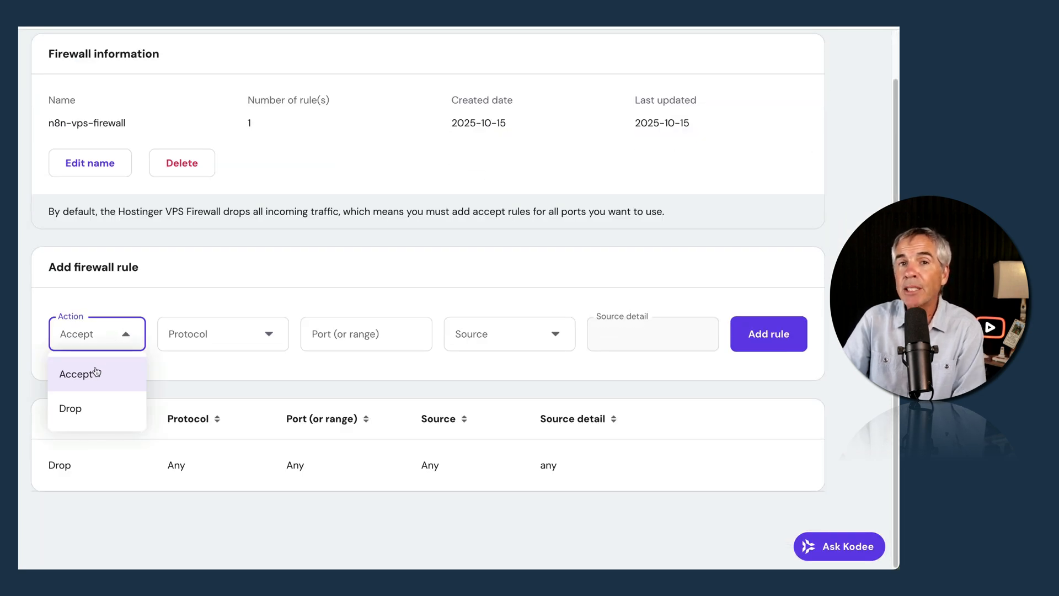
pyautogui.click(222, 333)
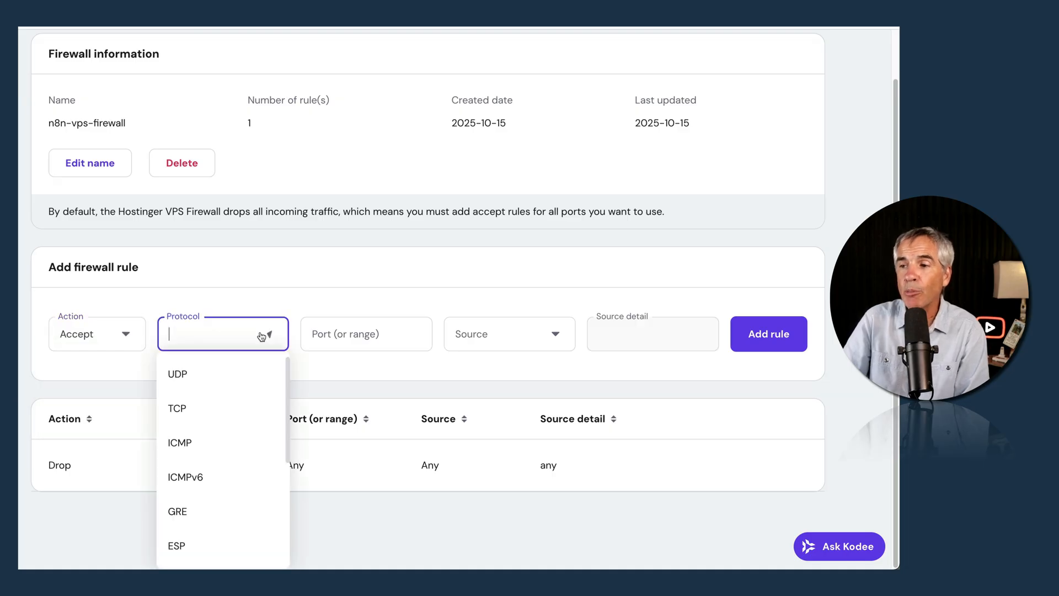
pyautogui.click(176, 408)
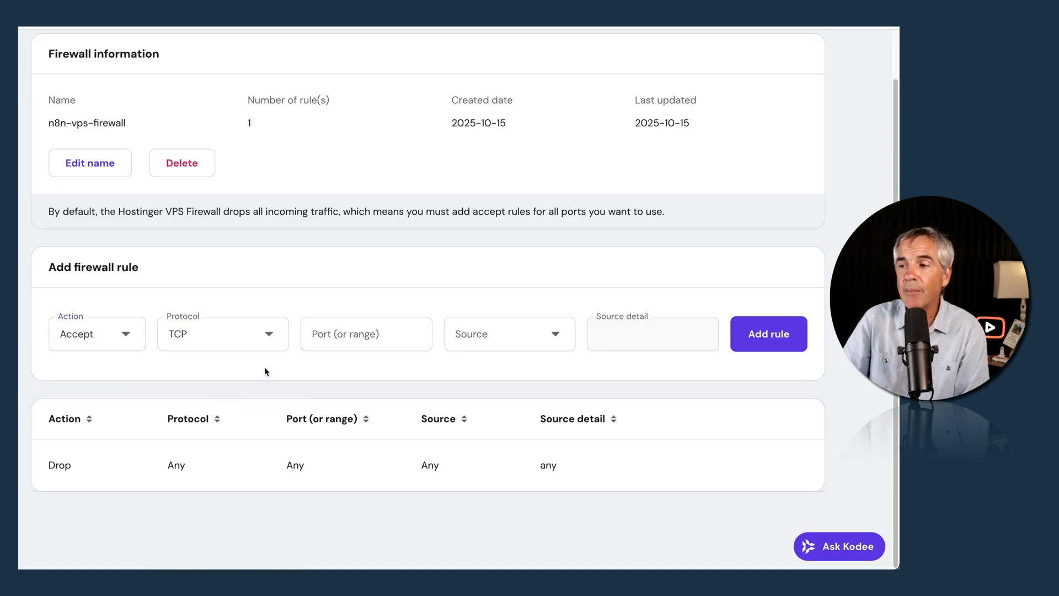
pyautogui.click(367, 333)
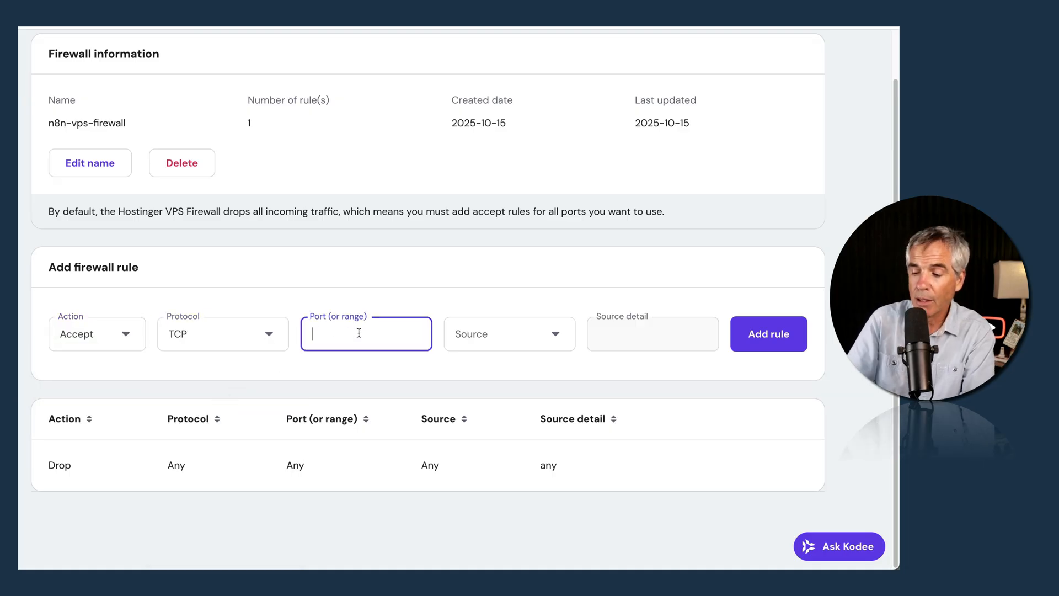
pyautogui.write('22')
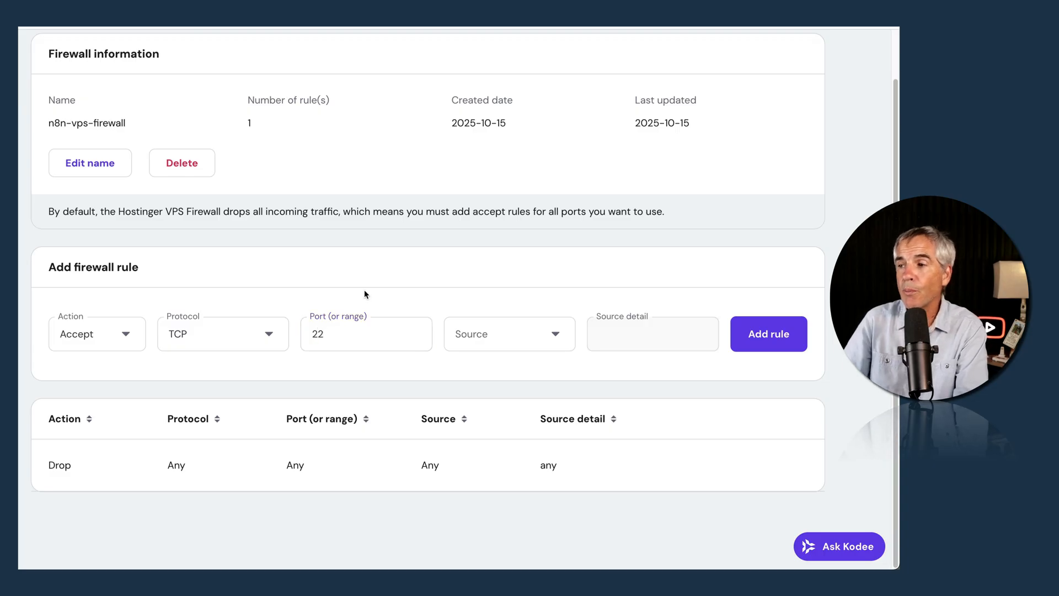
pyautogui.click(508, 333)
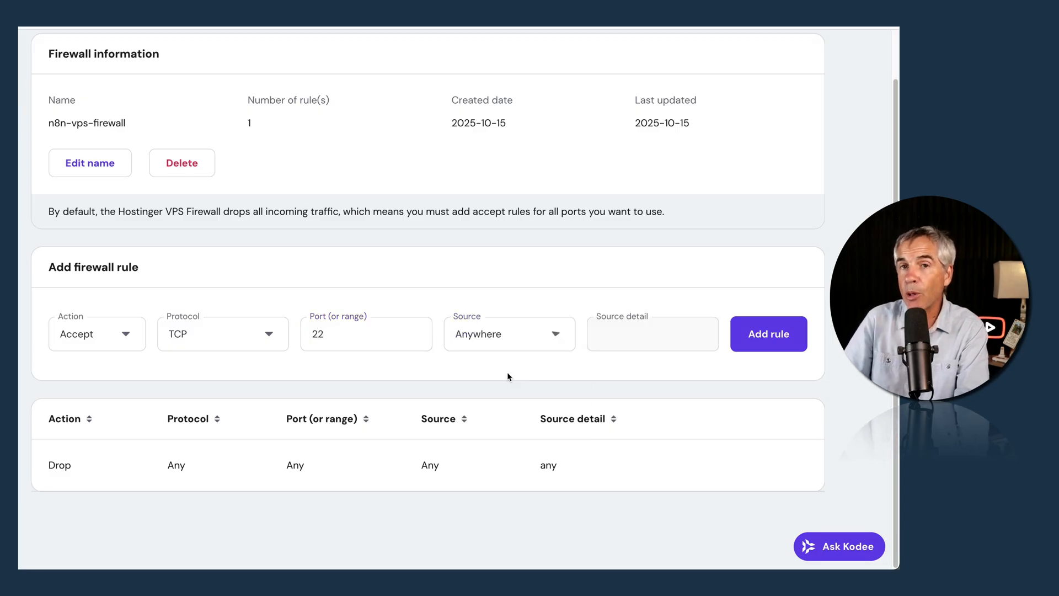
pyautogui.moveTo(478, 292)
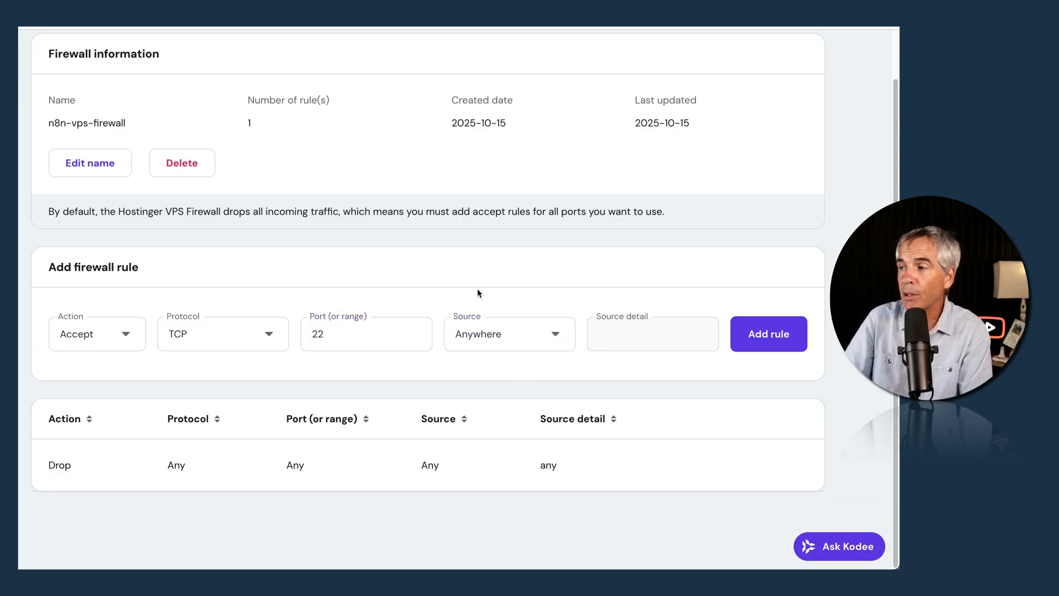
pyautogui.click(767, 333)
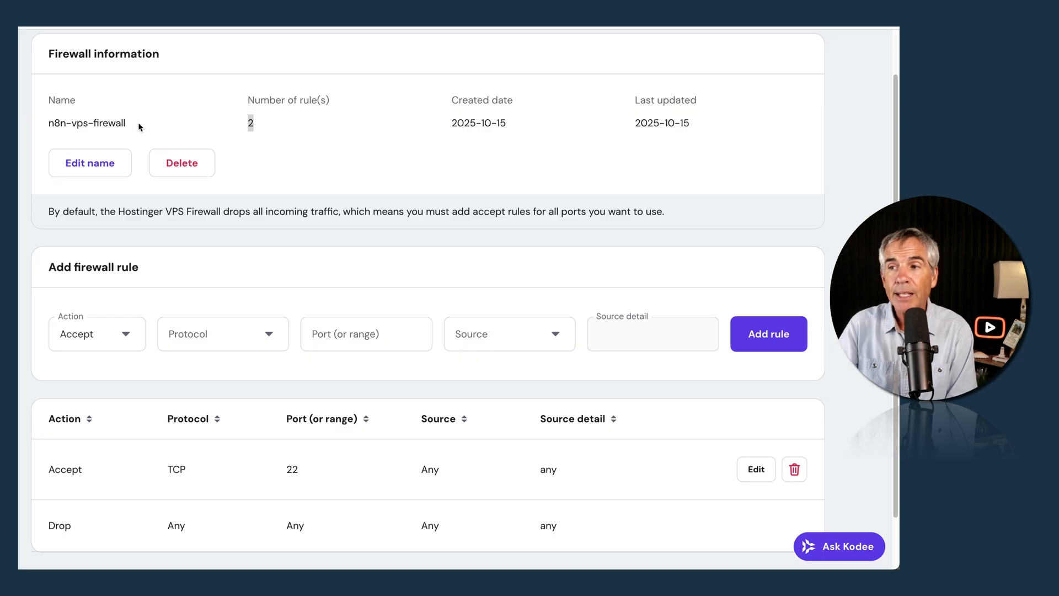
# - Highlight the rule count of 2 and review the rules table
pyautogui.doubleClick(86, 122)
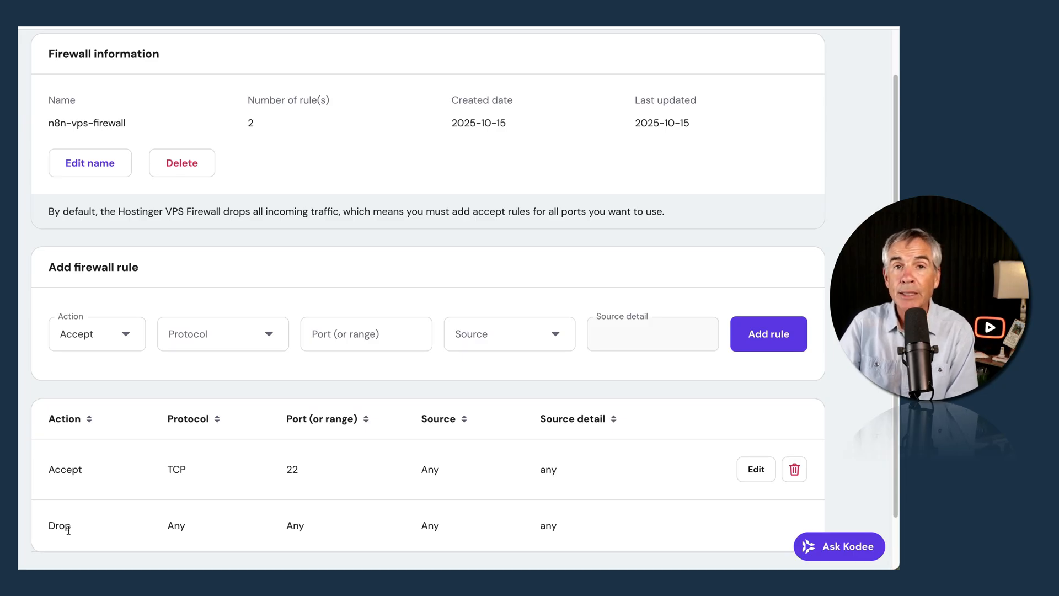
pyautogui.moveTo(95, 531)
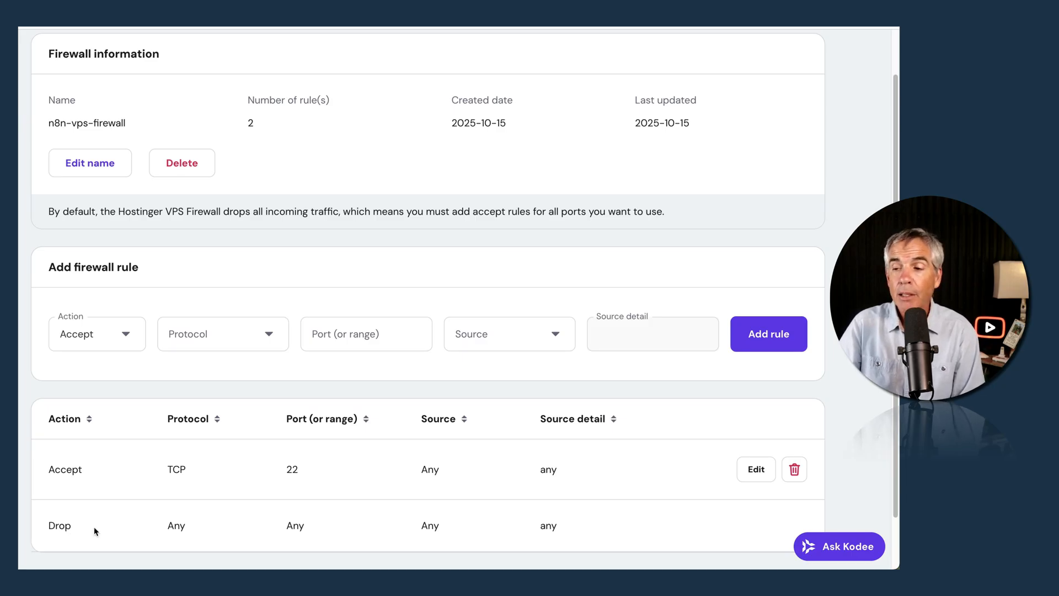
pyautogui.moveTo(89, 526)
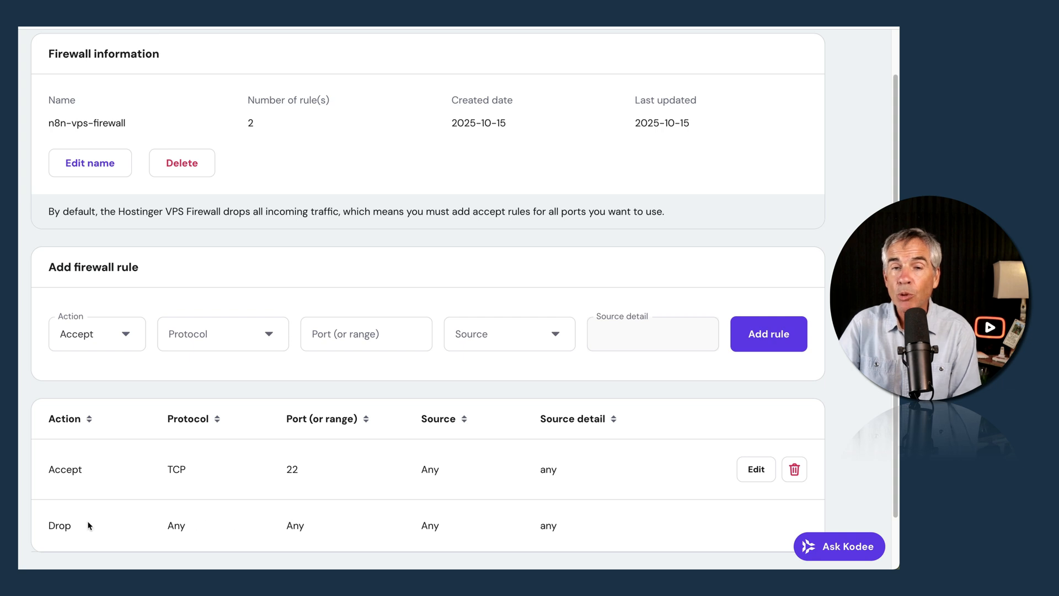
pyautogui.moveTo(86, 405)
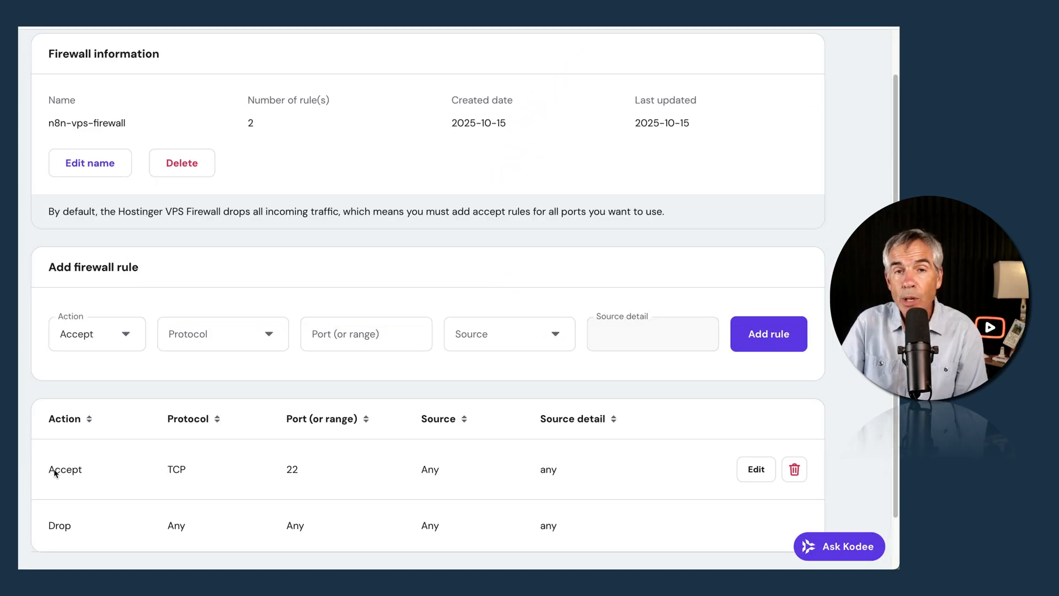
pyautogui.moveTo(288, 478)
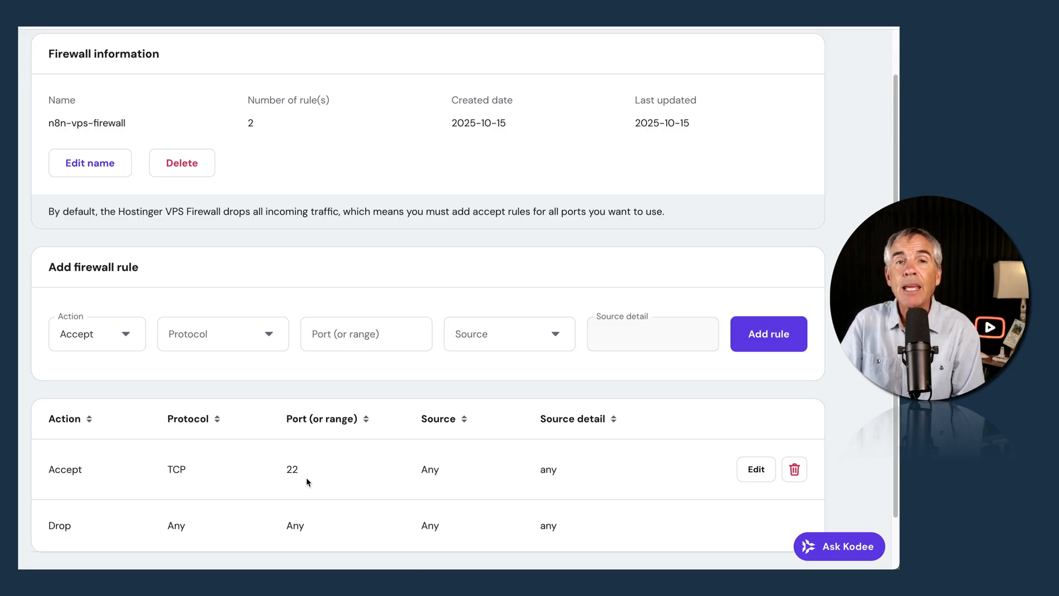
pyautogui.moveTo(64, 532)
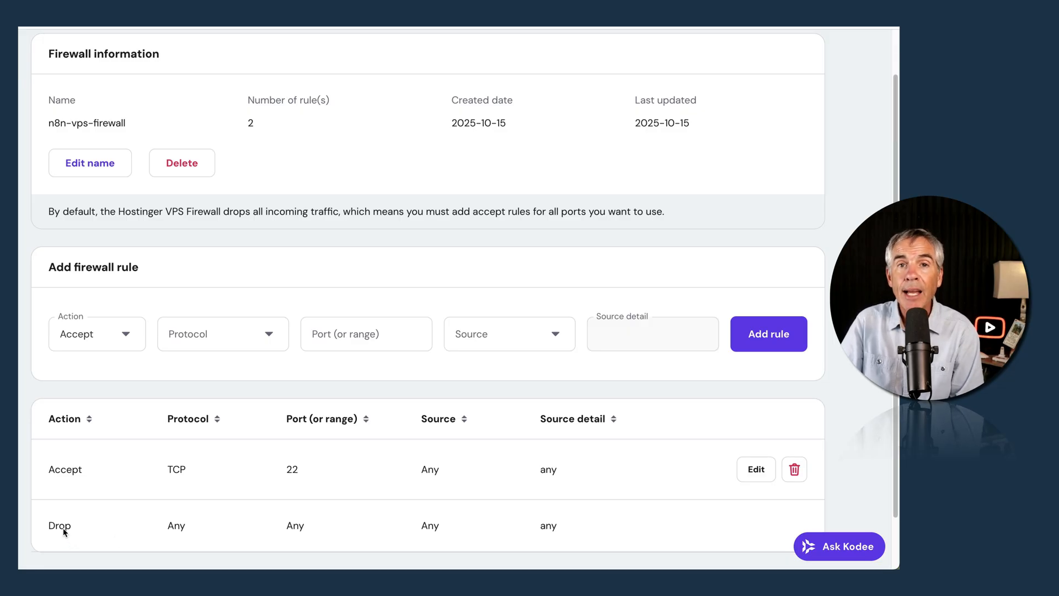
pyautogui.scroll(-3)
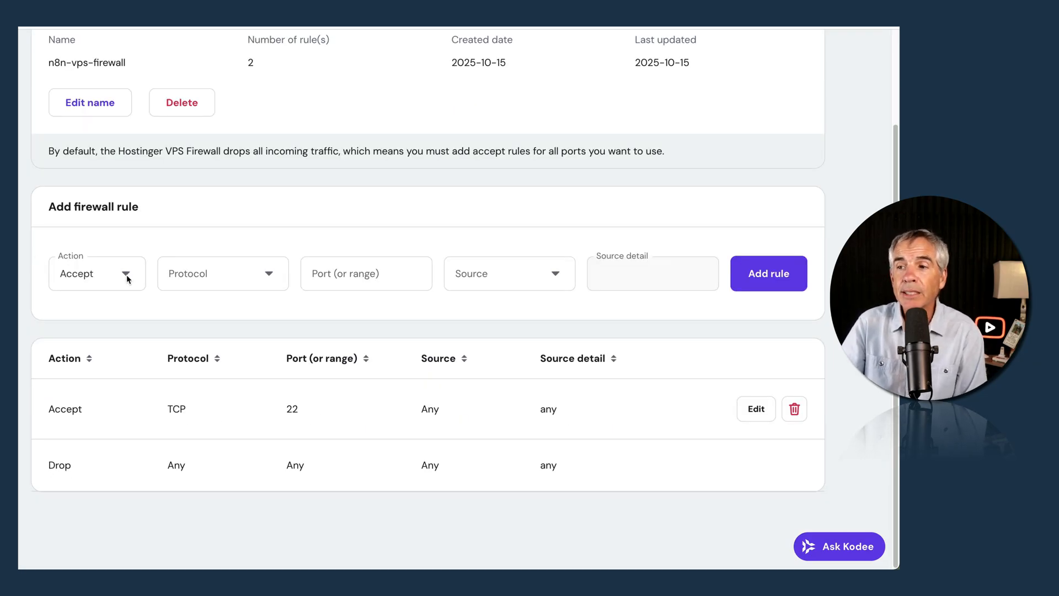
# - Set up an Accept rule for TCP port 80 from Anywhere
pyautogui.click(222, 273)
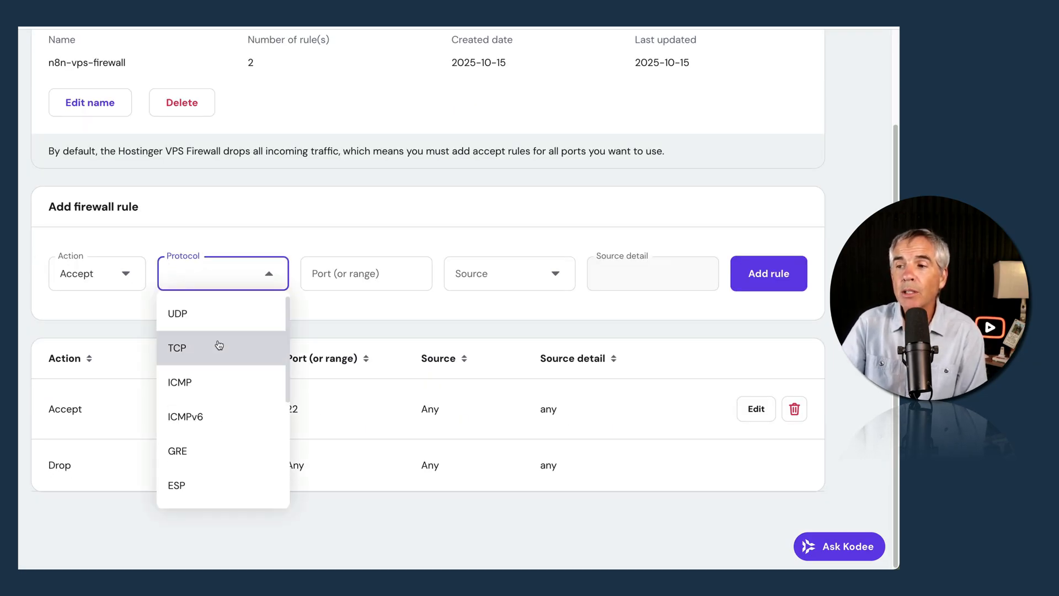
pyautogui.click(177, 347)
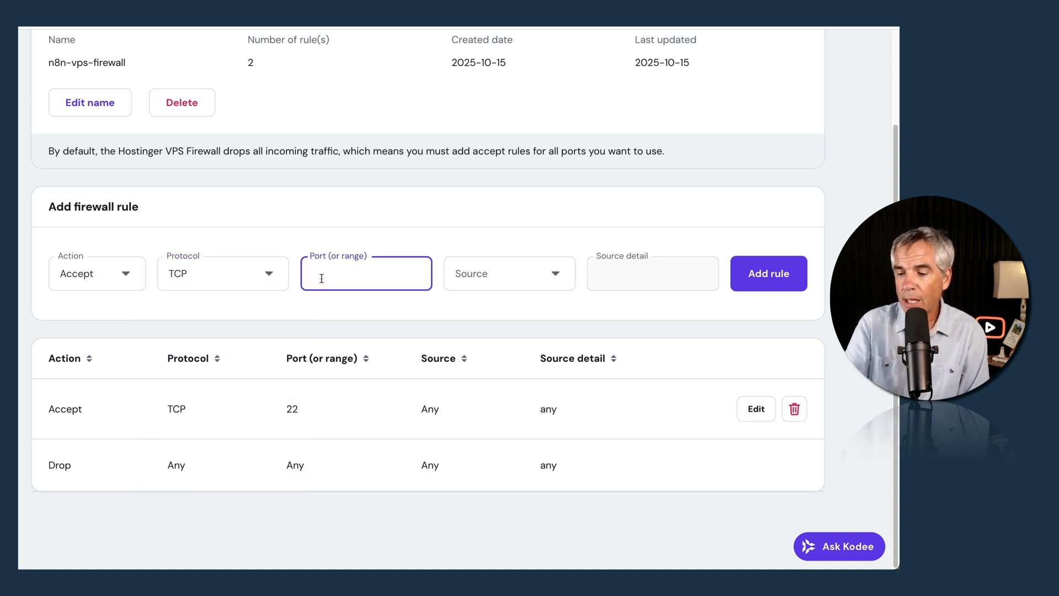
pyautogui.click(508, 273)
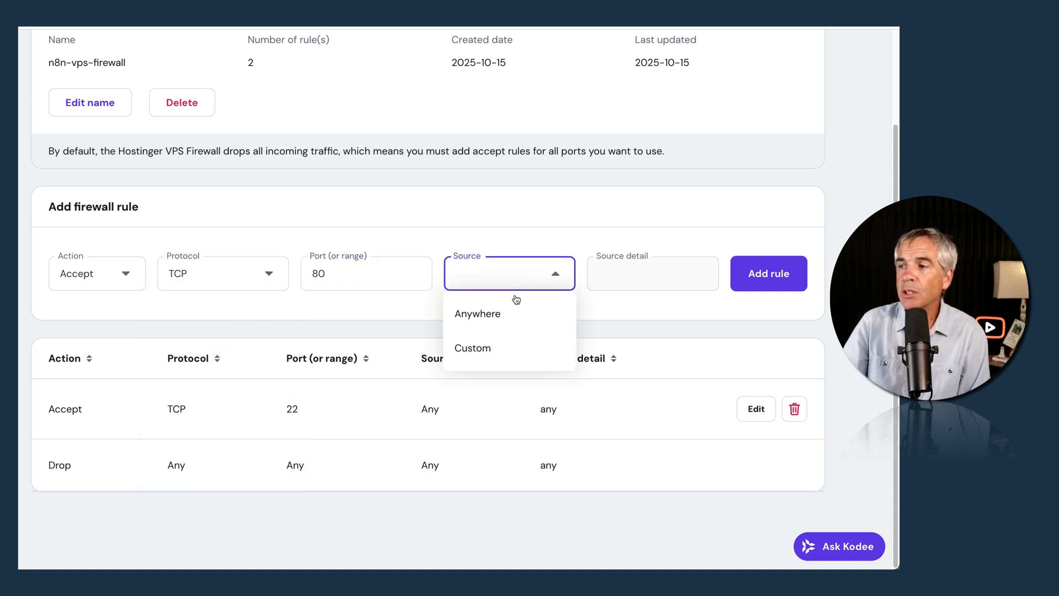
pyautogui.click(477, 313)
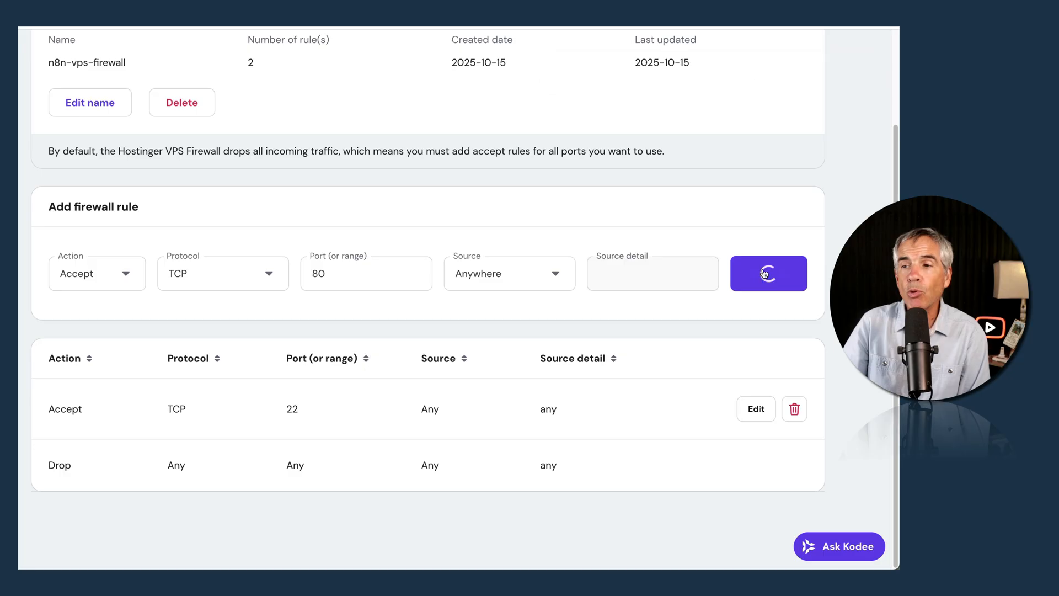
# - Add an Accept rule for TCP port 443 from Anywhere
pyautogui.click(223, 274)
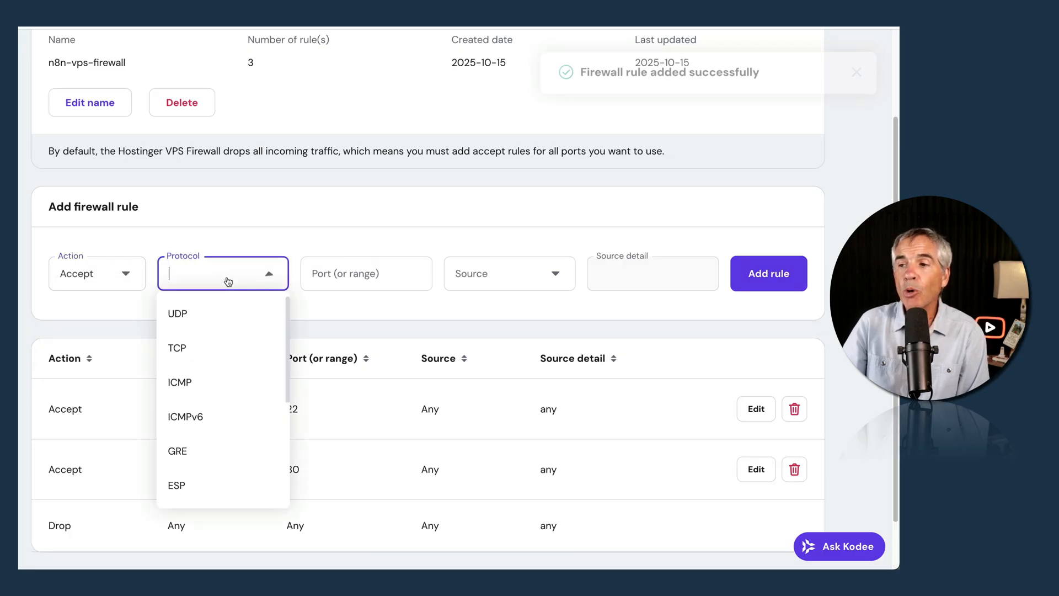
pyautogui.click(176, 347)
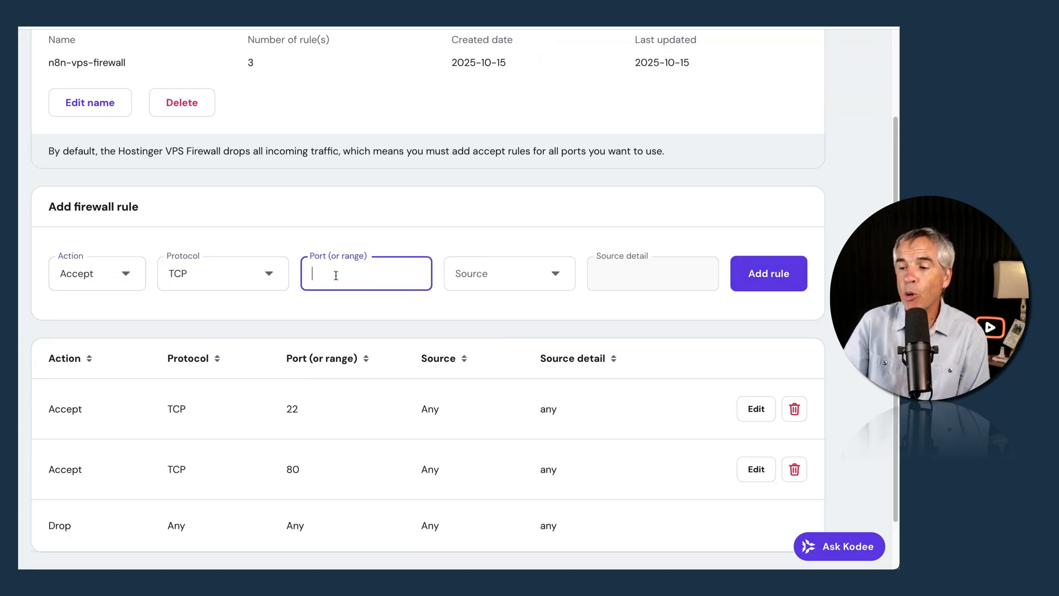
pyautogui.write('443')
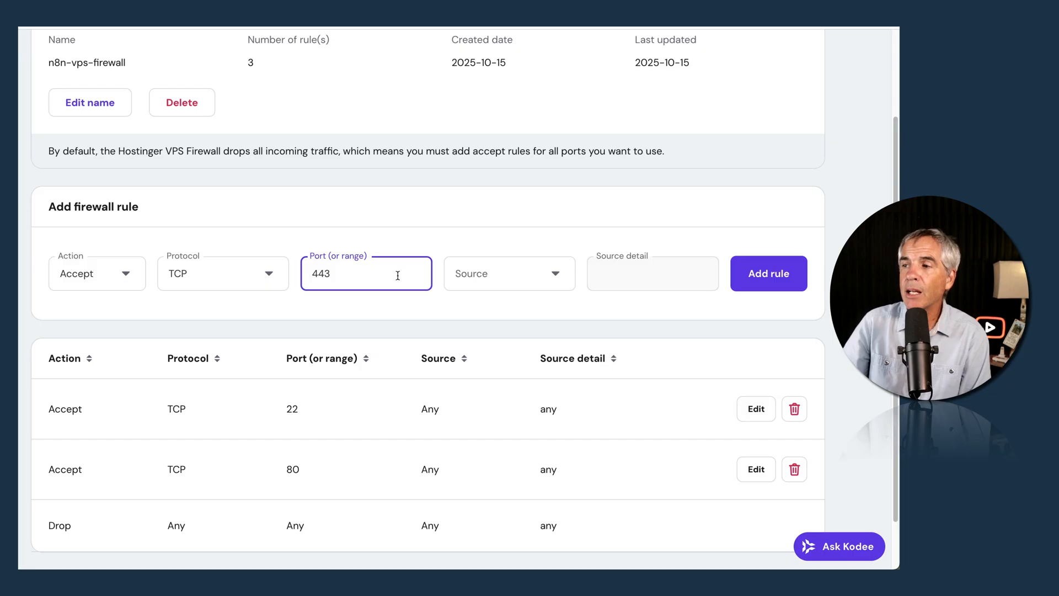
pyautogui.click(509, 274)
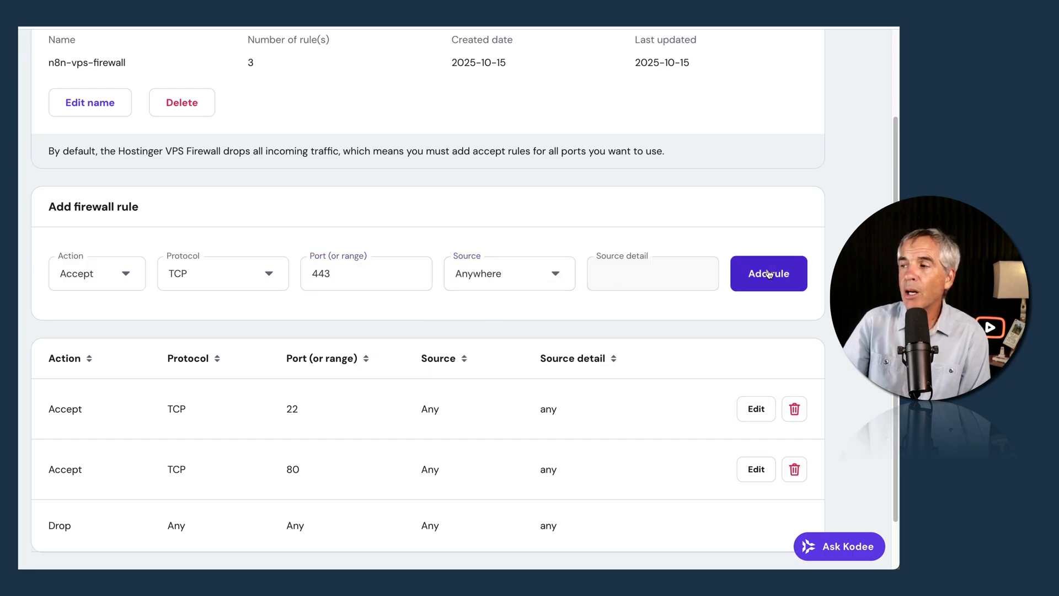
pyautogui.click(768, 272)
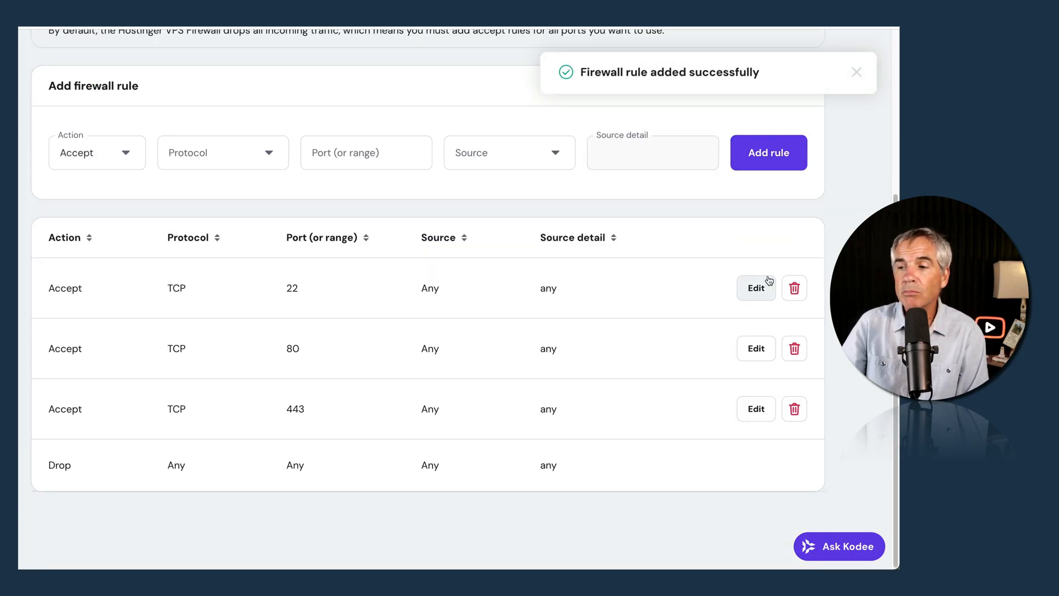
# - Review the port 22 rule's settings and cancel without changes
pyautogui.click(755, 288)
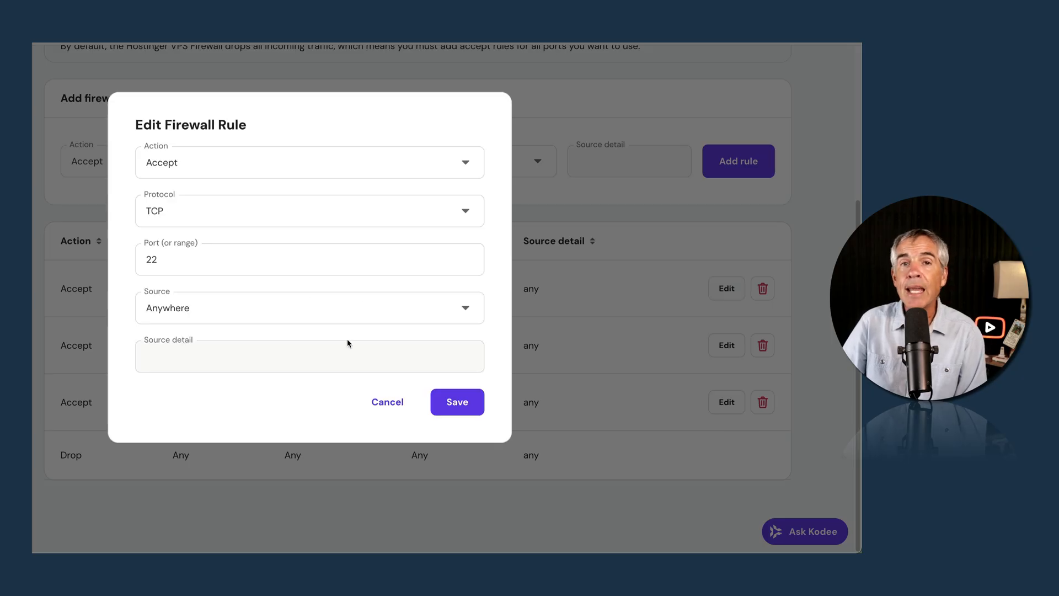
pyautogui.click(387, 401)
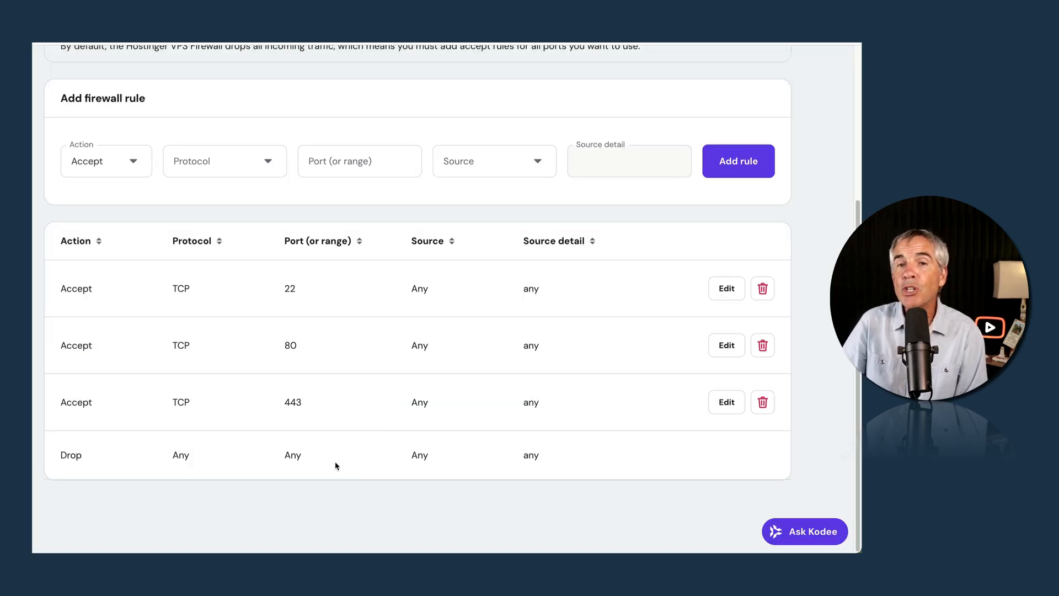
pyautogui.moveTo(415, 470)
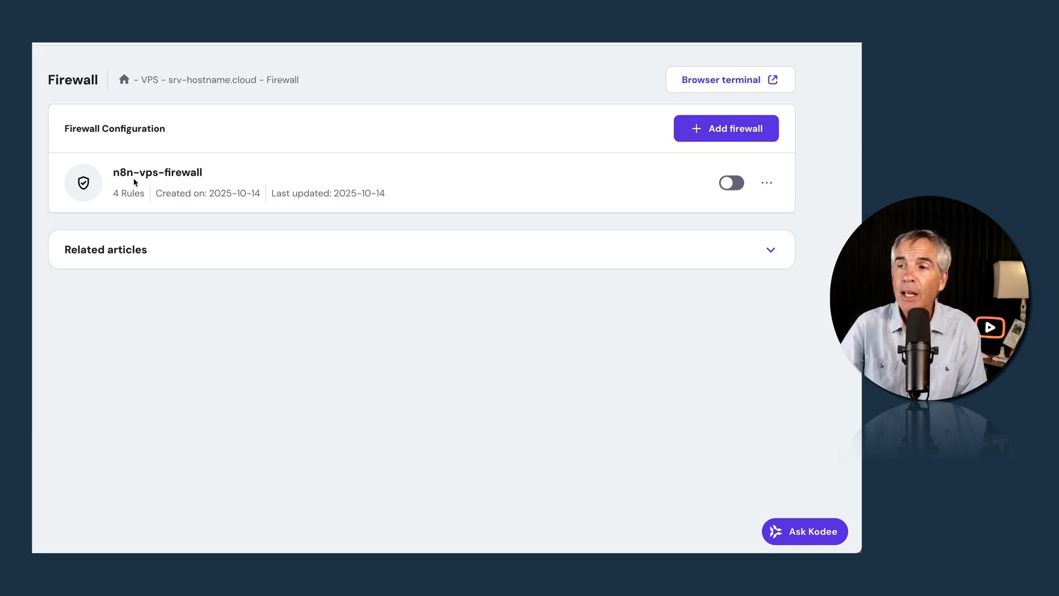
pyautogui.moveTo(182, 177)
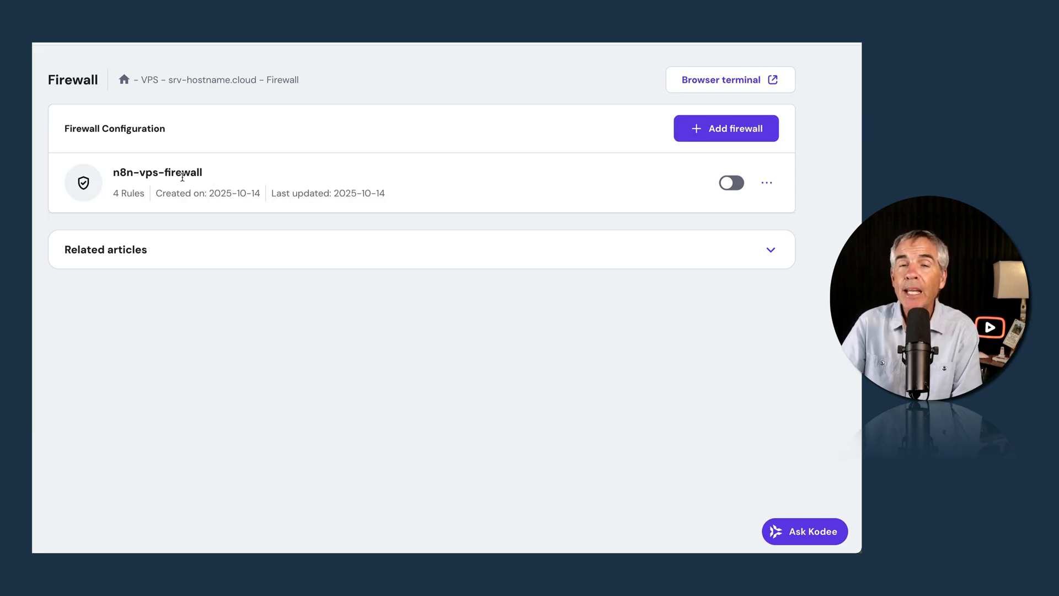
pyautogui.moveTo(526, 218)
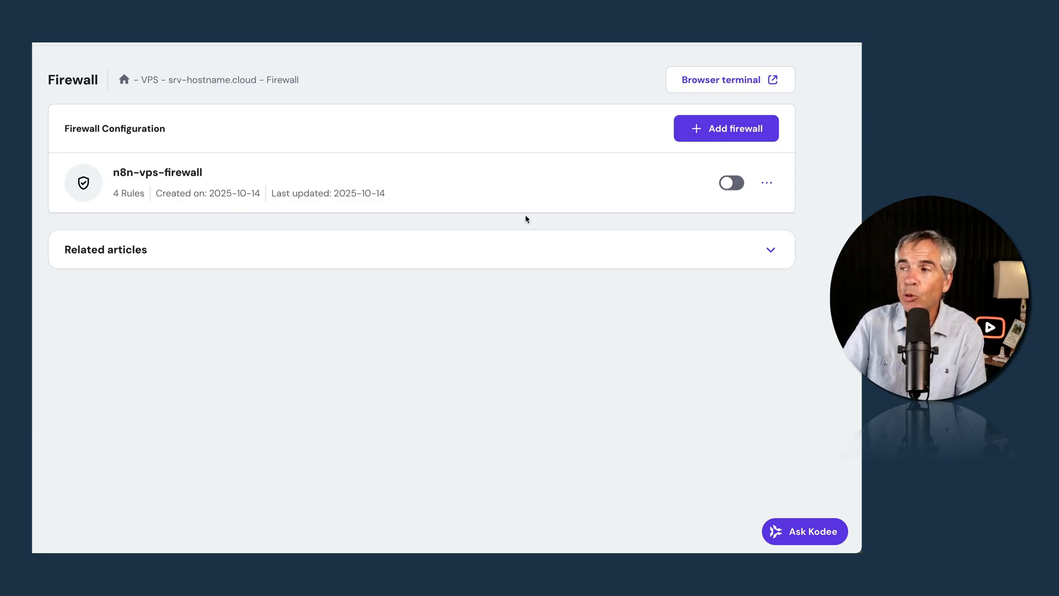
pyautogui.click(767, 182)
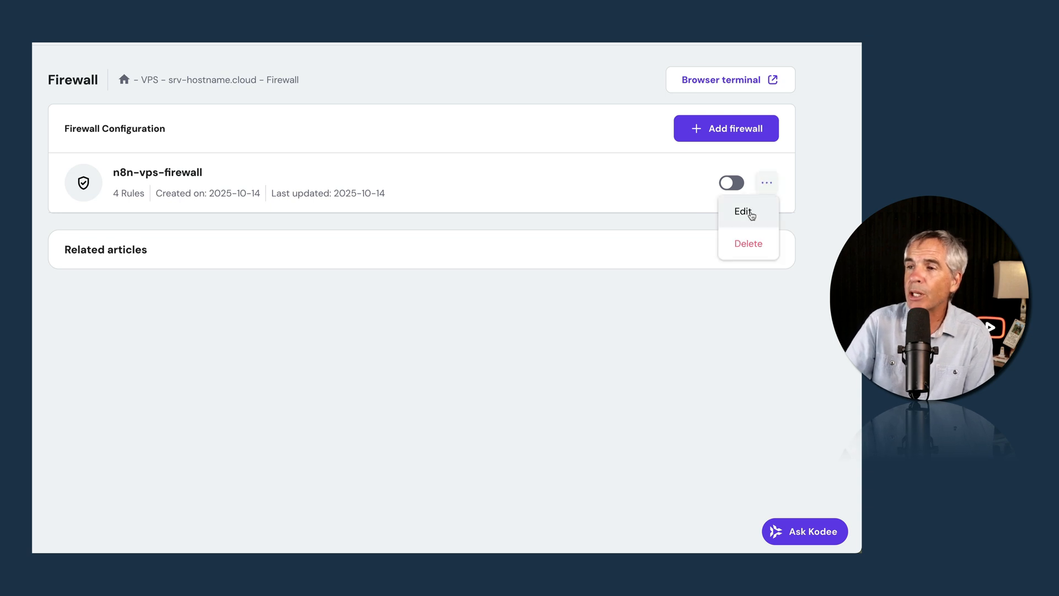
pyautogui.click(743, 212)
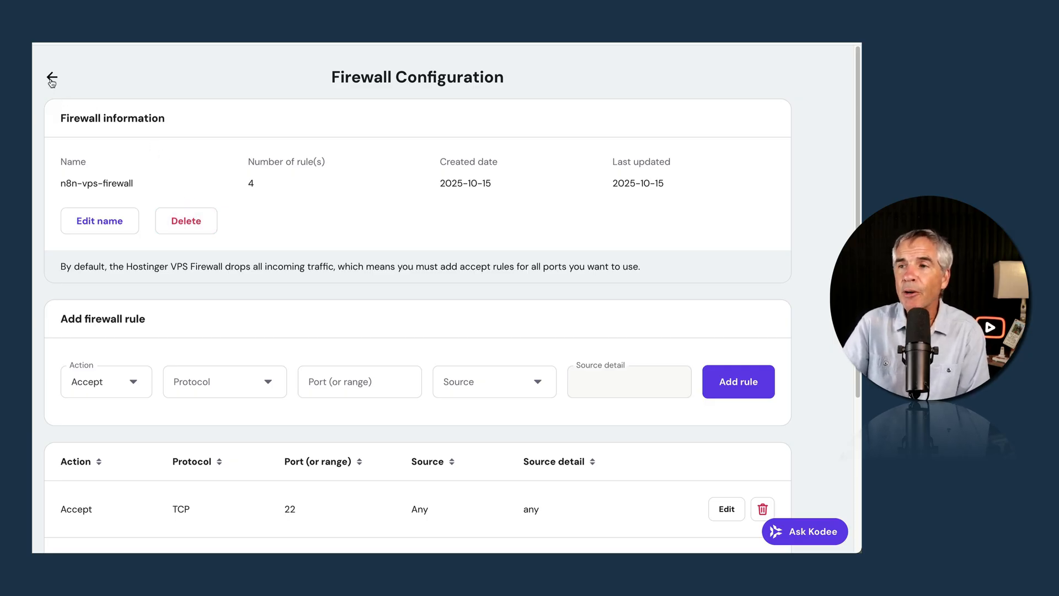
pyautogui.click(52, 77)
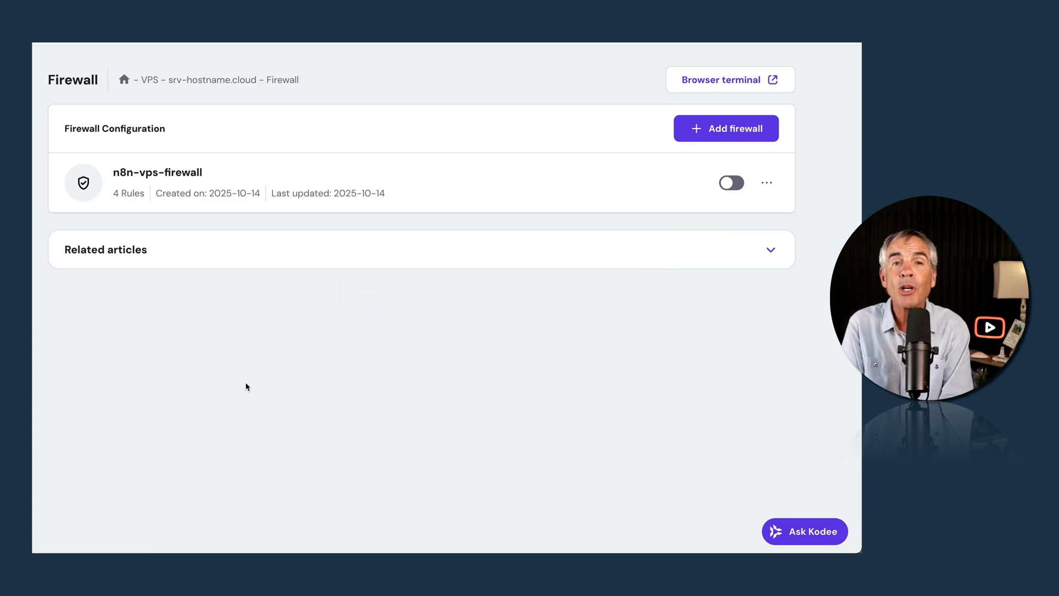
pyautogui.moveTo(487, 283)
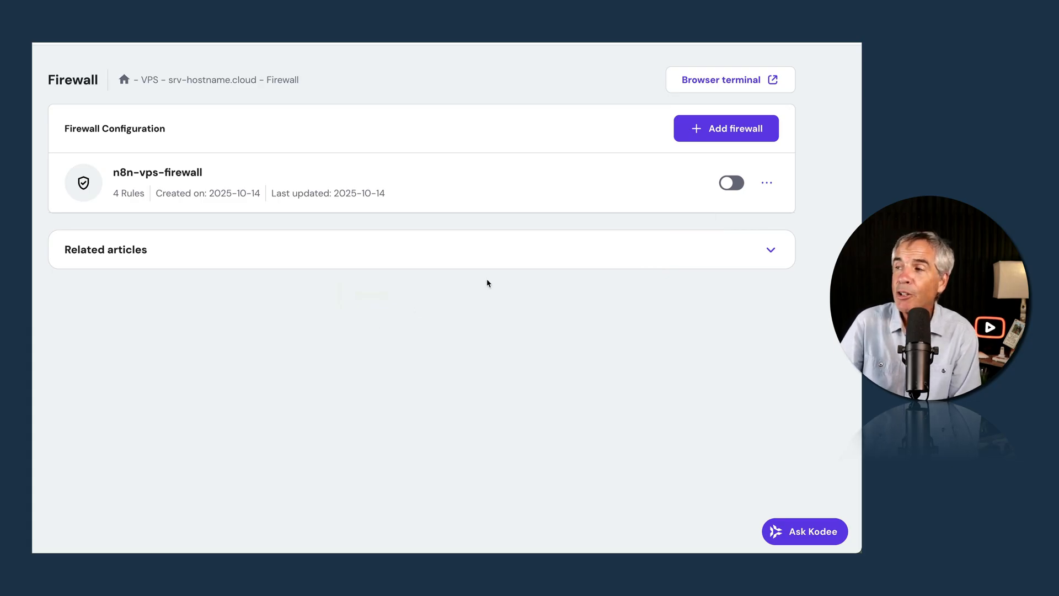
# - Switch on n8n-vps-firewall and confirm activation so it shows Active
pyautogui.click(730, 182)
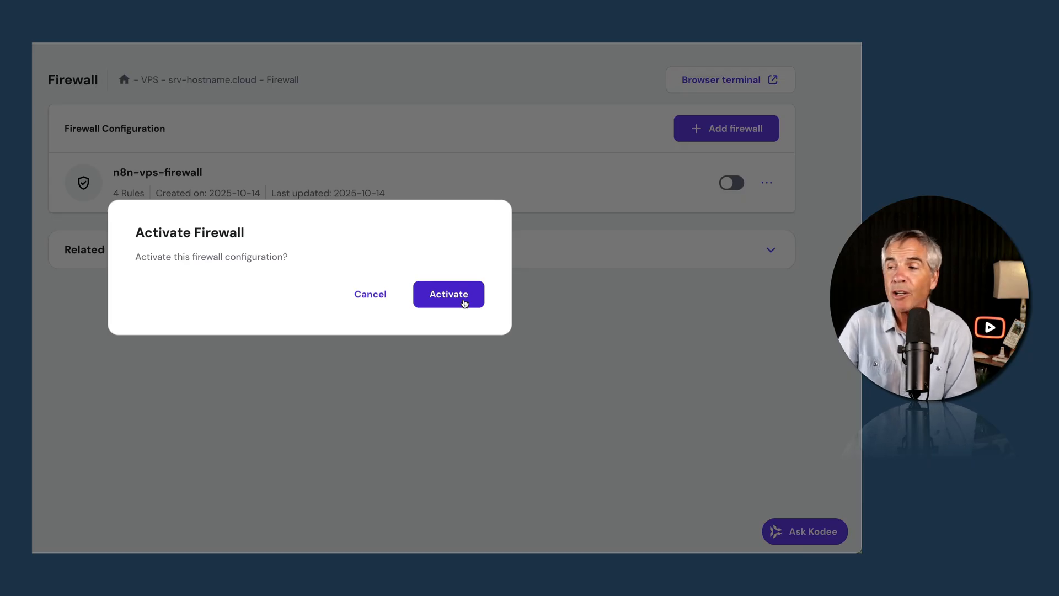
pyautogui.click(448, 294)
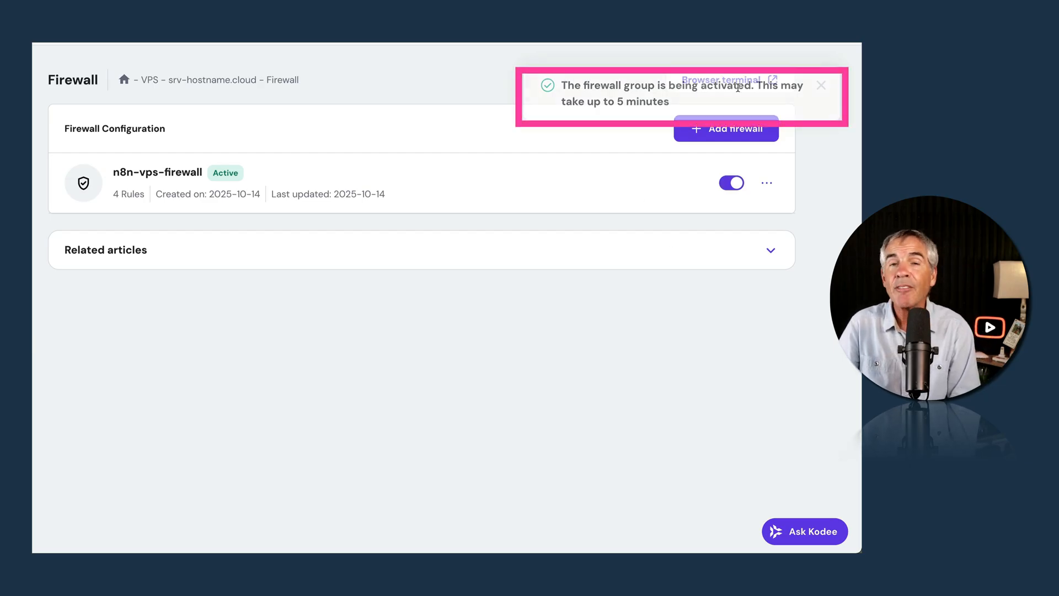
pyautogui.click(821, 85)
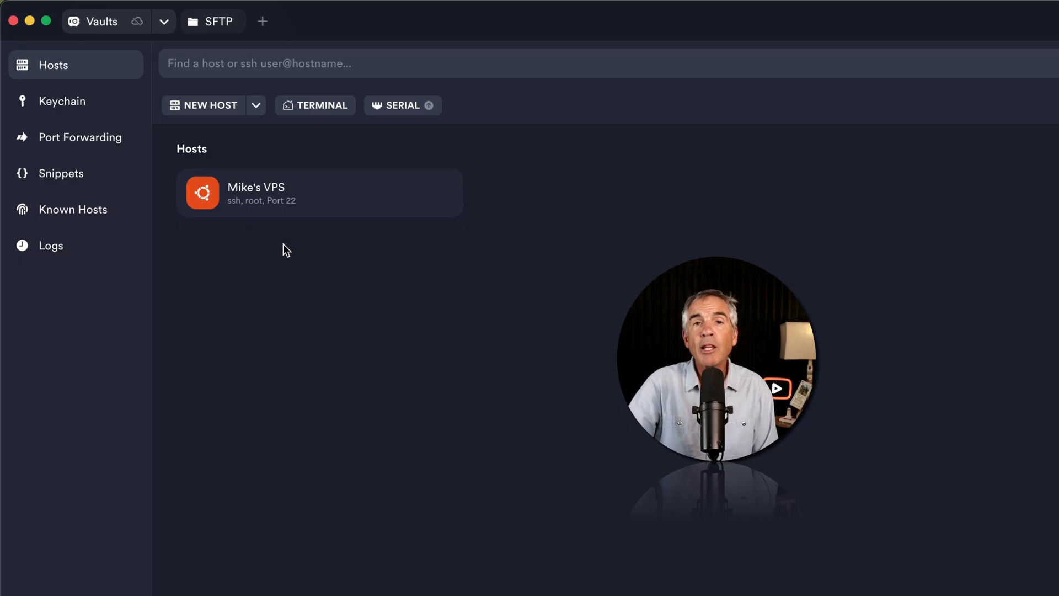
pyautogui.moveTo(253, 217)
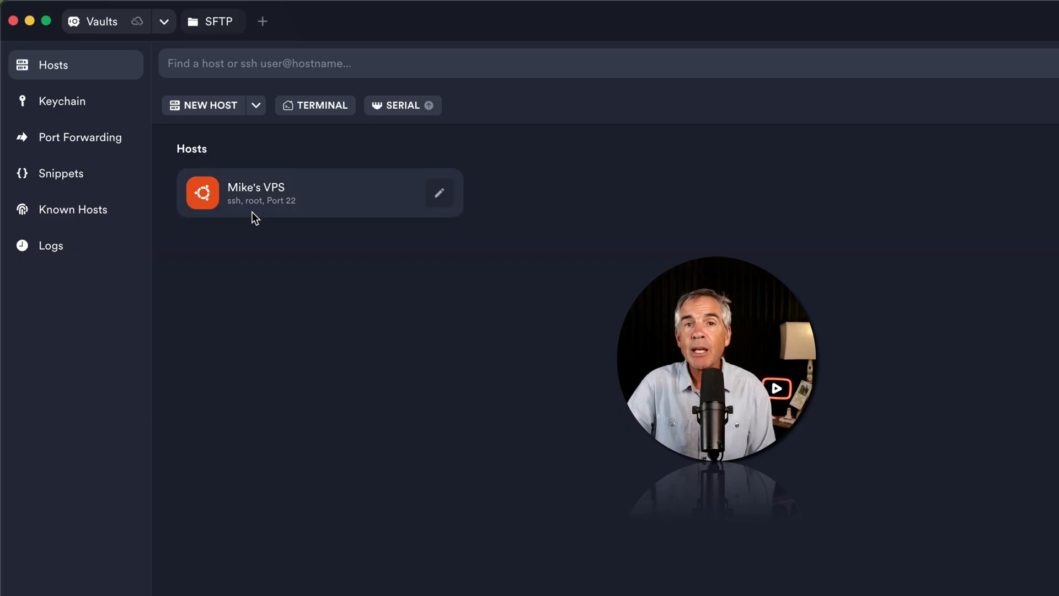
pyautogui.moveTo(270, 228)
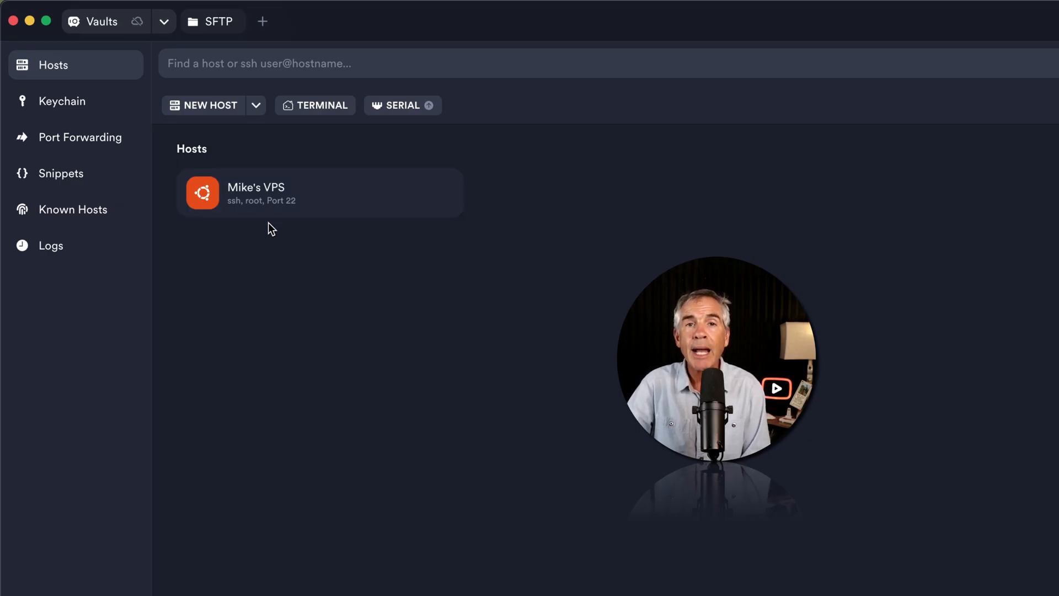
pyautogui.moveTo(239, 216)
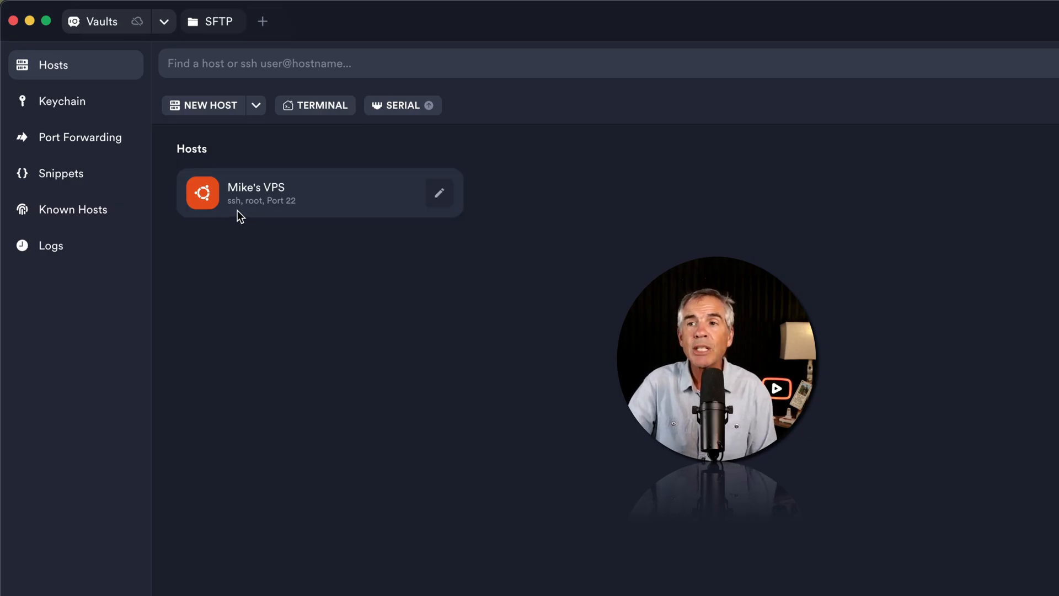
pyautogui.moveTo(308, 212)
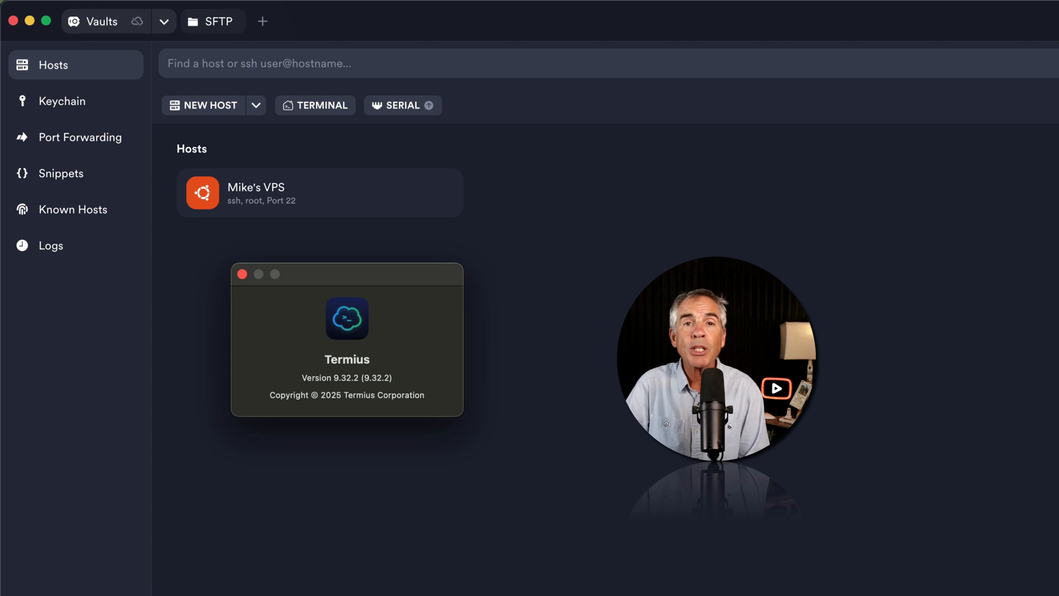
pyautogui.moveTo(337, 372)
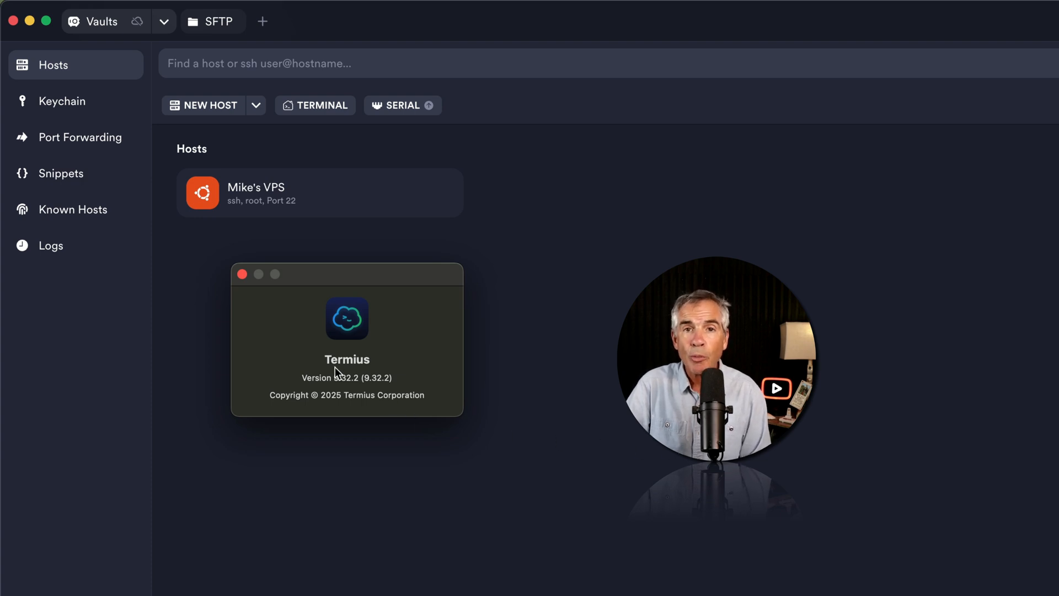
pyautogui.moveTo(601, 378)
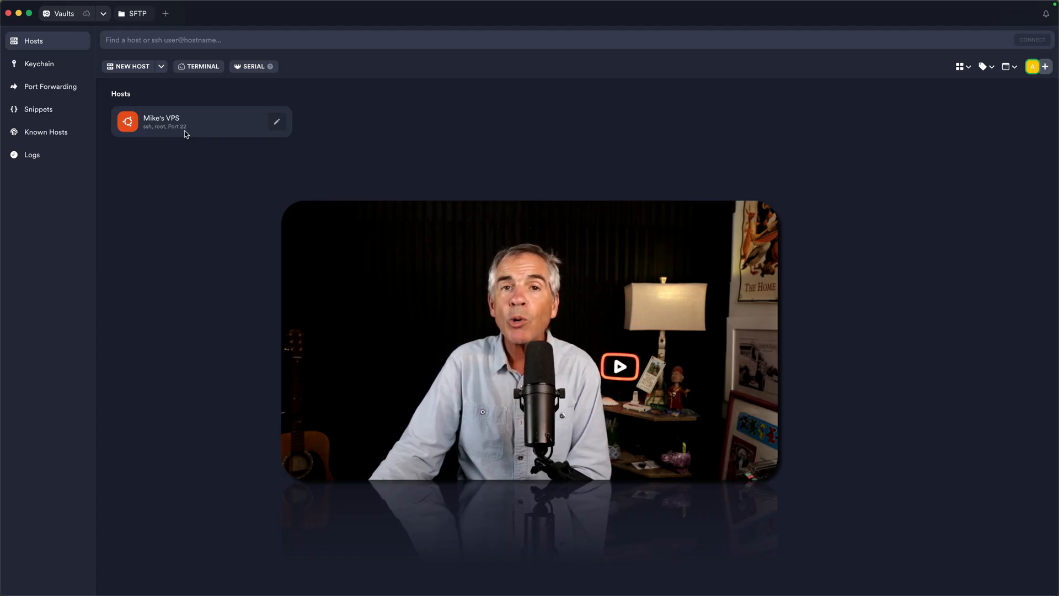
pyautogui.moveTo(176, 134)
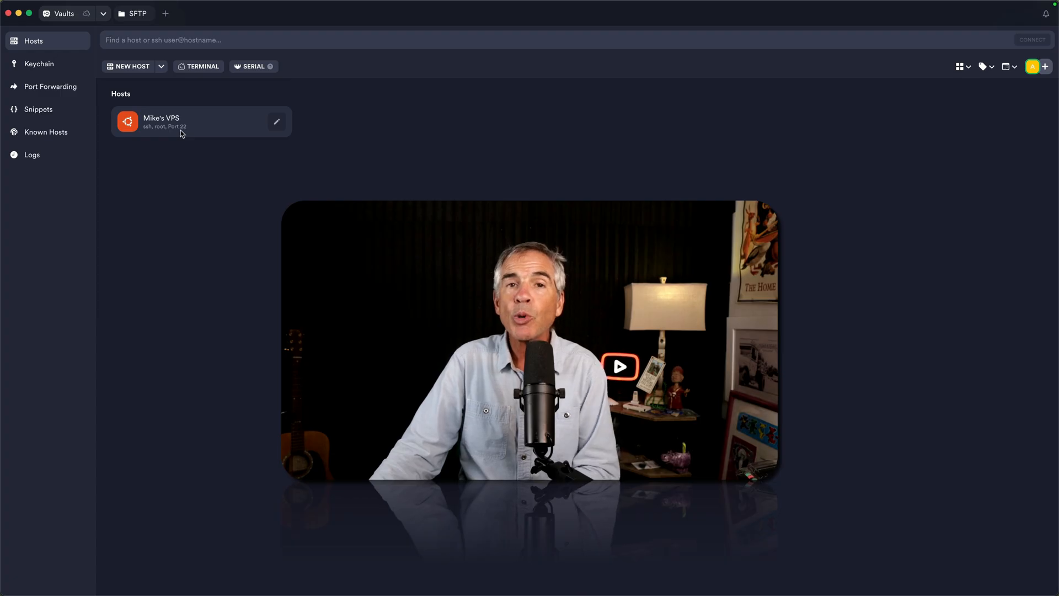
pyautogui.moveTo(171, 134)
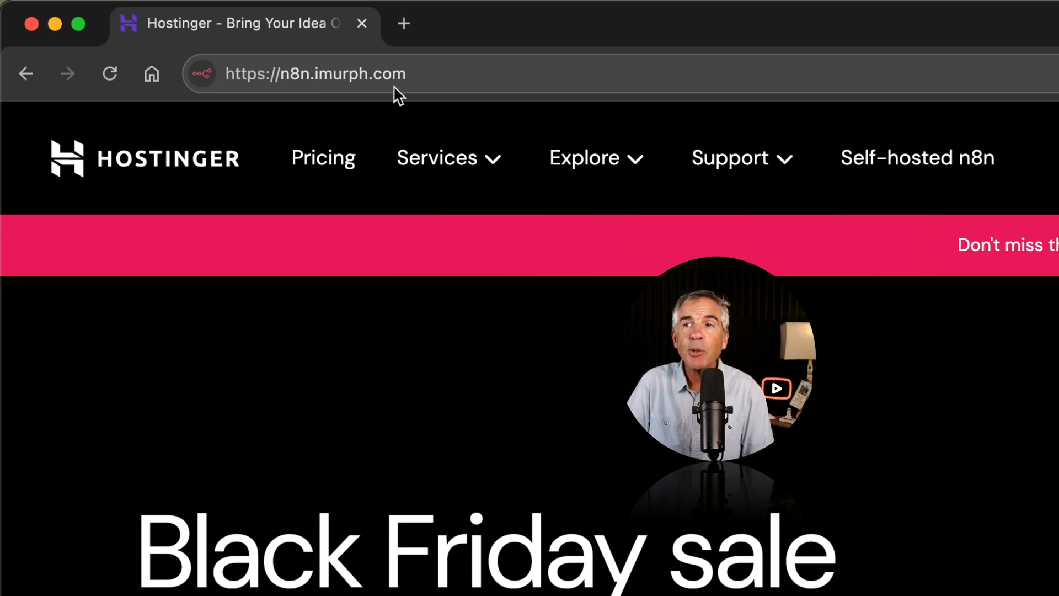
pyautogui.moveTo(243, 101)
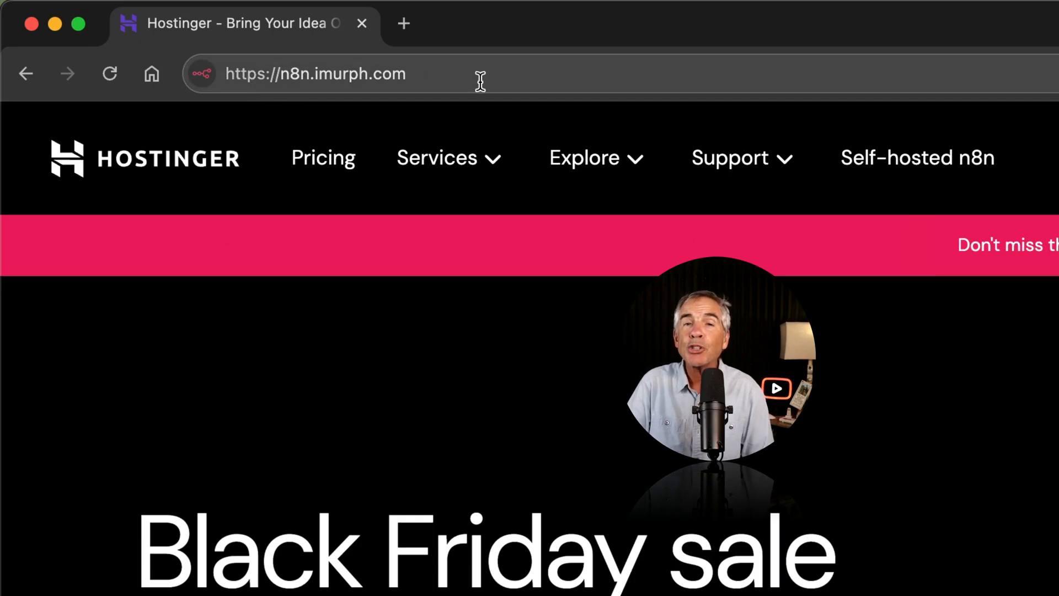
pyautogui.click(314, 74)
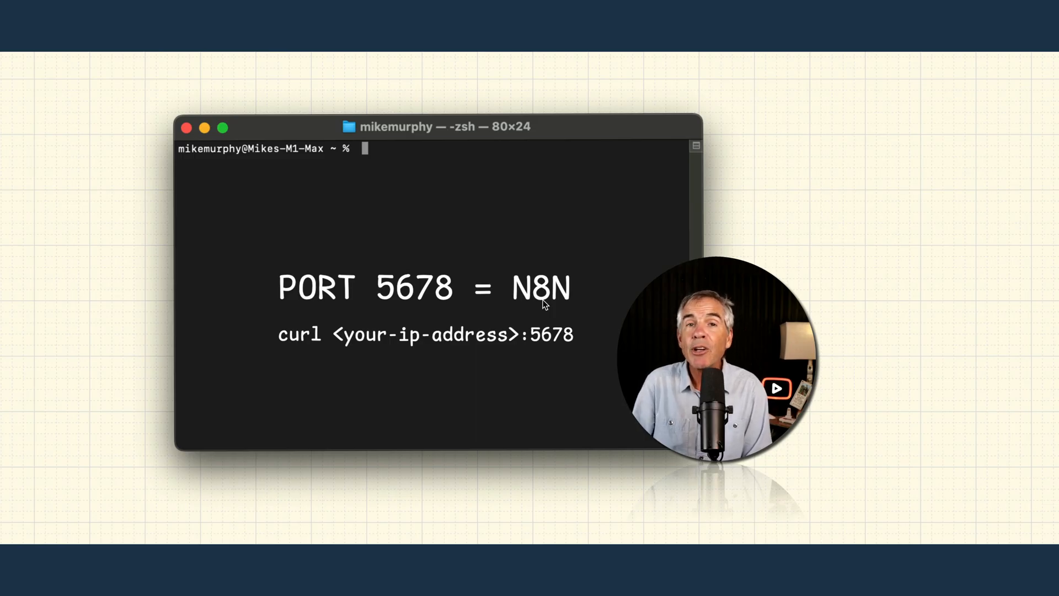
pyautogui.moveTo(397, 321)
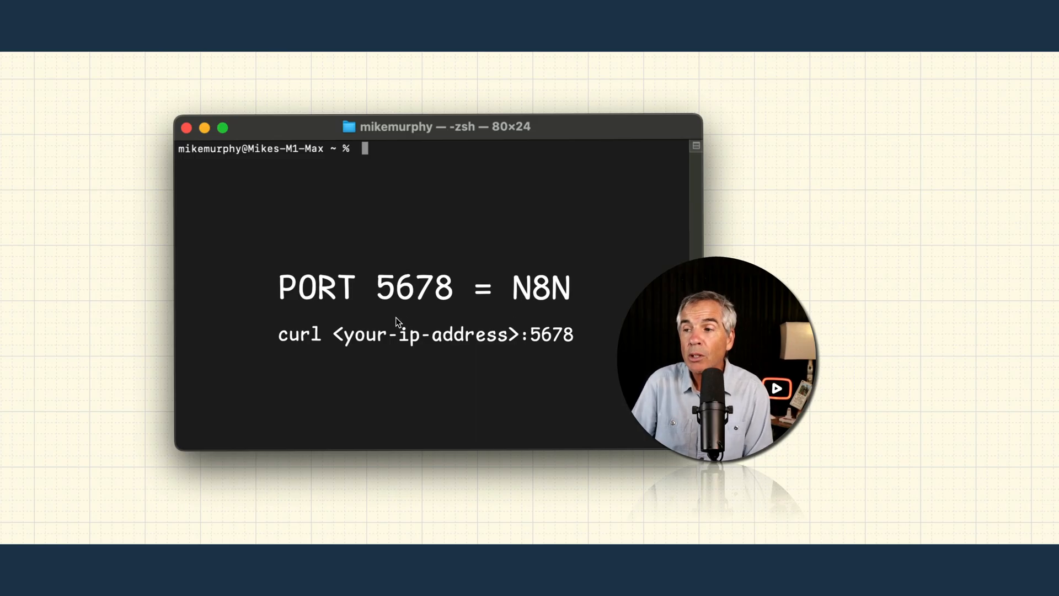
pyautogui.moveTo(424, 304)
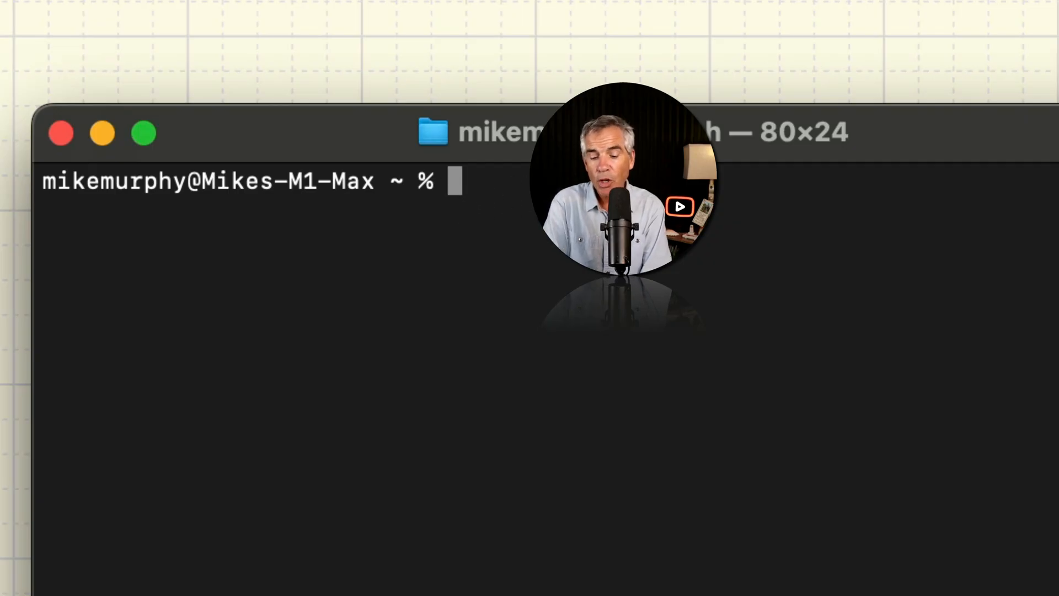
# - Curl the server IP on port 5678, confirm it hangs with no response, then cancel it
pyautogui.write('curl')
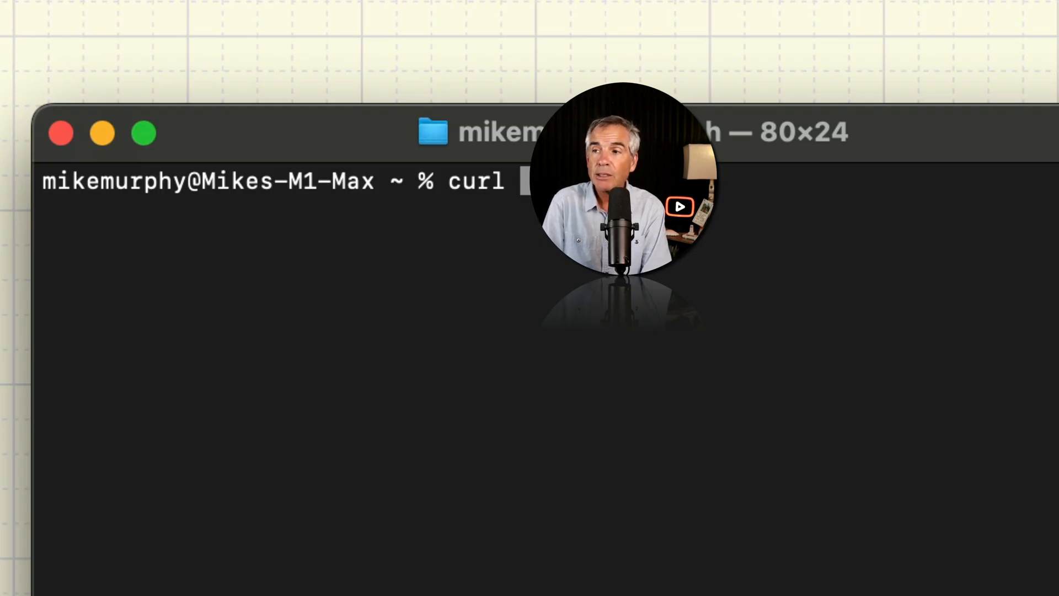
pyautogui.write('1')
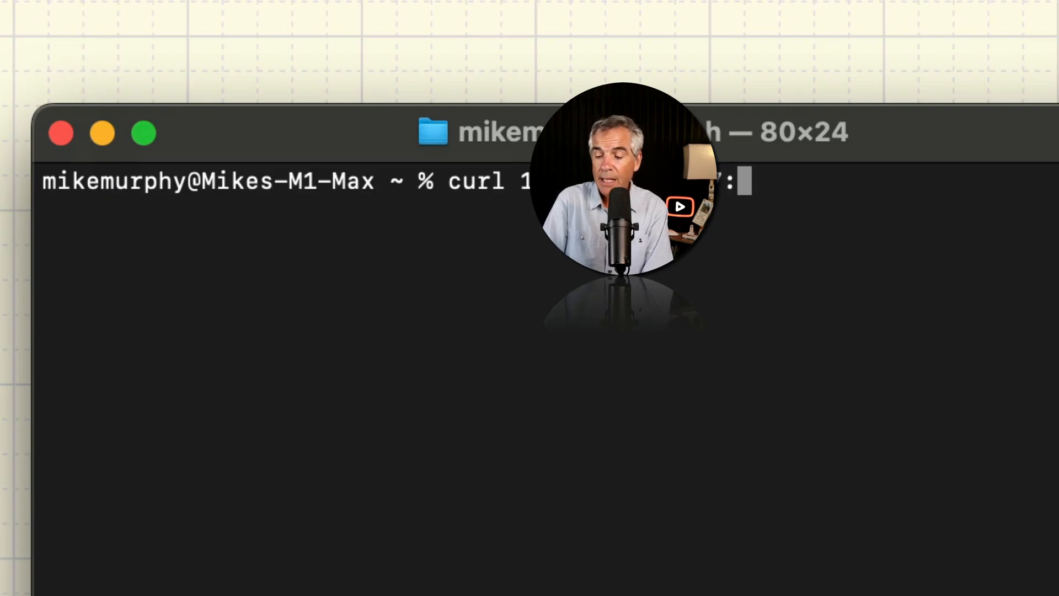
pyautogui.write('56')
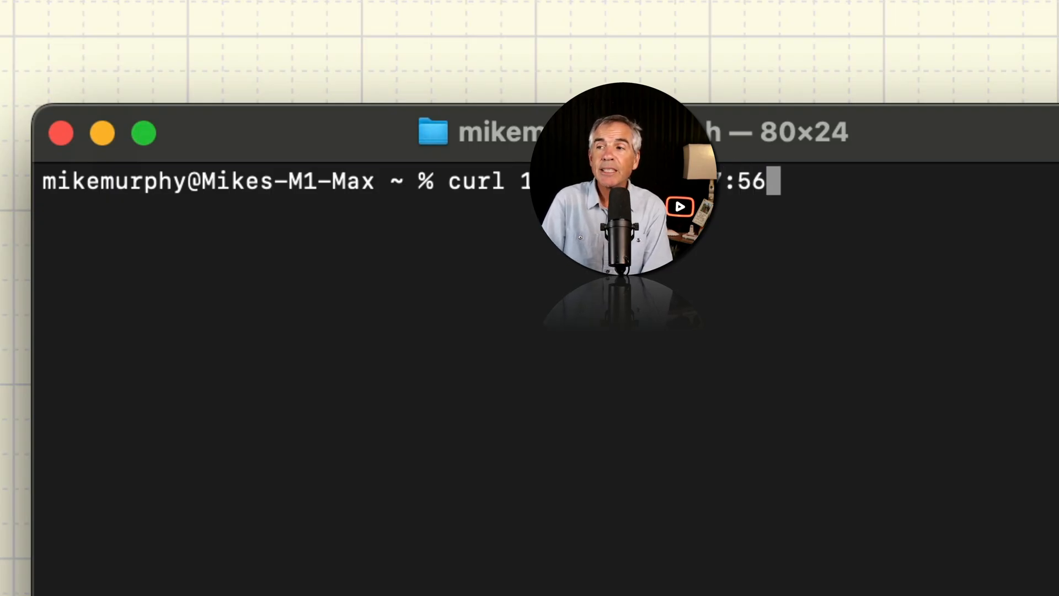
pyautogui.write('78')
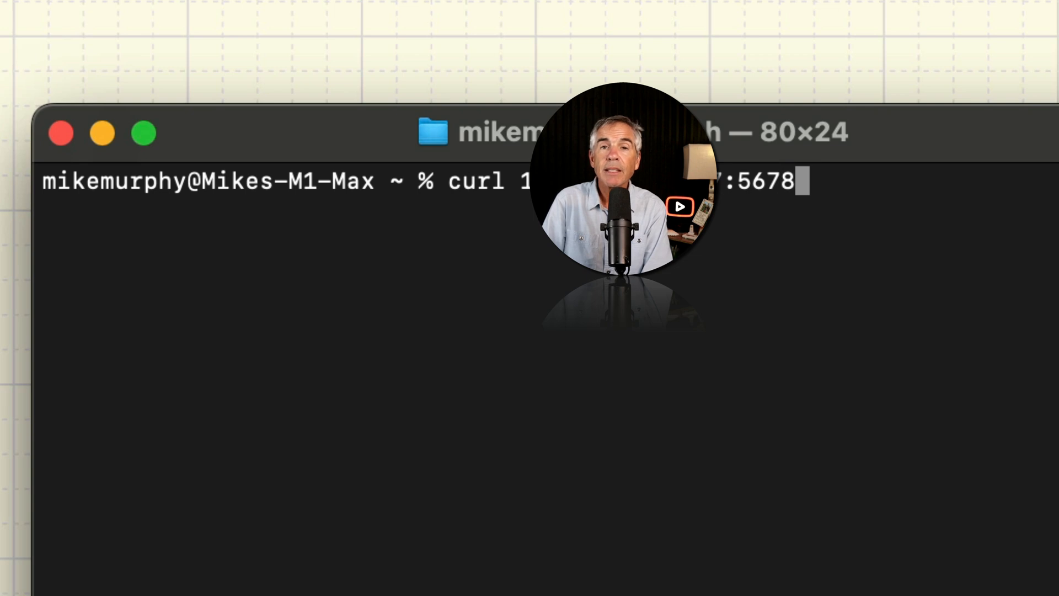
pyautogui.press('Return')
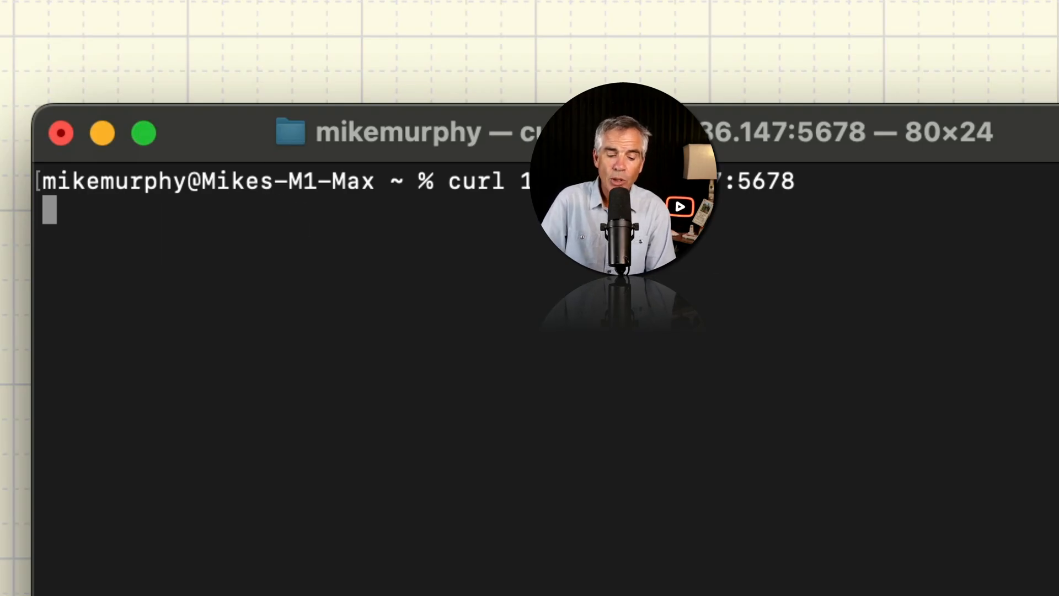
pyautogui.press('ctrl+c')
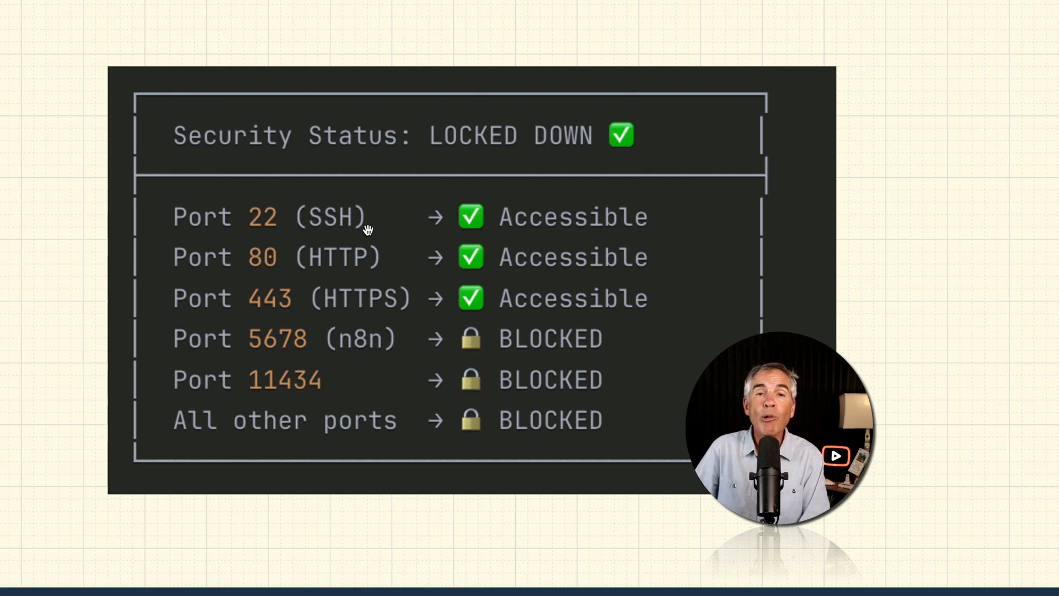
pyautogui.moveTo(226, 318)
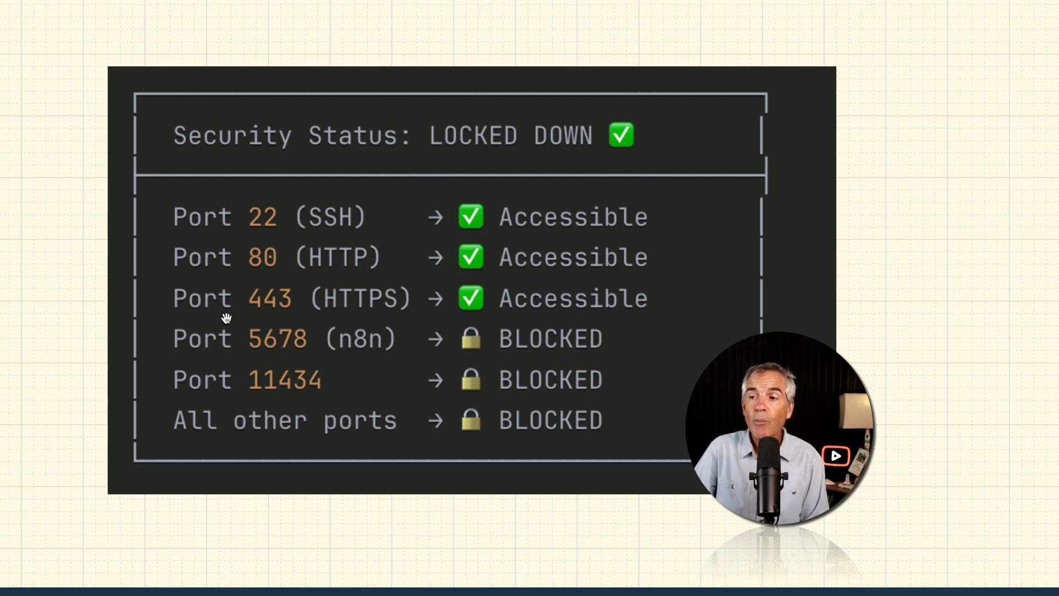
pyautogui.moveTo(232, 349)
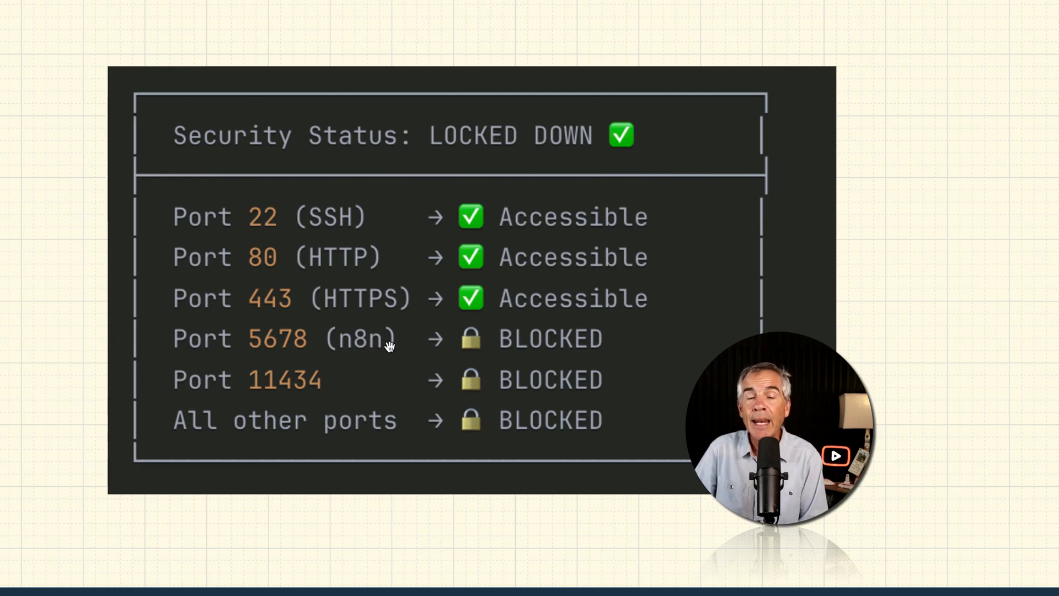
pyautogui.moveTo(376, 242)
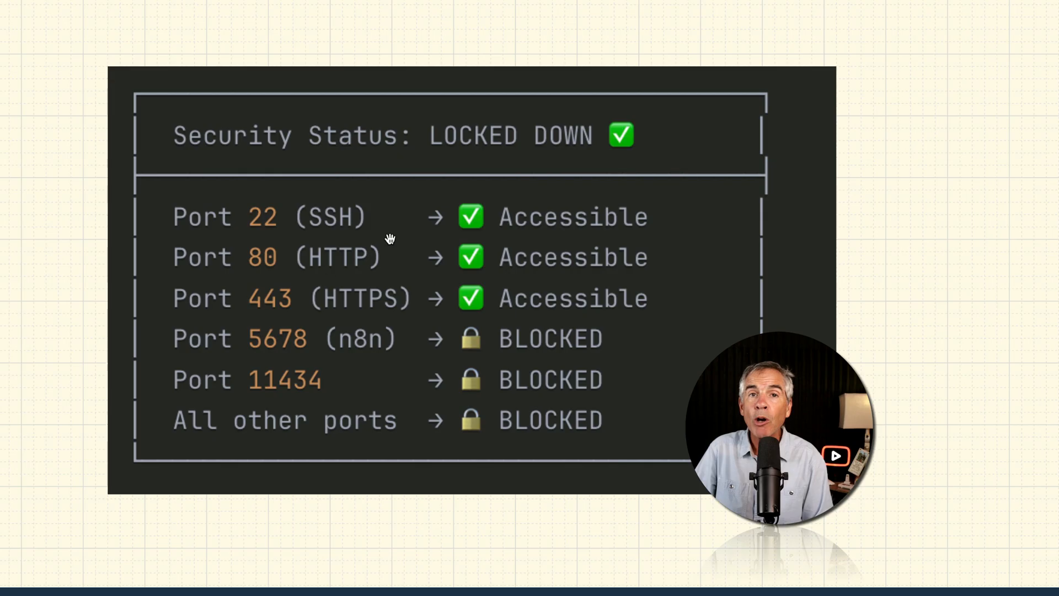
pyautogui.moveTo(292, 354)
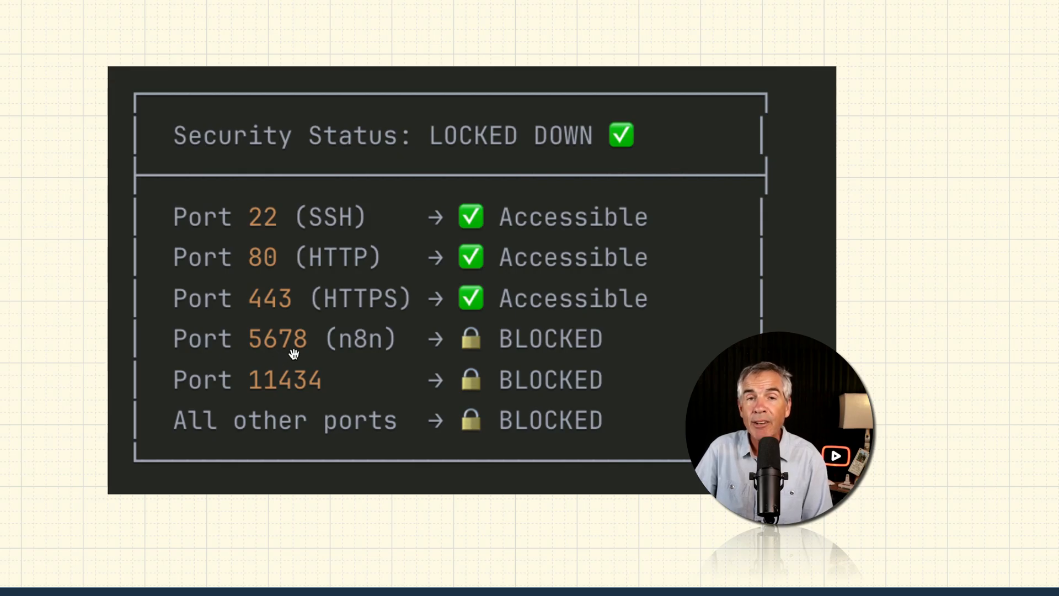
pyautogui.moveTo(323, 249)
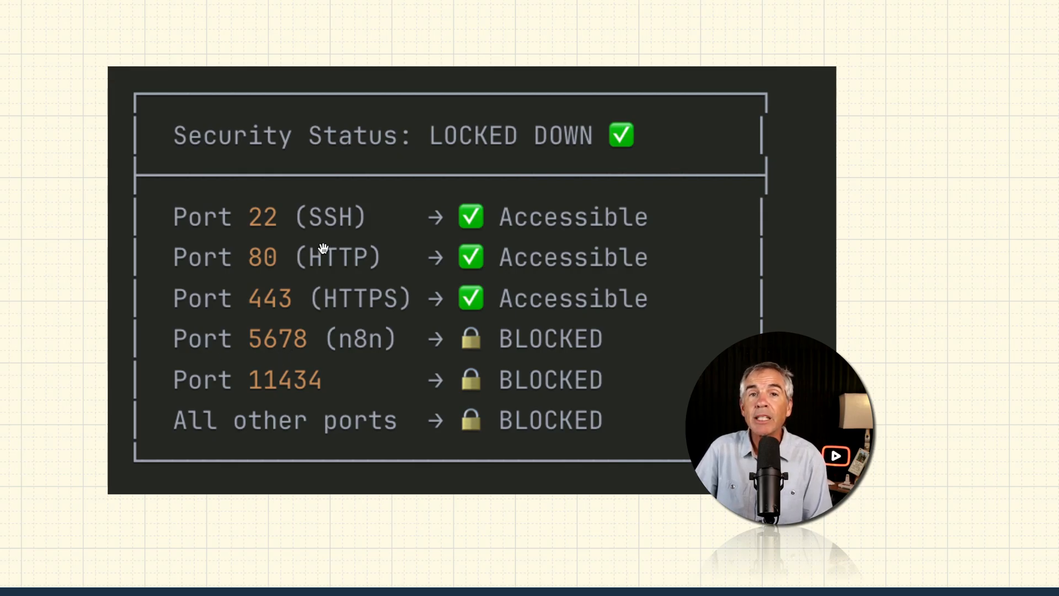
pyautogui.moveTo(570, 245)
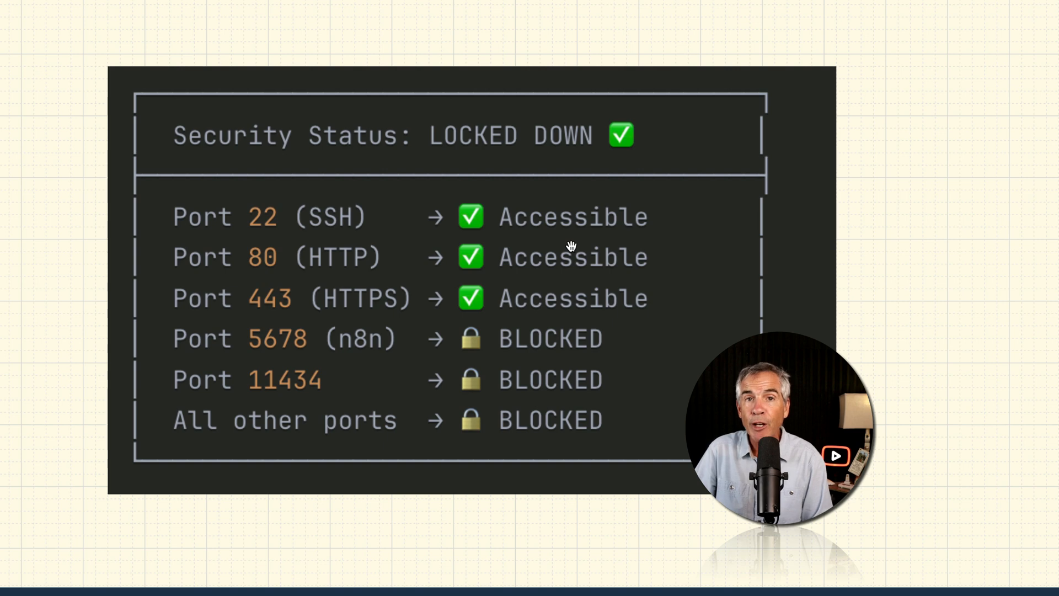
pyautogui.moveTo(311, 399)
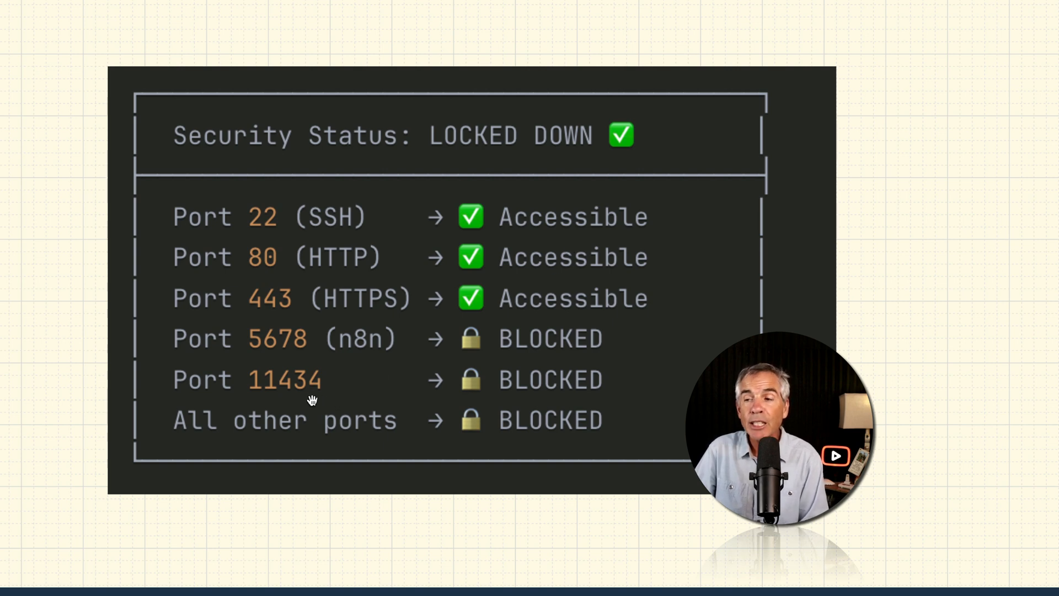
pyautogui.moveTo(483, 435)
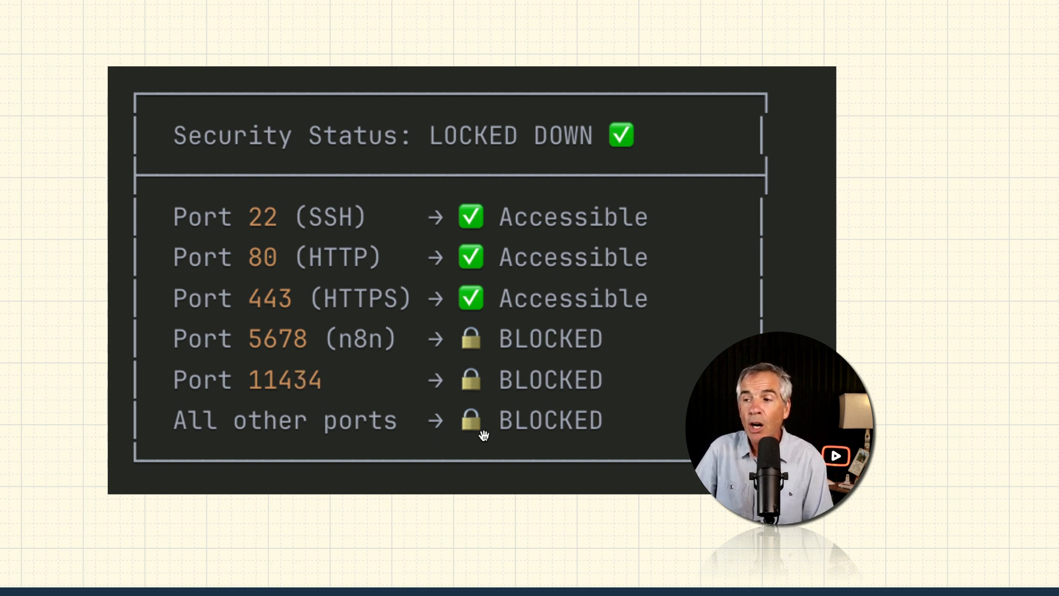
pyautogui.moveTo(270, 351)
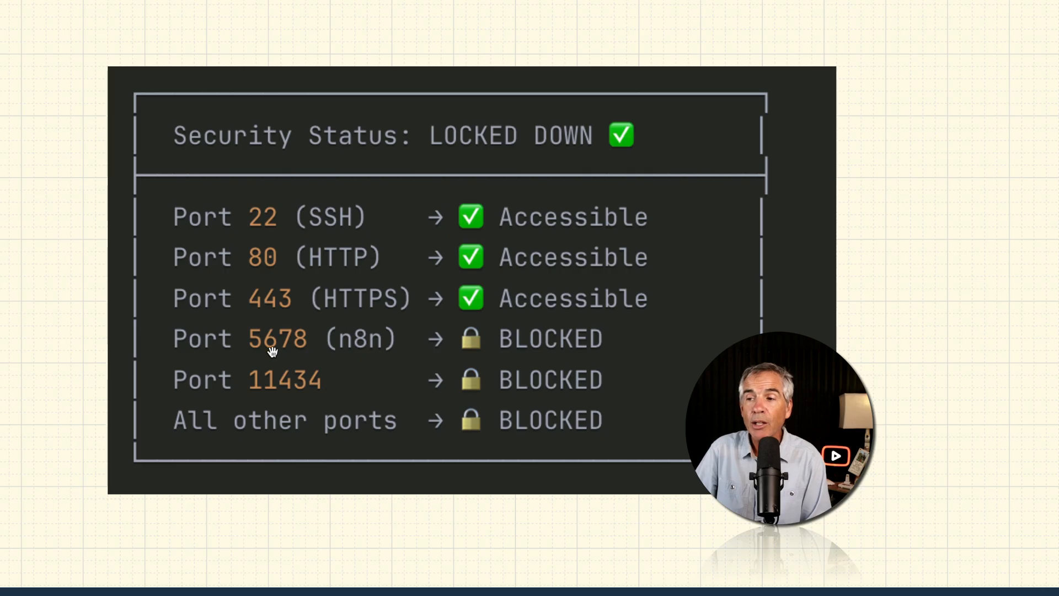
pyautogui.moveTo(417, 382)
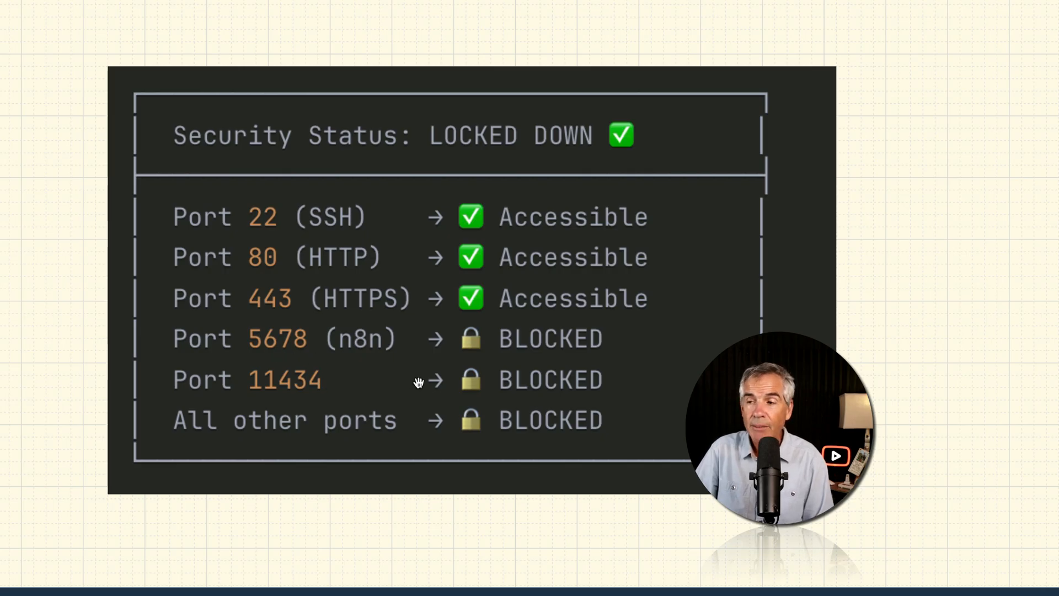
pyautogui.moveTo(293, 231)
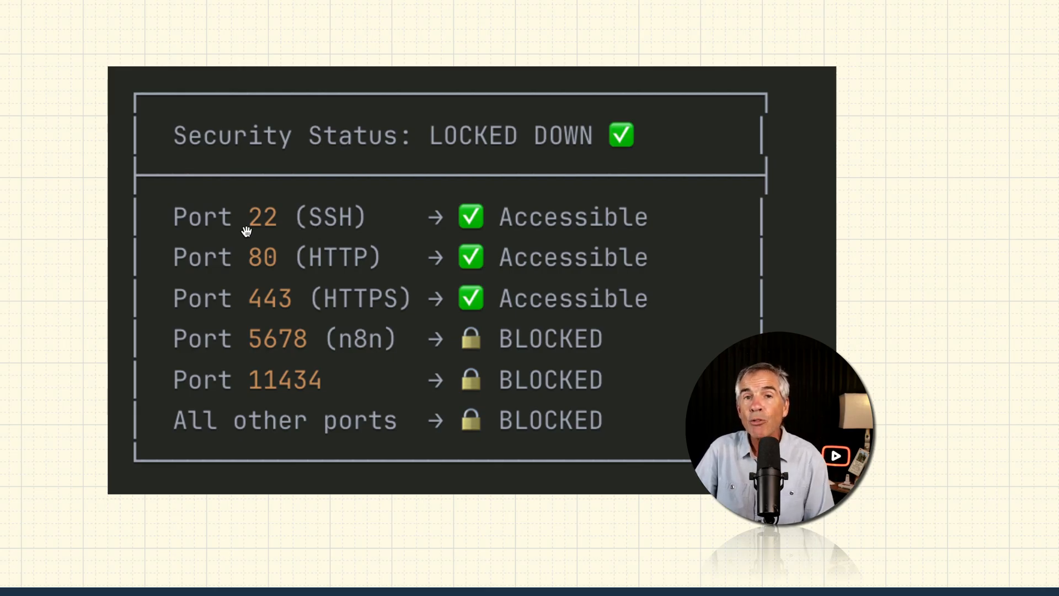
pyautogui.moveTo(356, 234)
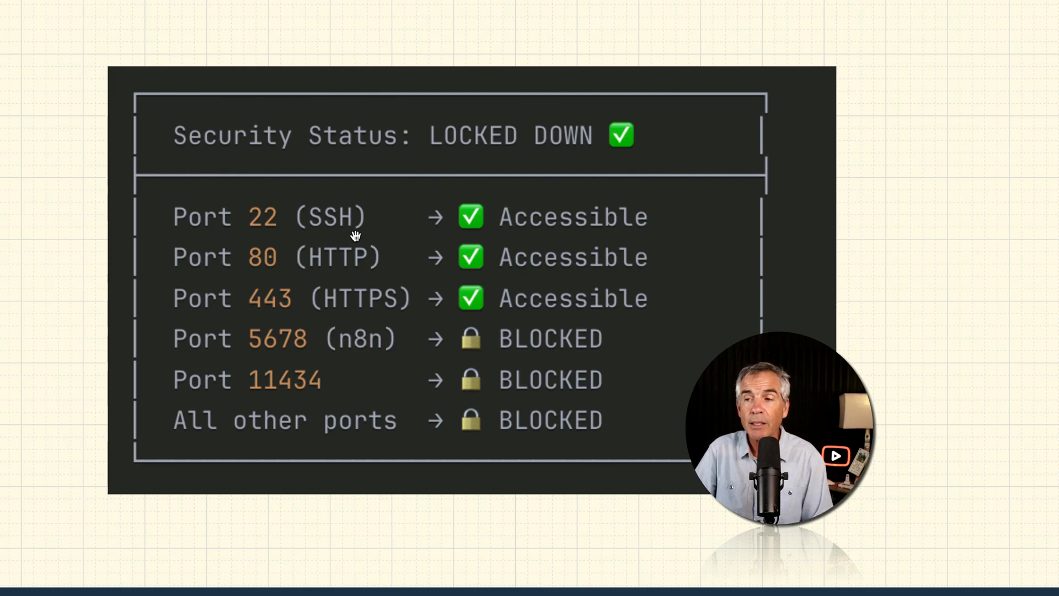
pyautogui.moveTo(343, 229)
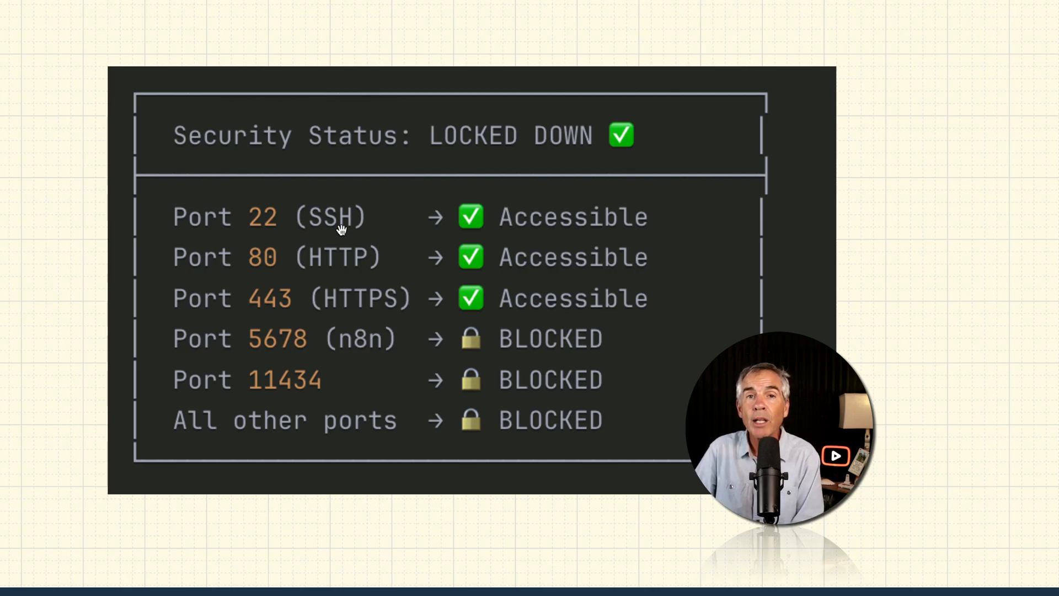
pyautogui.moveTo(328, 226)
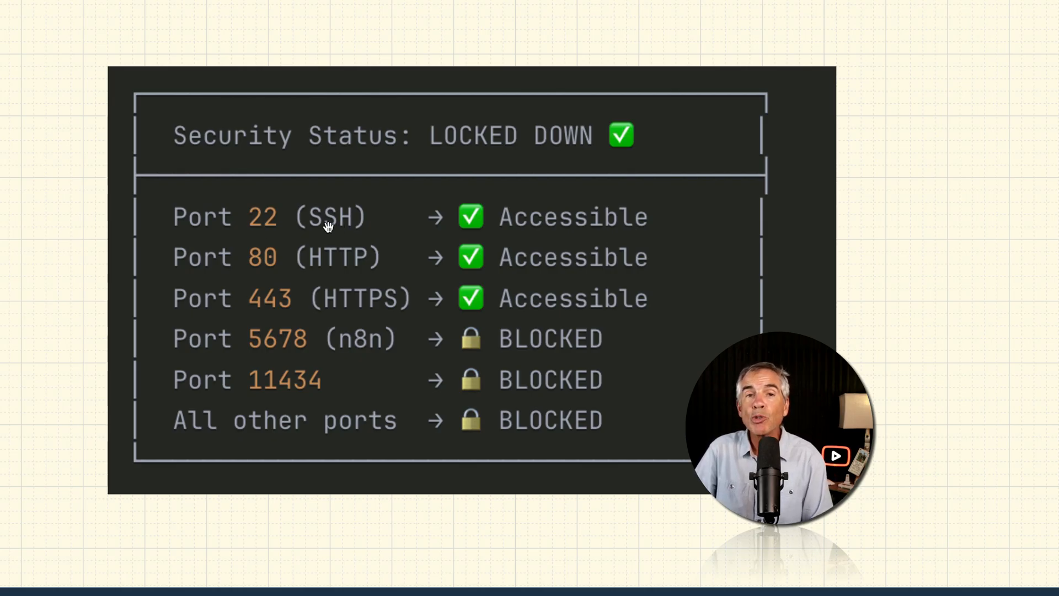
pyautogui.moveTo(335, 298)
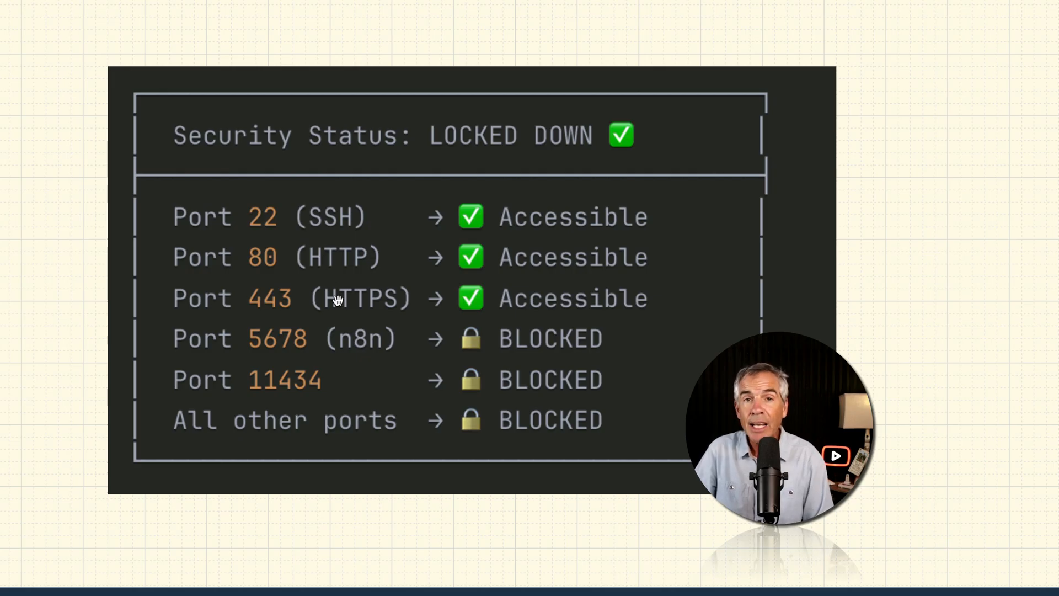
pyautogui.moveTo(327, 352)
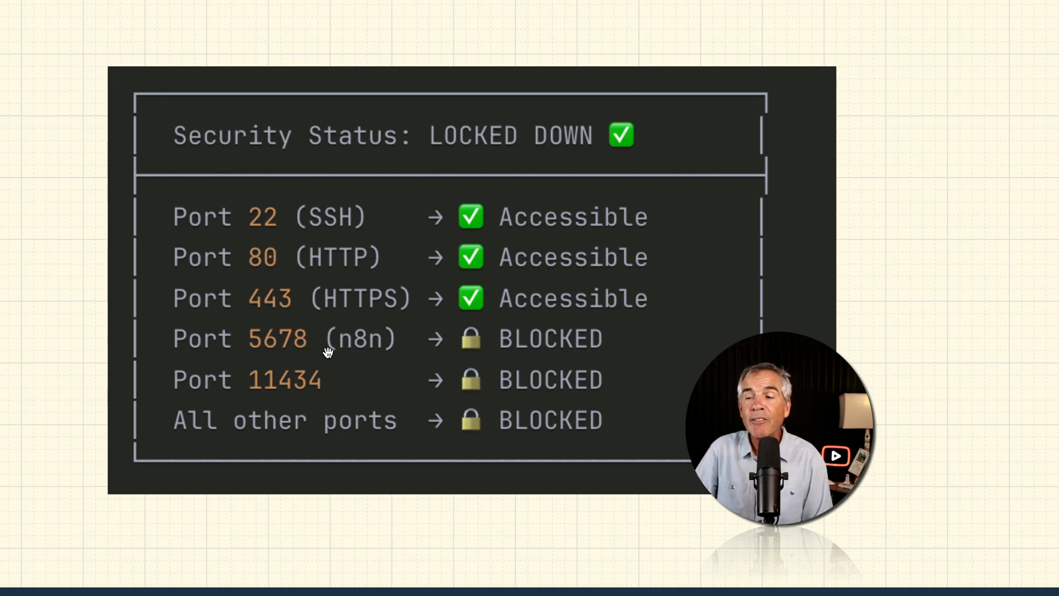
pyautogui.moveTo(508, 428)
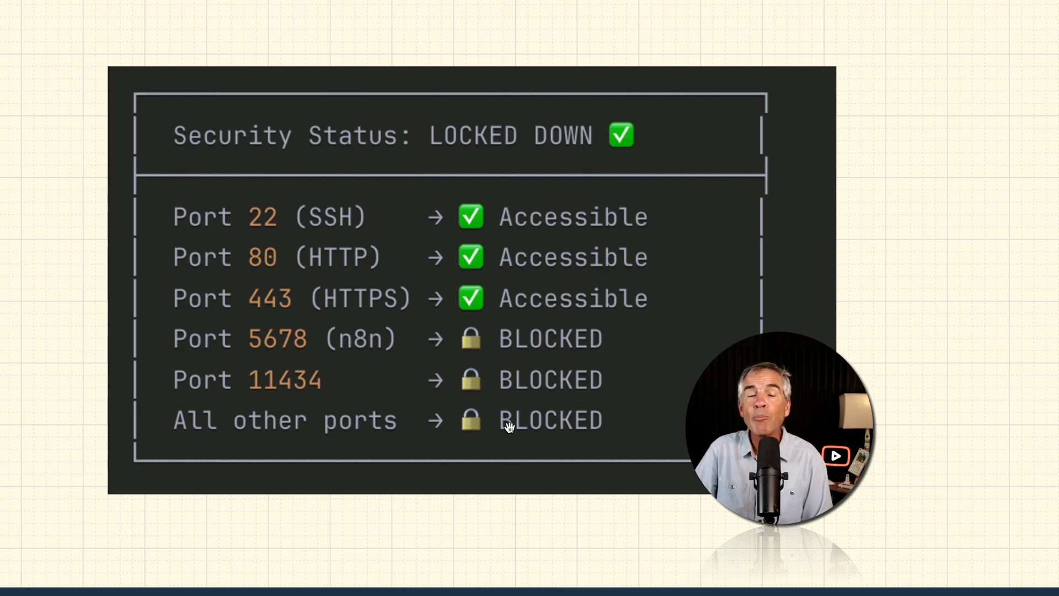
pyautogui.moveTo(610, 429)
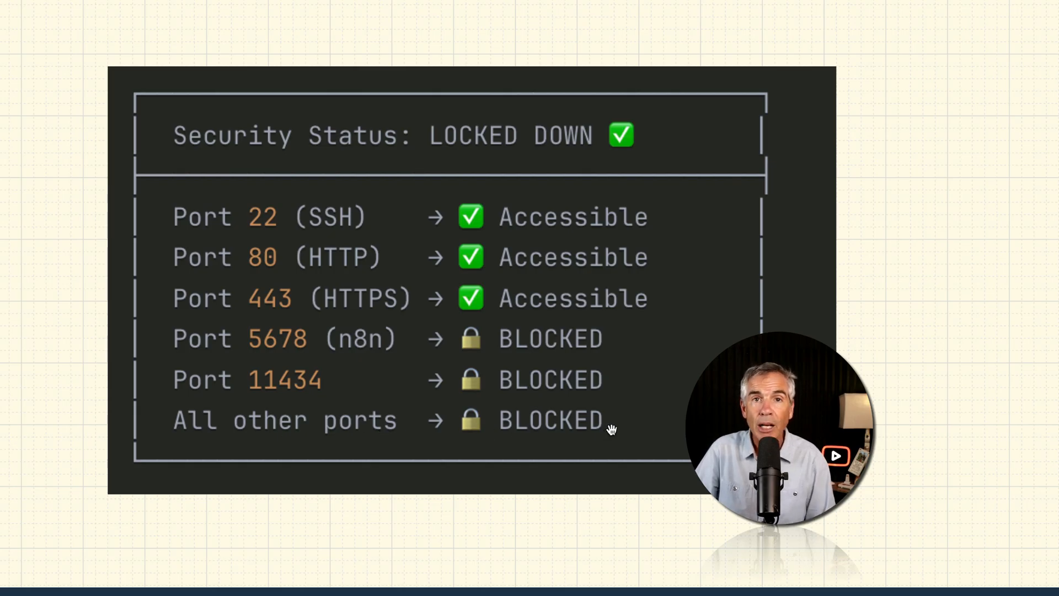